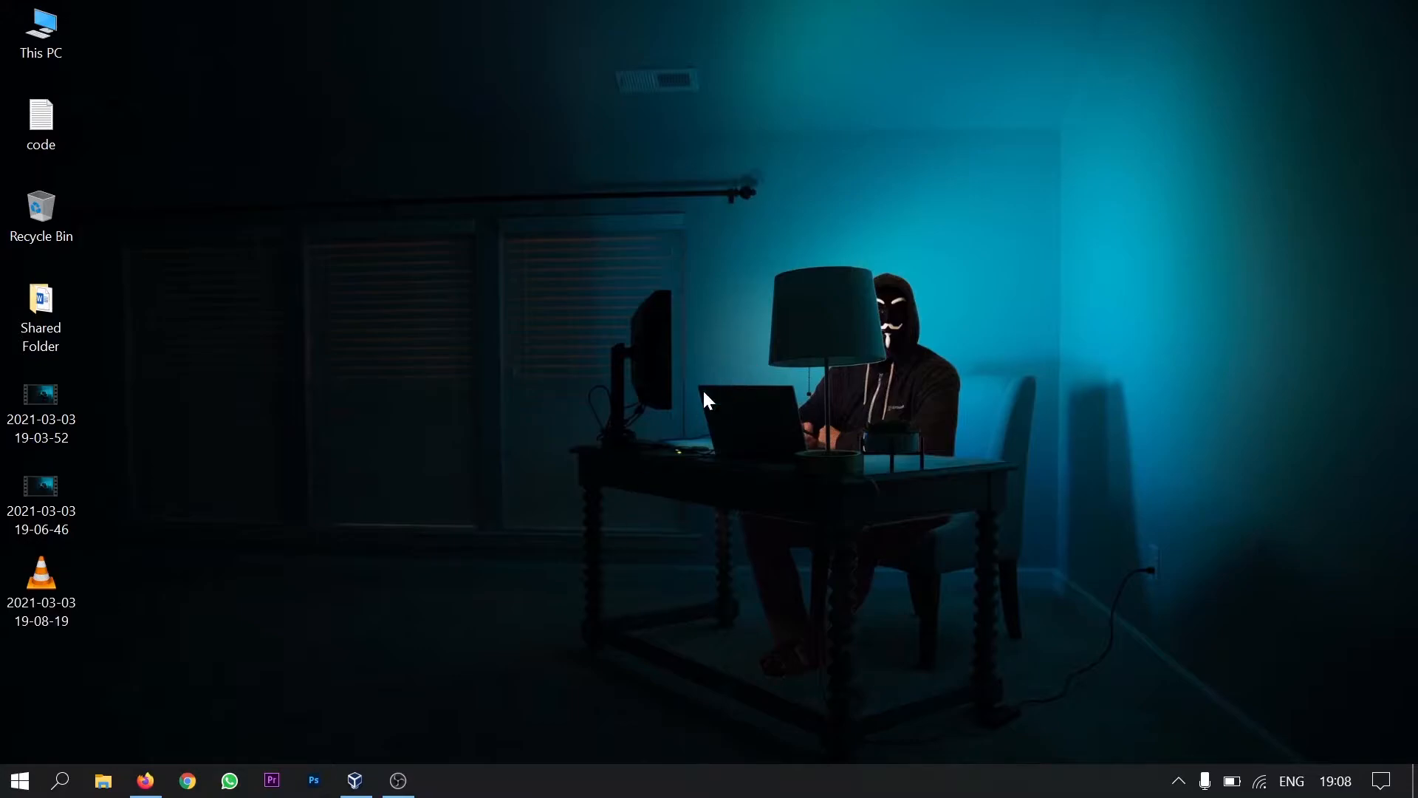
Start a new virtual machine and name it Mac OS Sierra
left_click(355, 780)
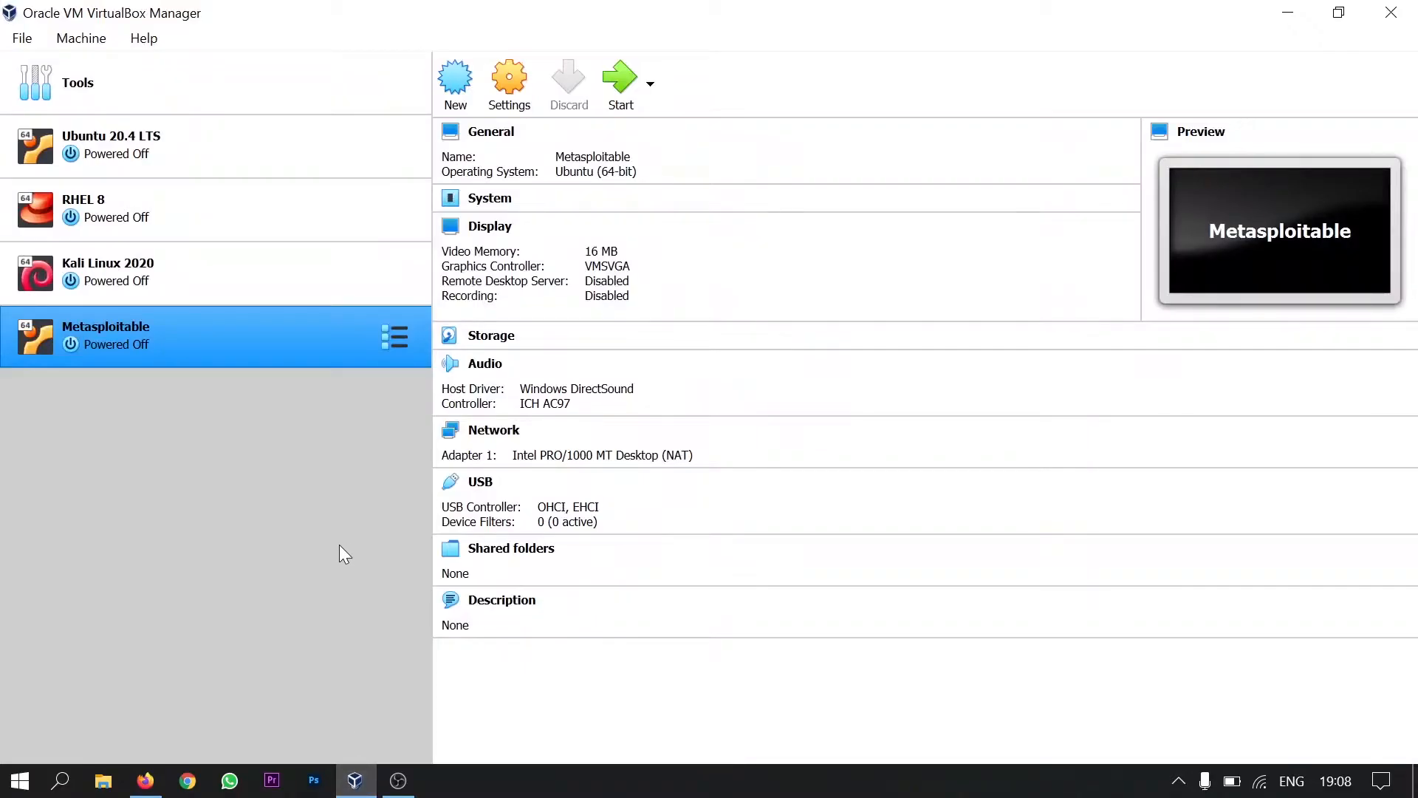
left_click(455, 81)
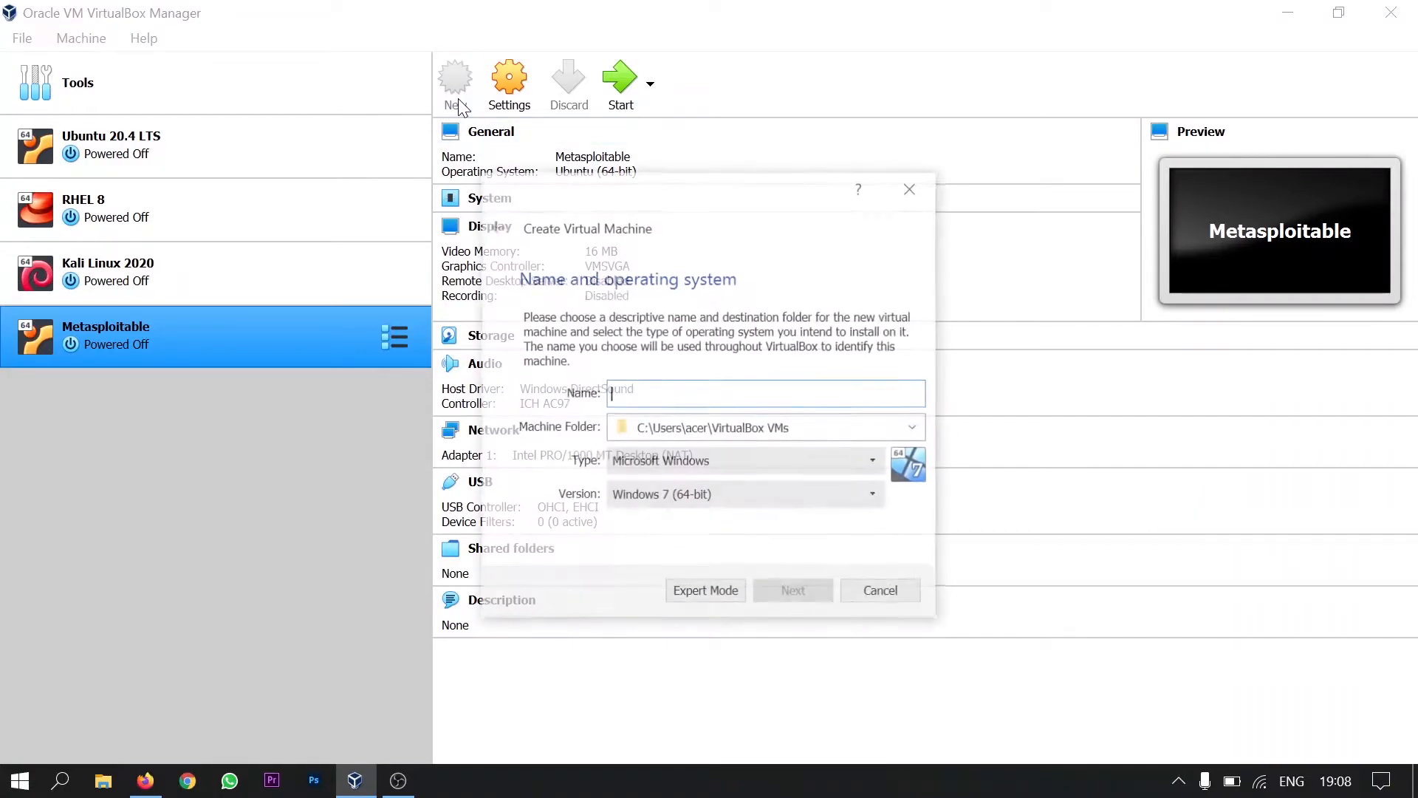
type("Mac OS Sie")
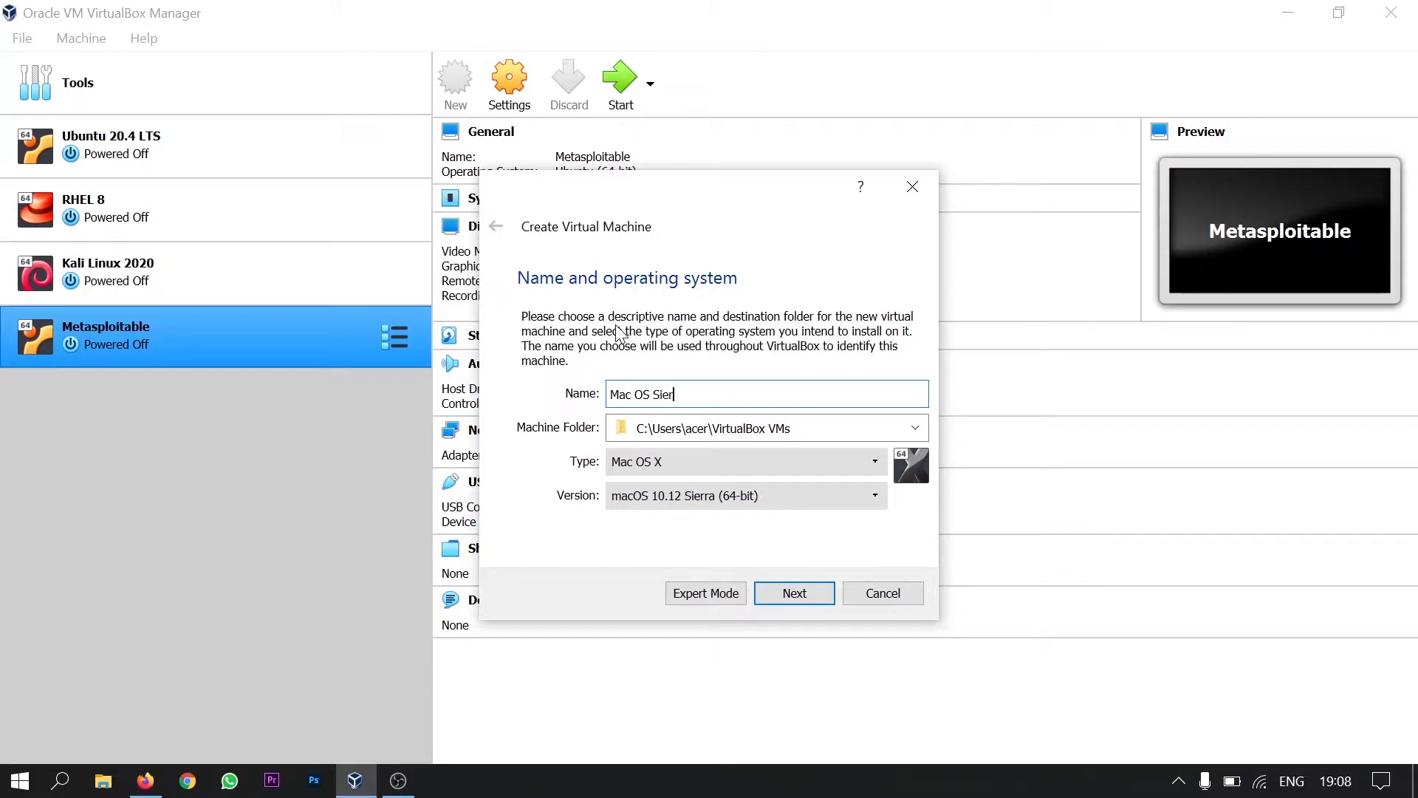
type("ra")
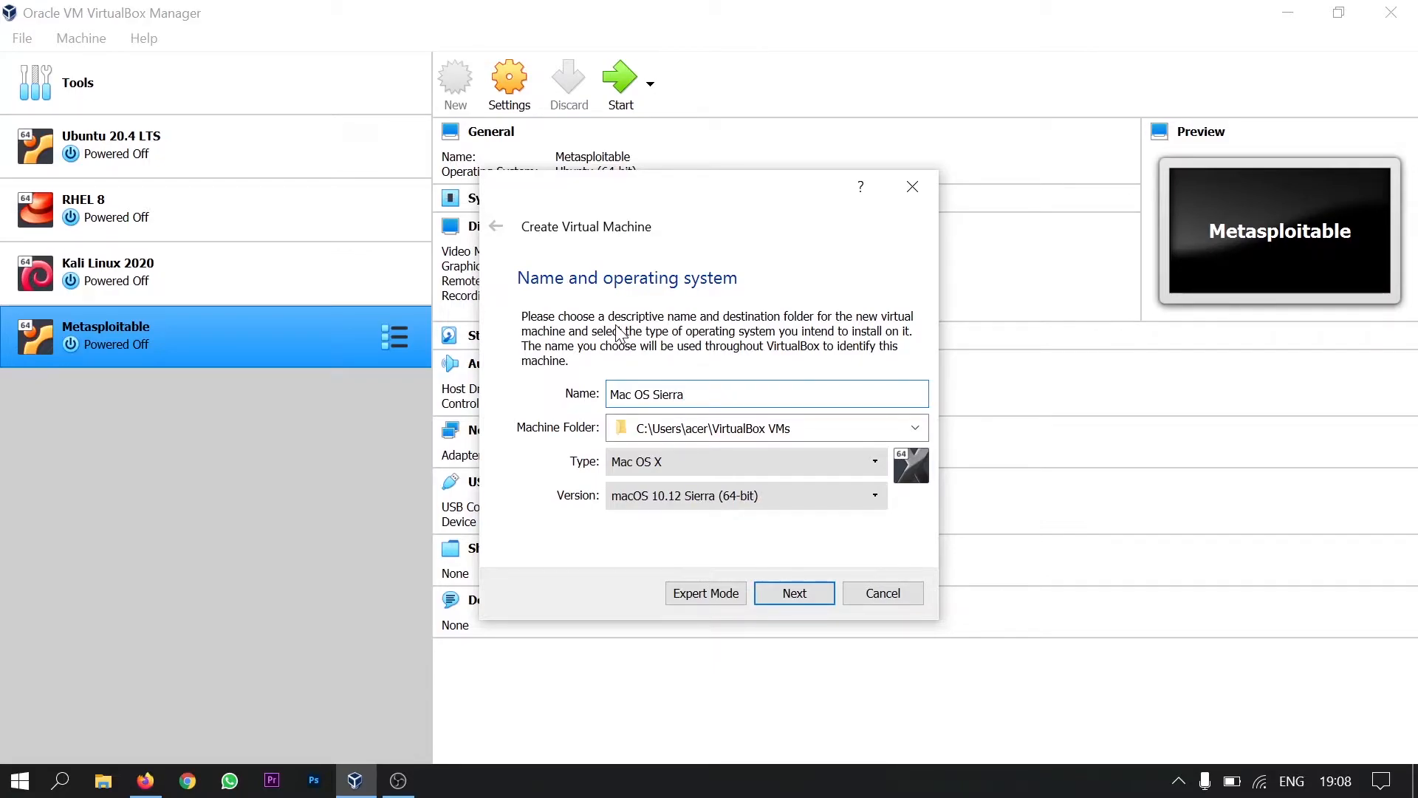
double_click(665, 393)
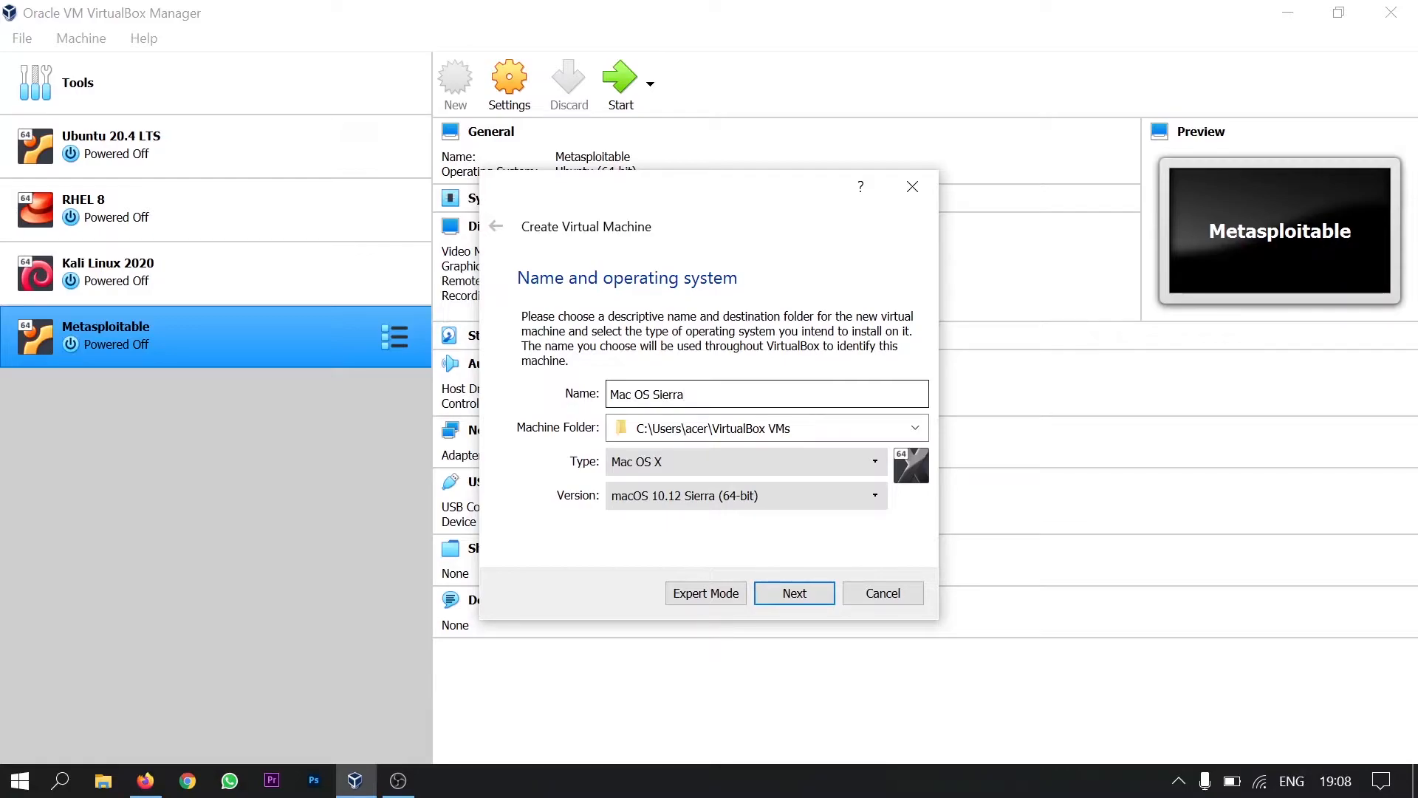
Set the type to Mac OS X and the version to macOS 10.13 High Sierra (64-bit)
left_click(765, 393)
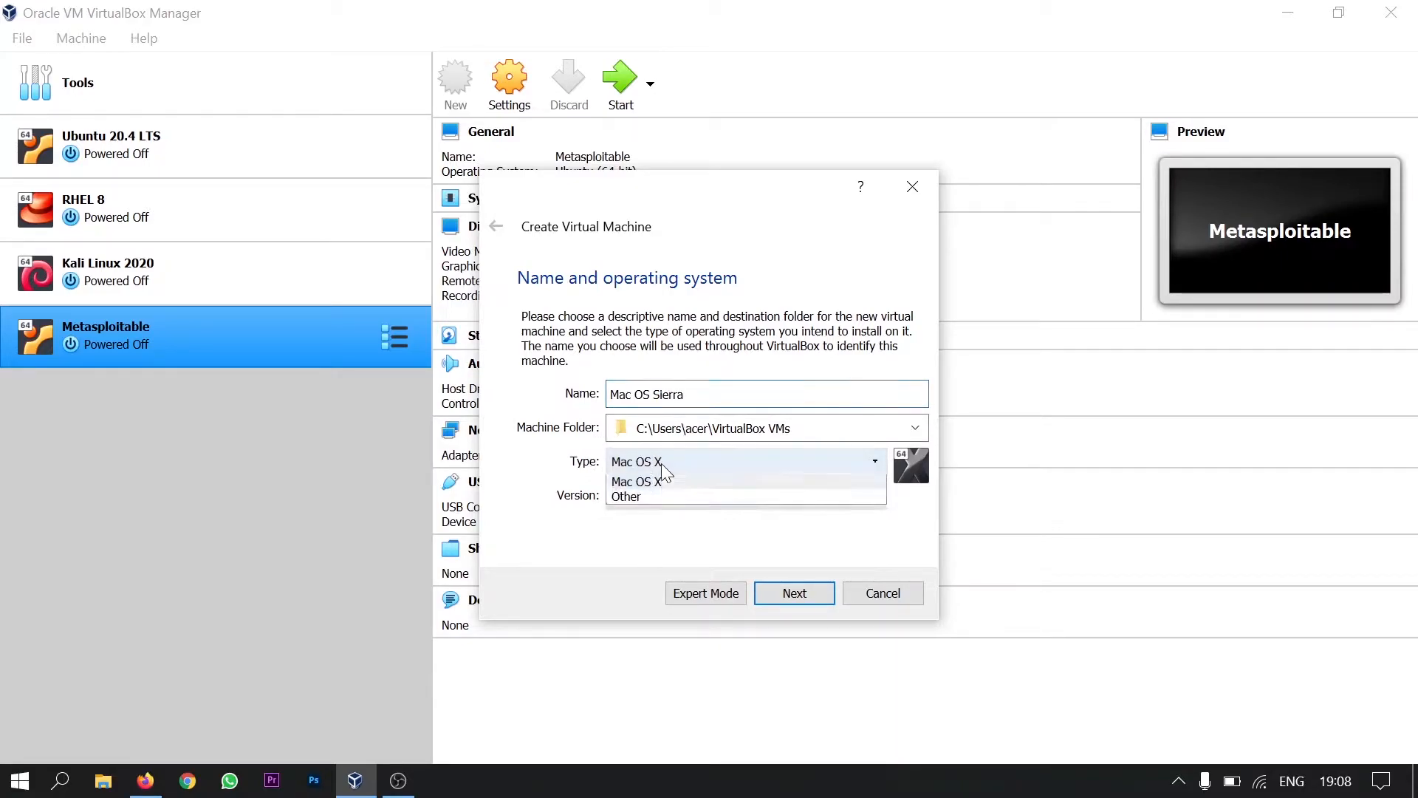
left_click(635, 461)
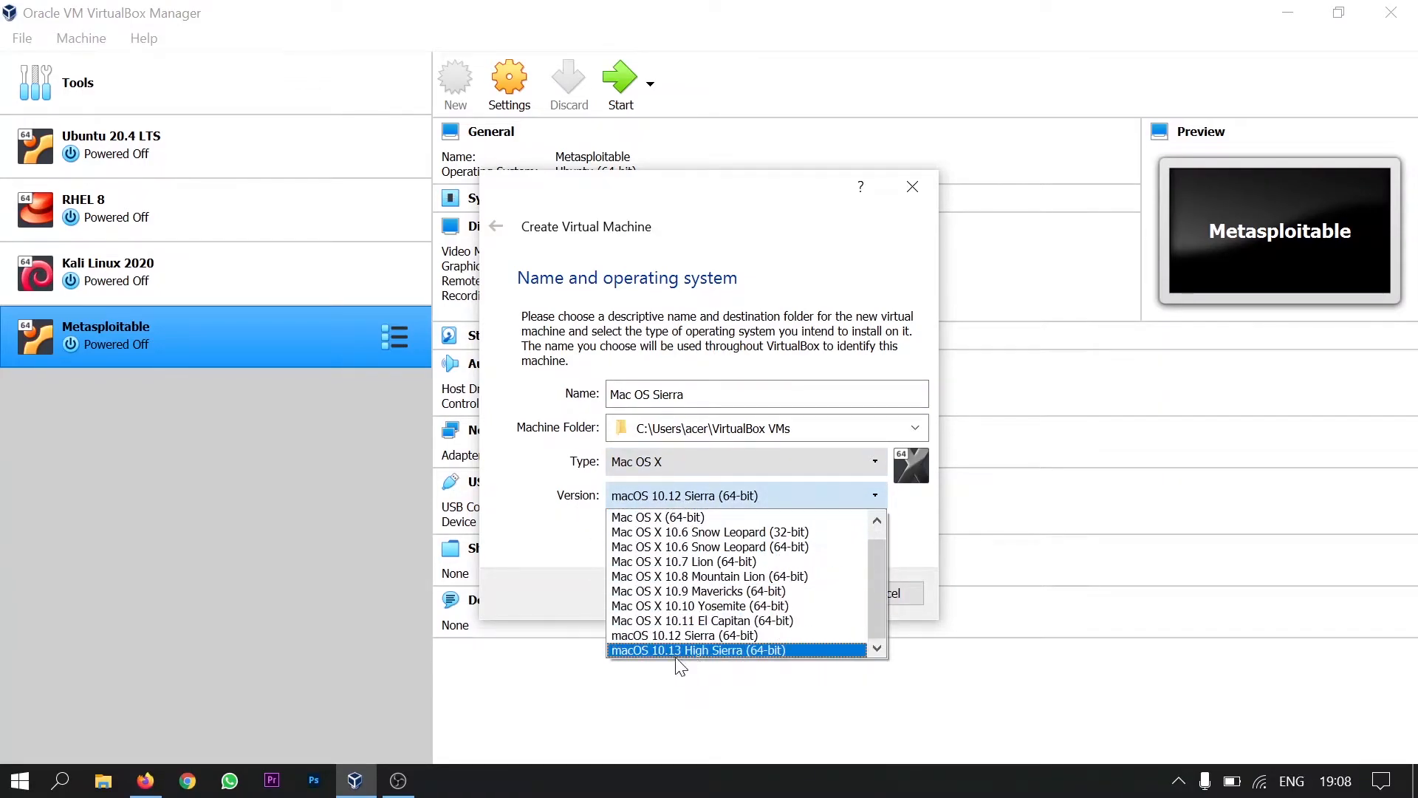
mouse_move(695, 662)
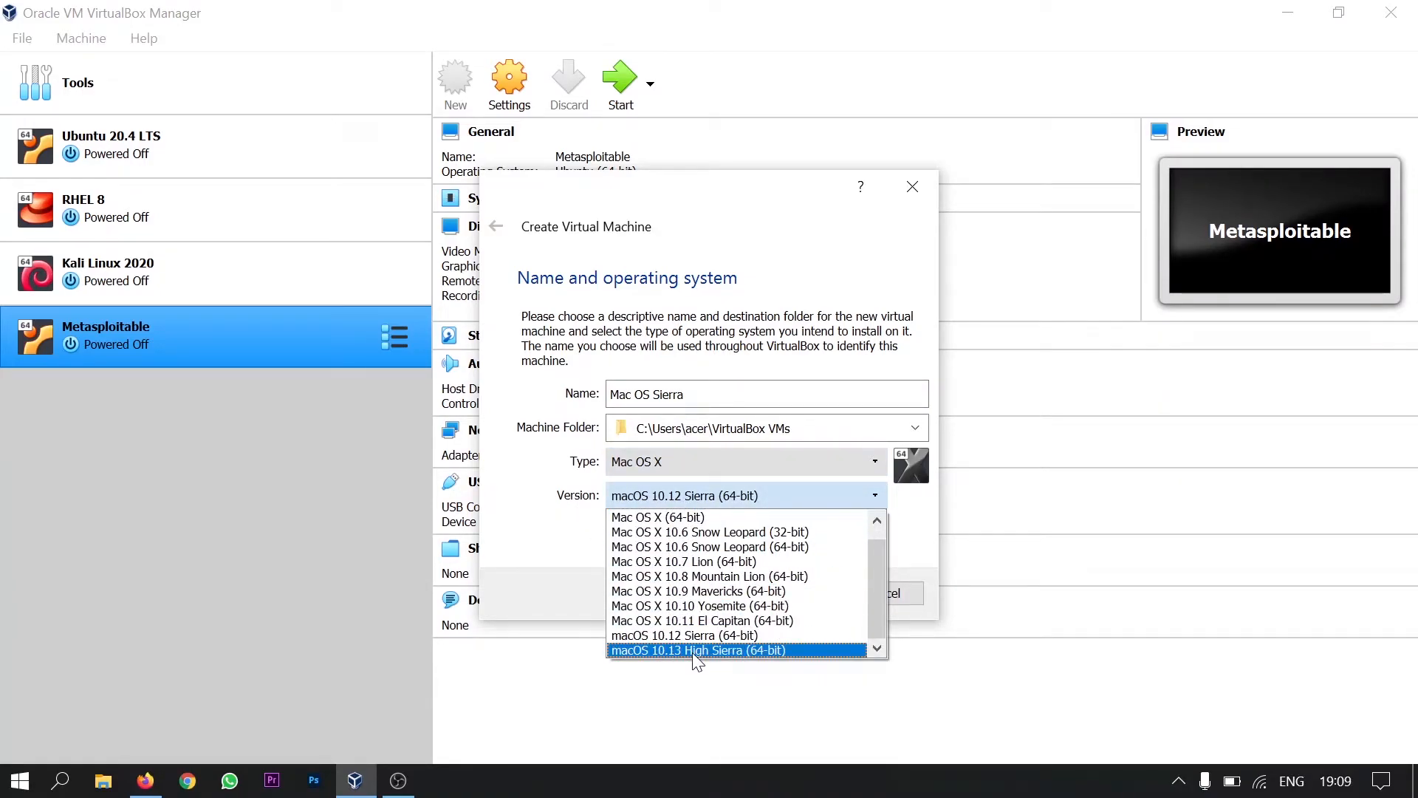
left_click(697, 650)
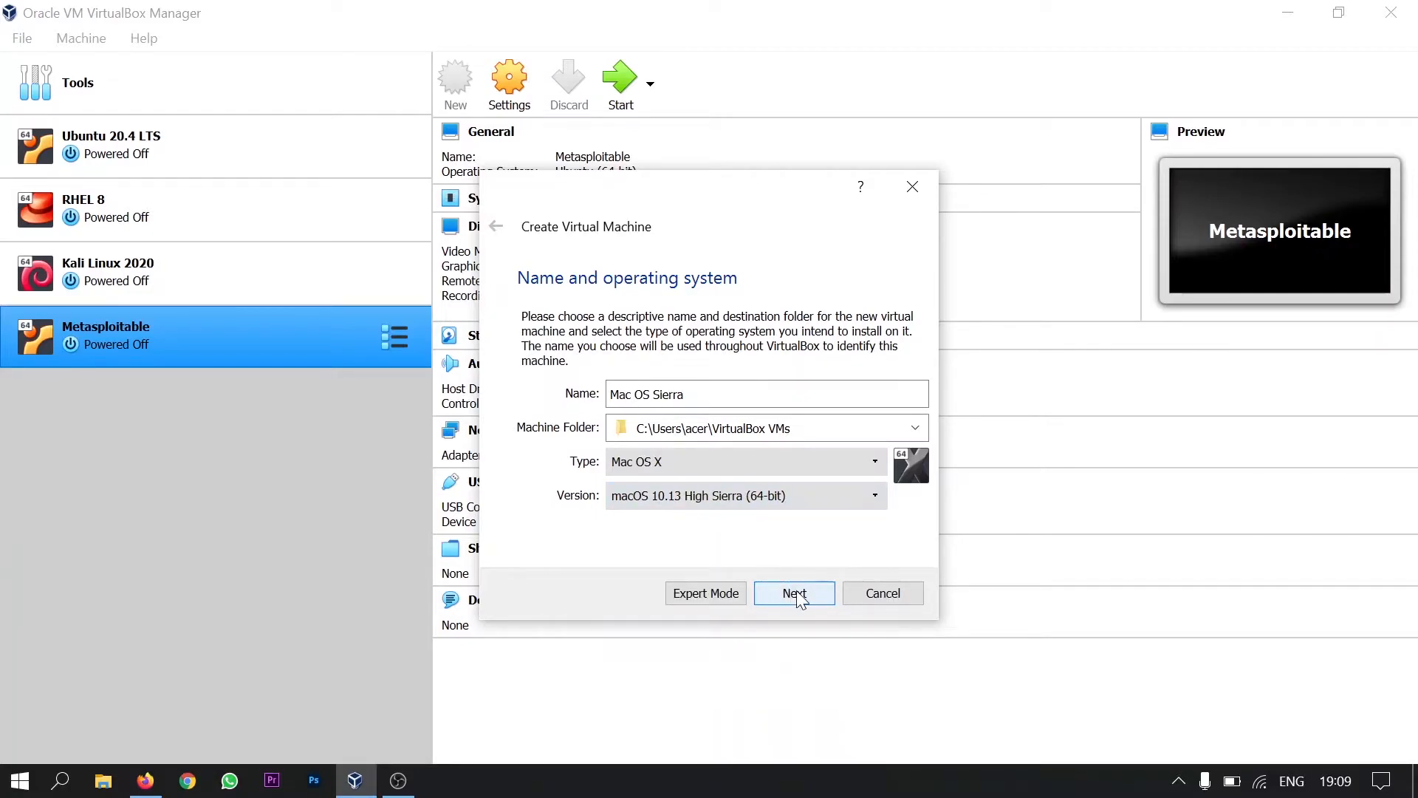
Raise the machine's memory from the recommended 2048 MB to about 5067 MB
left_click(793, 593)
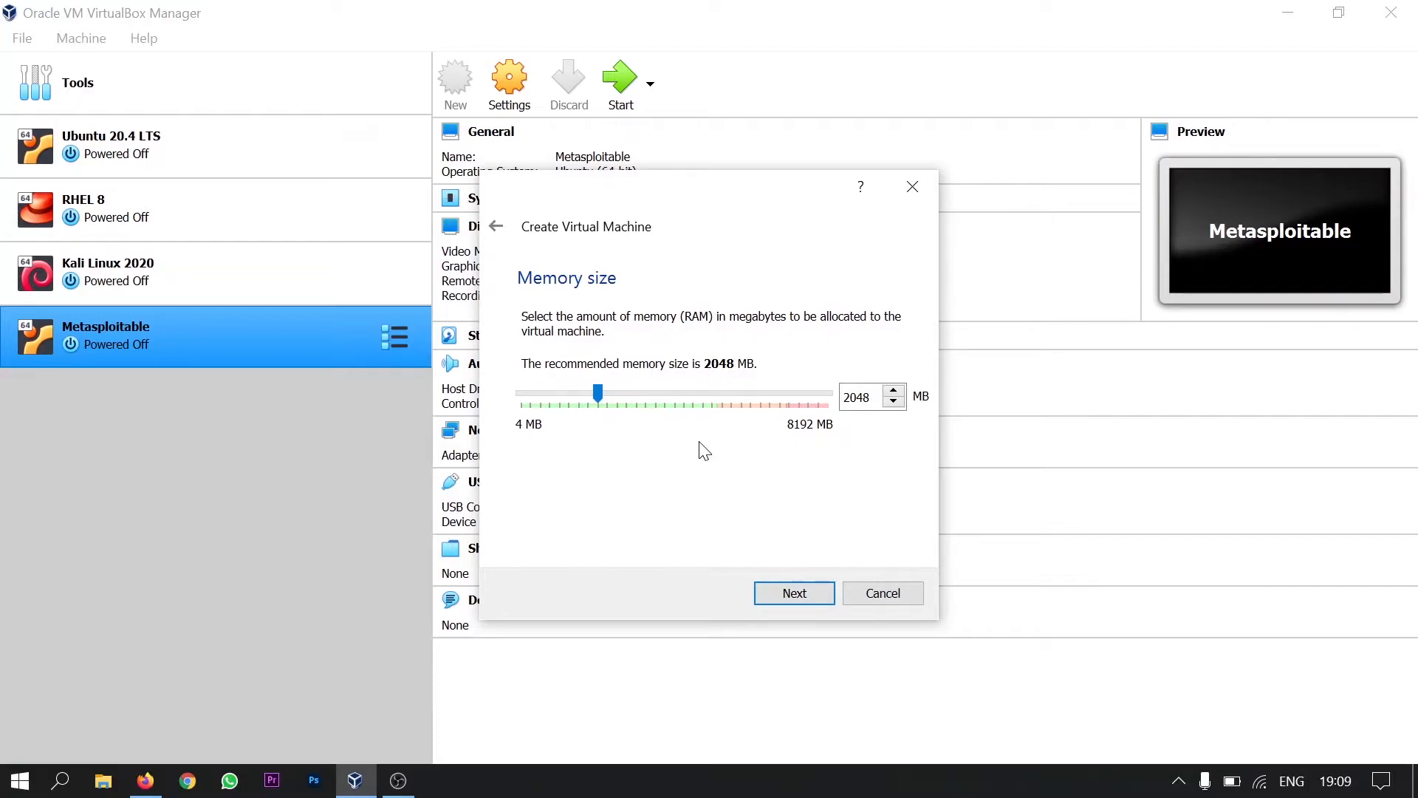
mouse_move(663, 463)
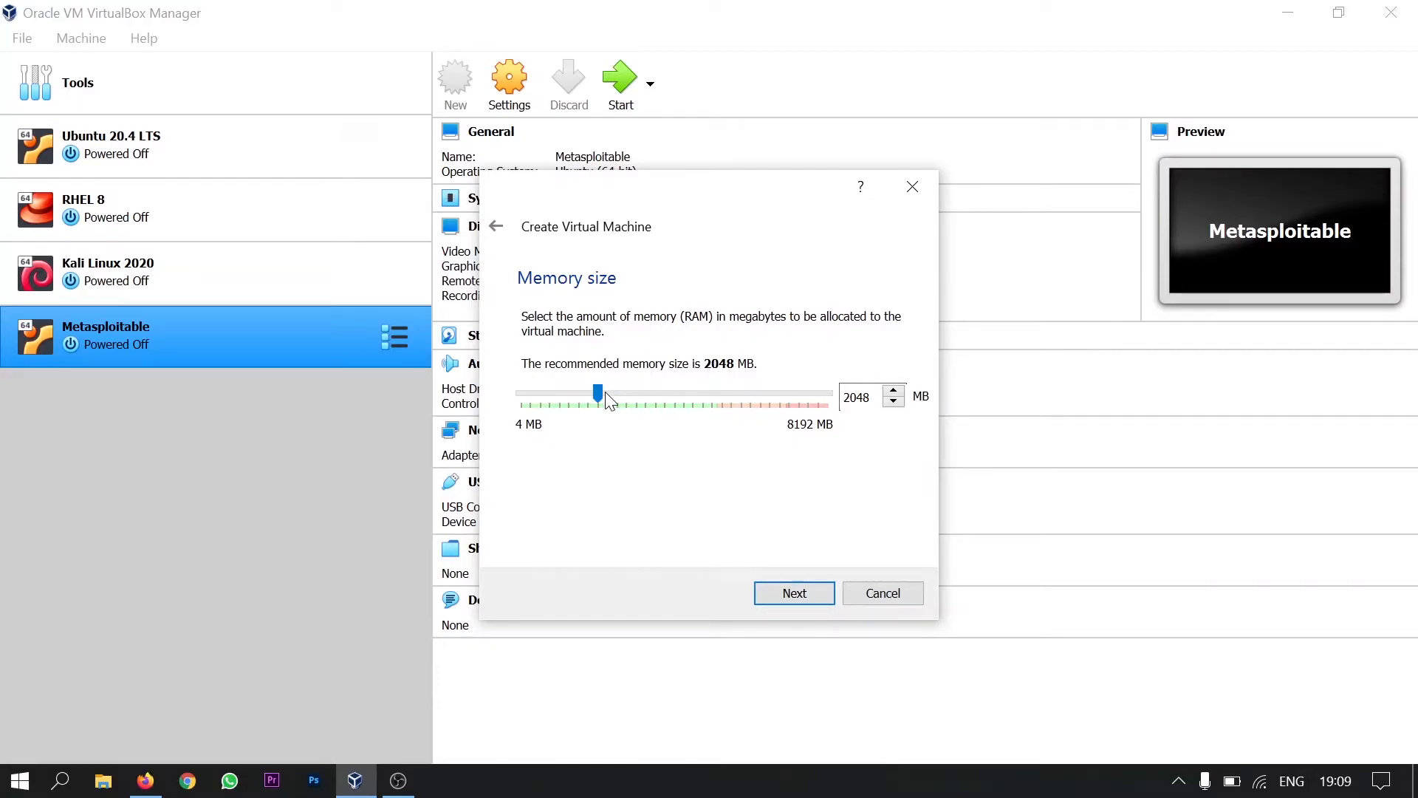
left_click_drag(597, 391, 682, 391)
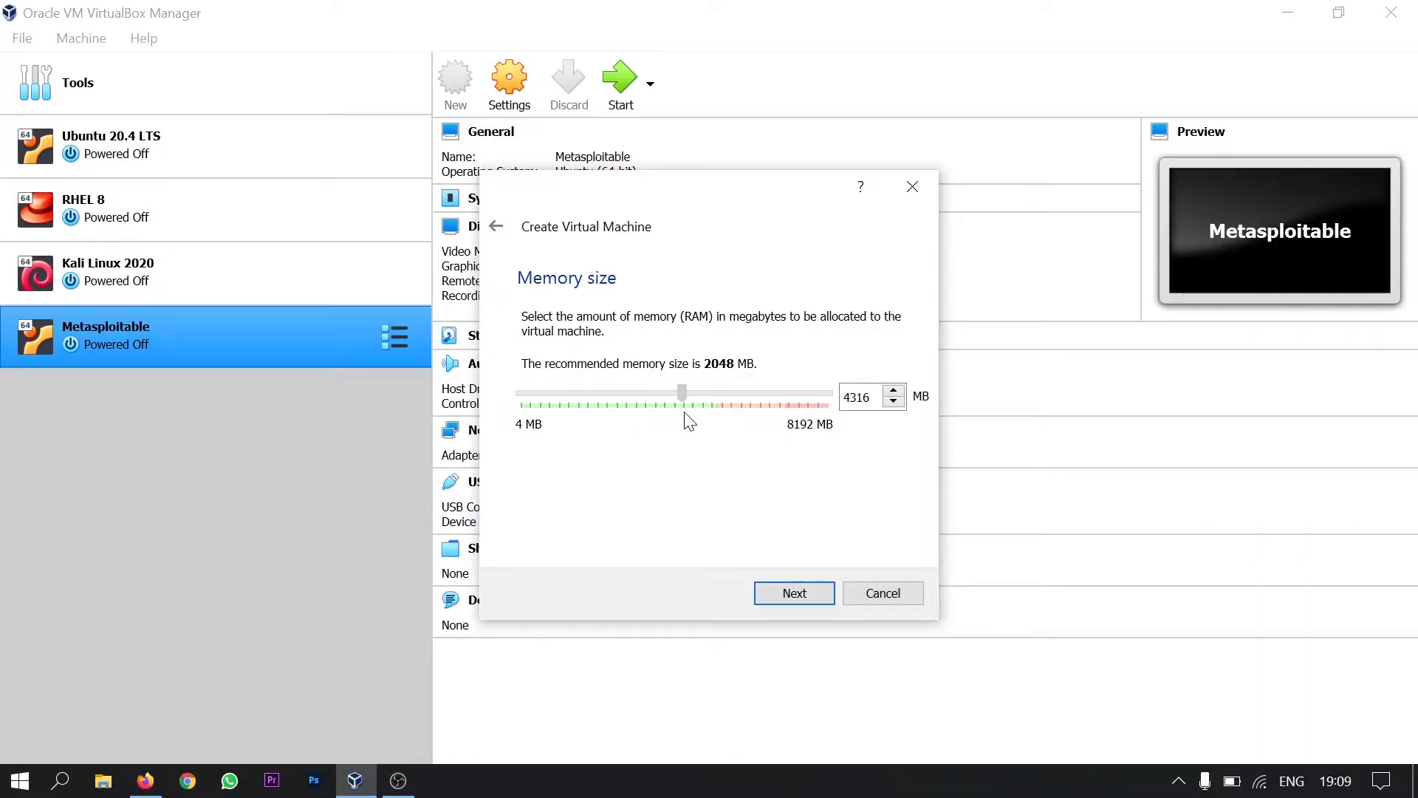
left_click_drag(681, 393, 696, 393)
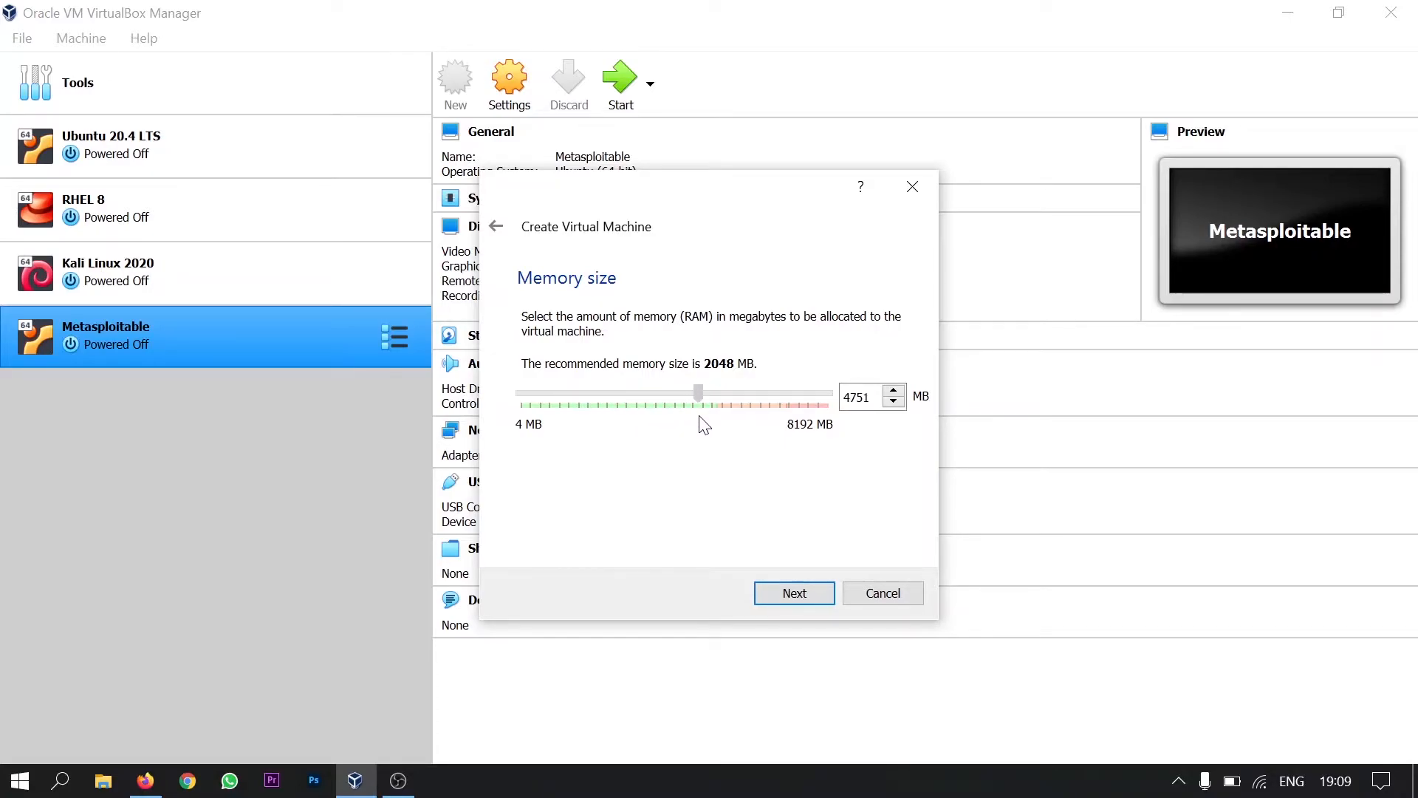
left_click_drag(699, 393, 711, 393)
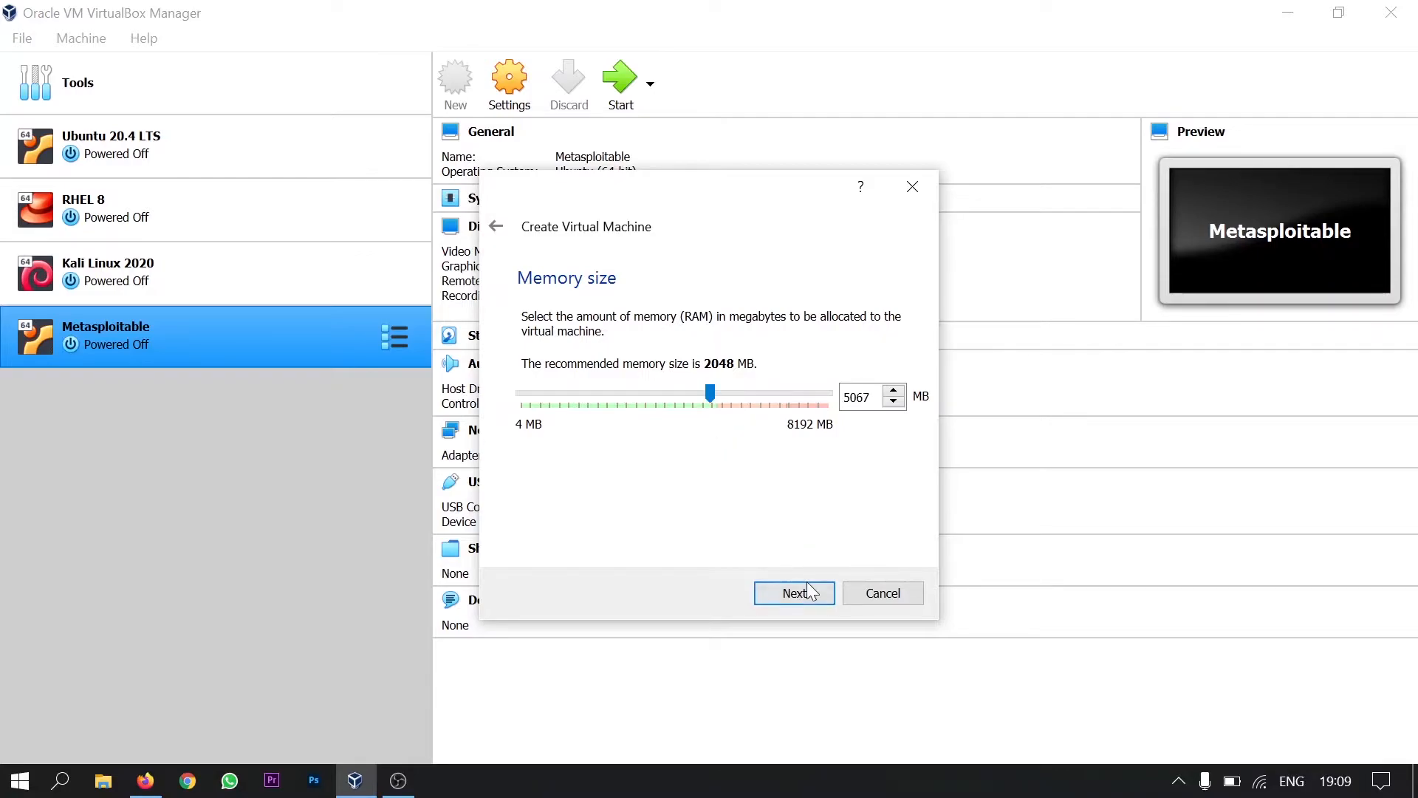
Choose to use an existing virtual hard disk and add one from the computer
left_click(792, 594)
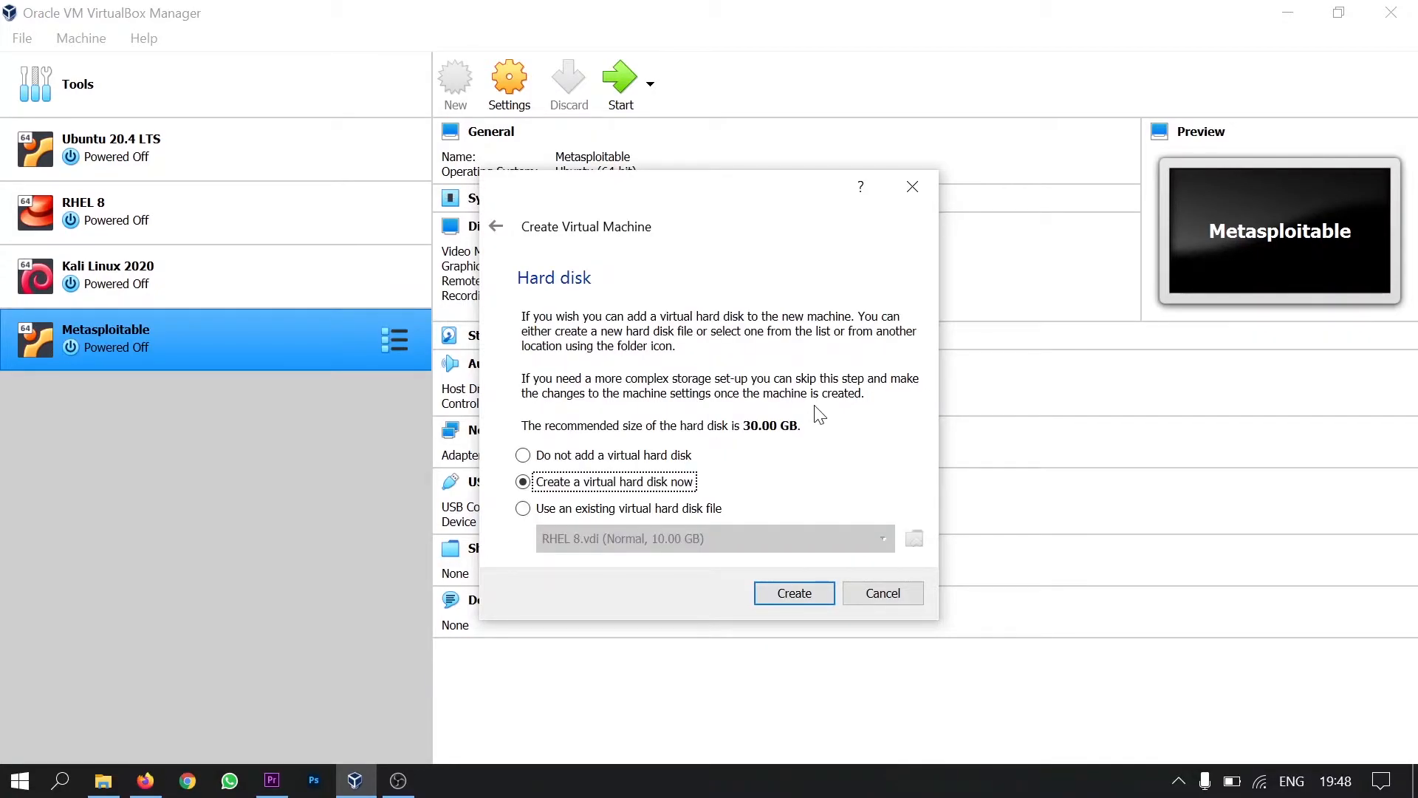
mouse_move(523, 523)
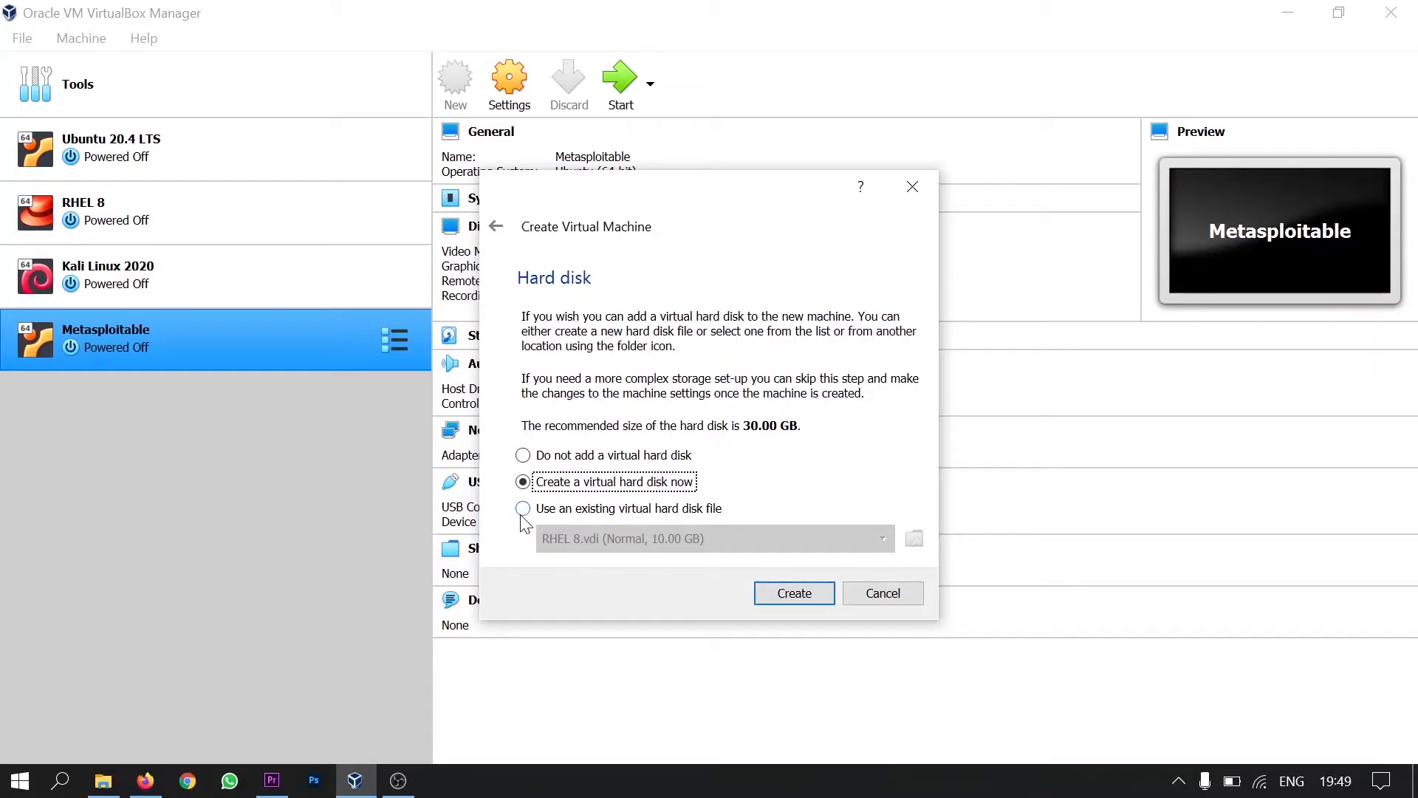
left_click(523, 508)
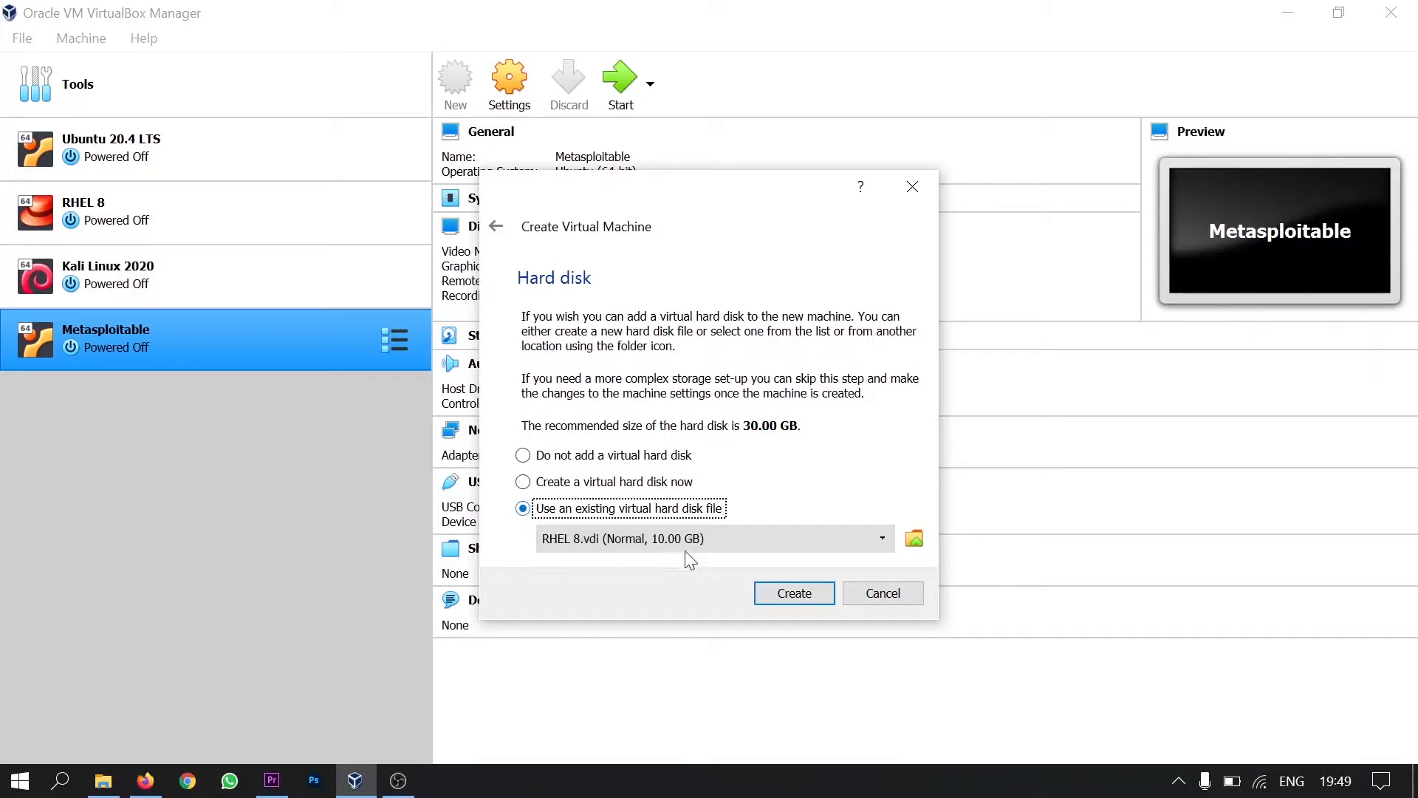
left_click(915, 538)
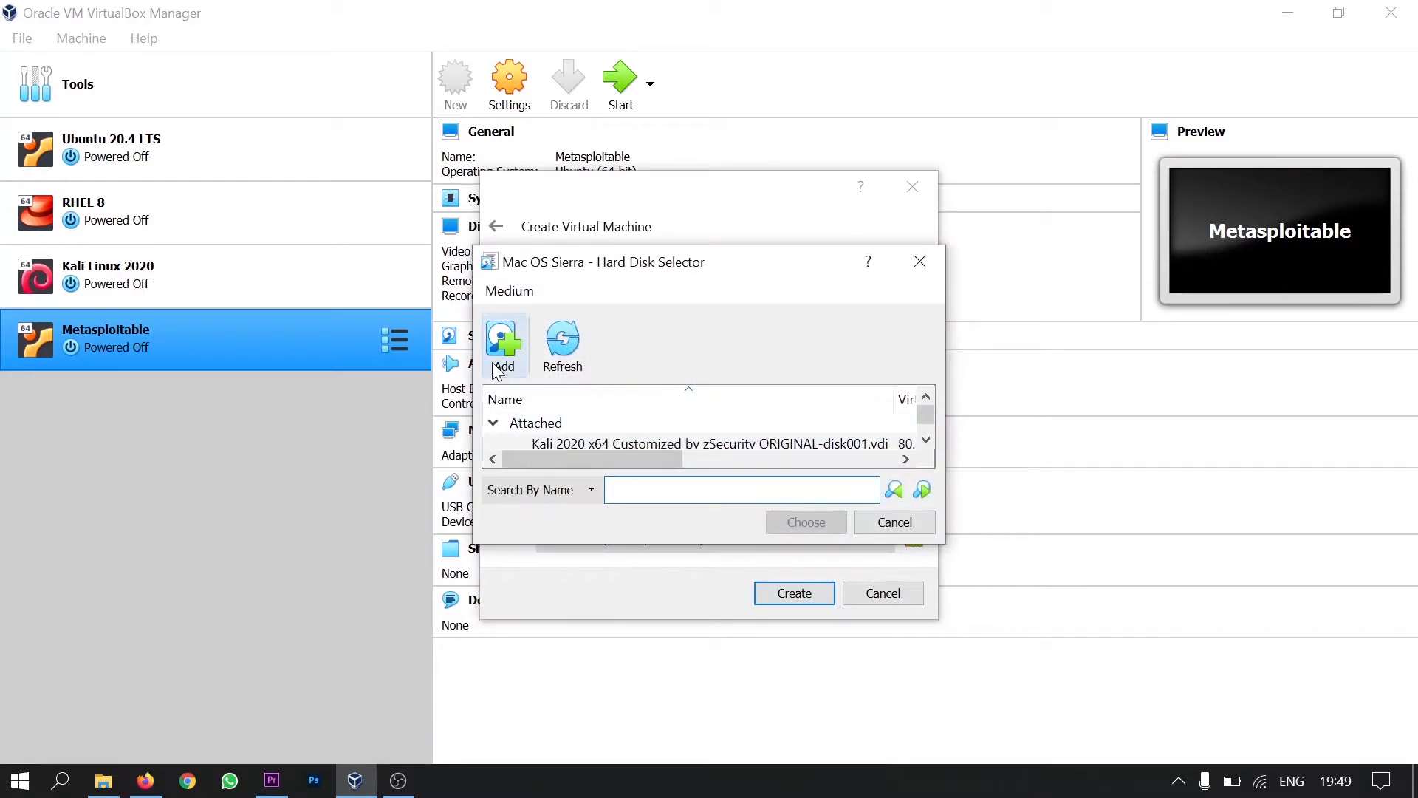
left_click(502, 344)
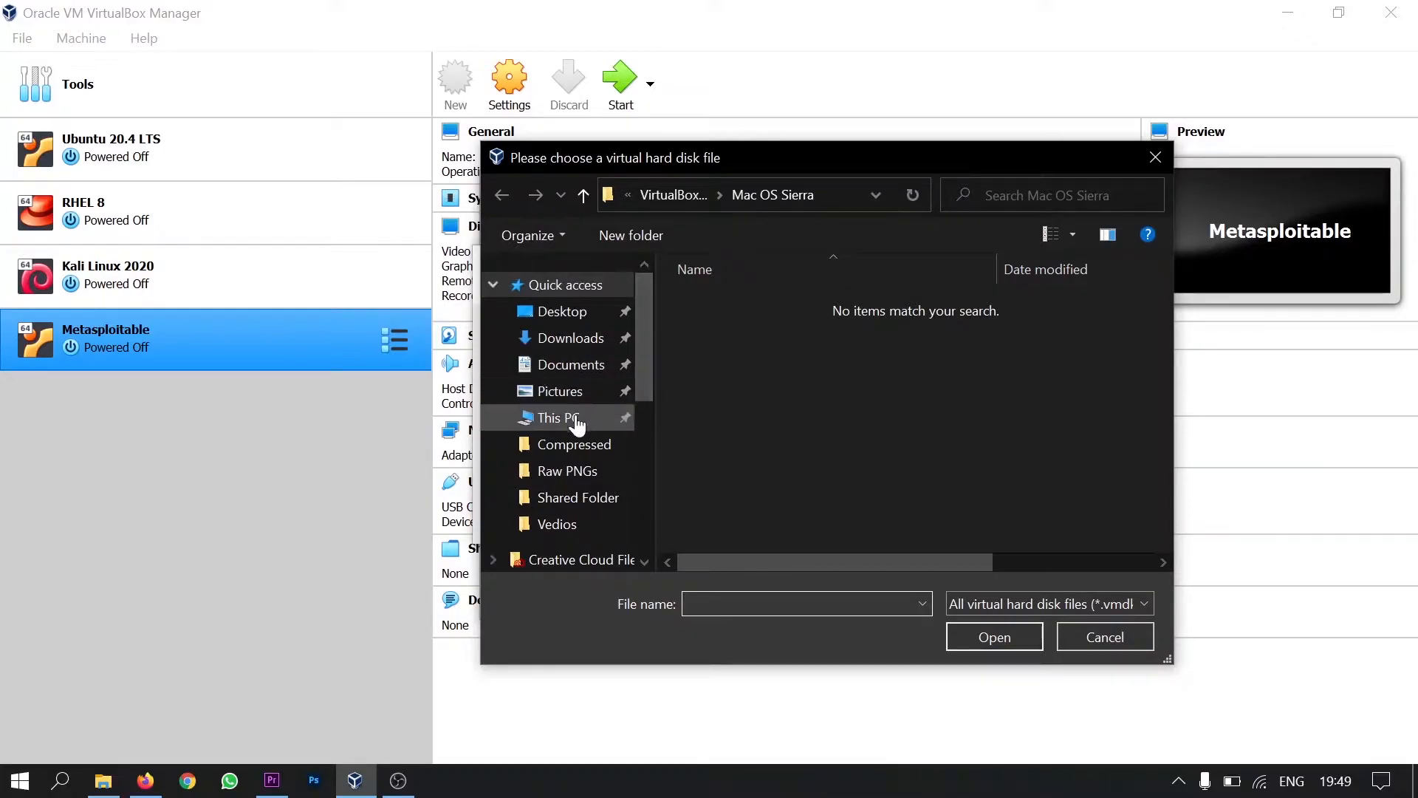
Select macOS High Sierra Final.vmdk from Downloads/Compressed and create the machine
left_click(573, 337)
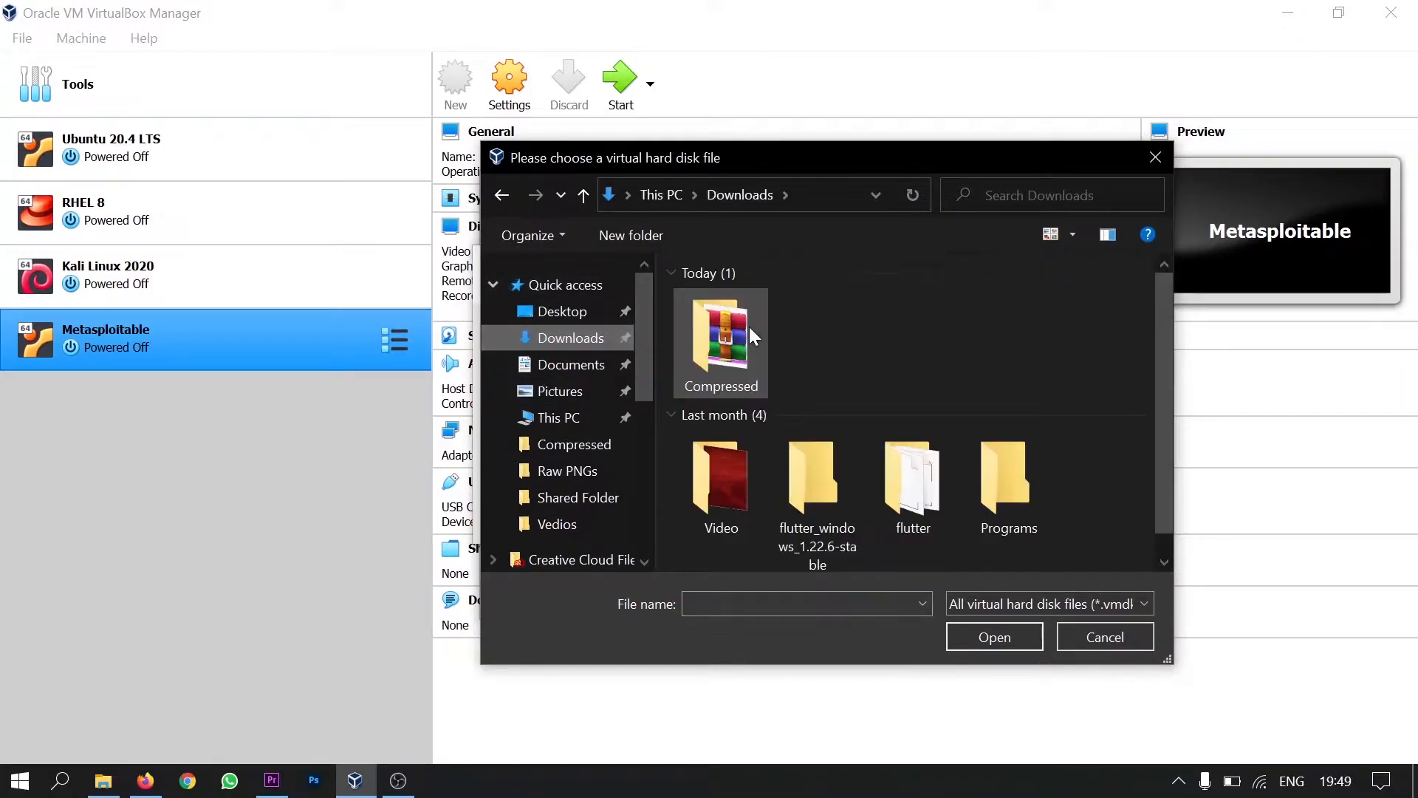
double_click(721, 341)
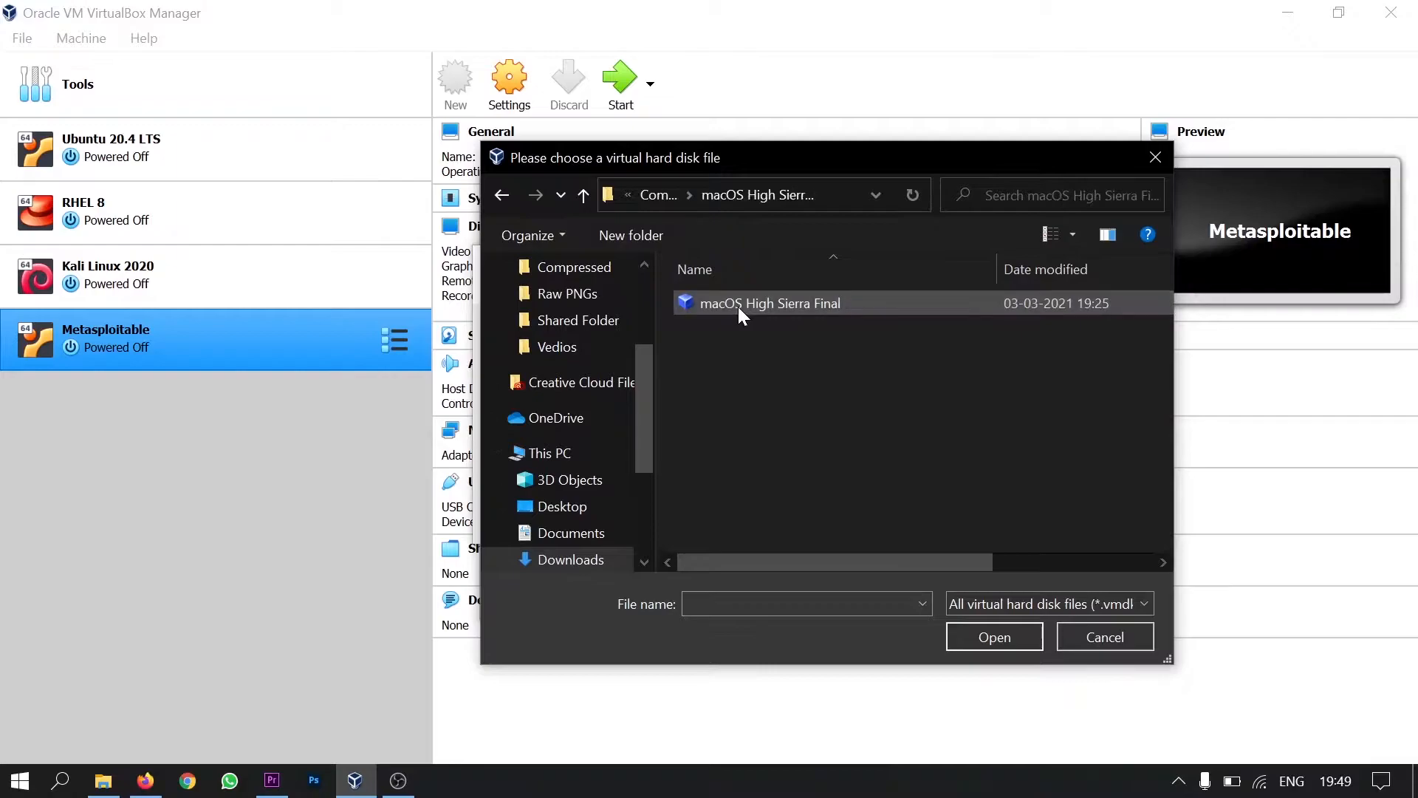
left_click(768, 303)
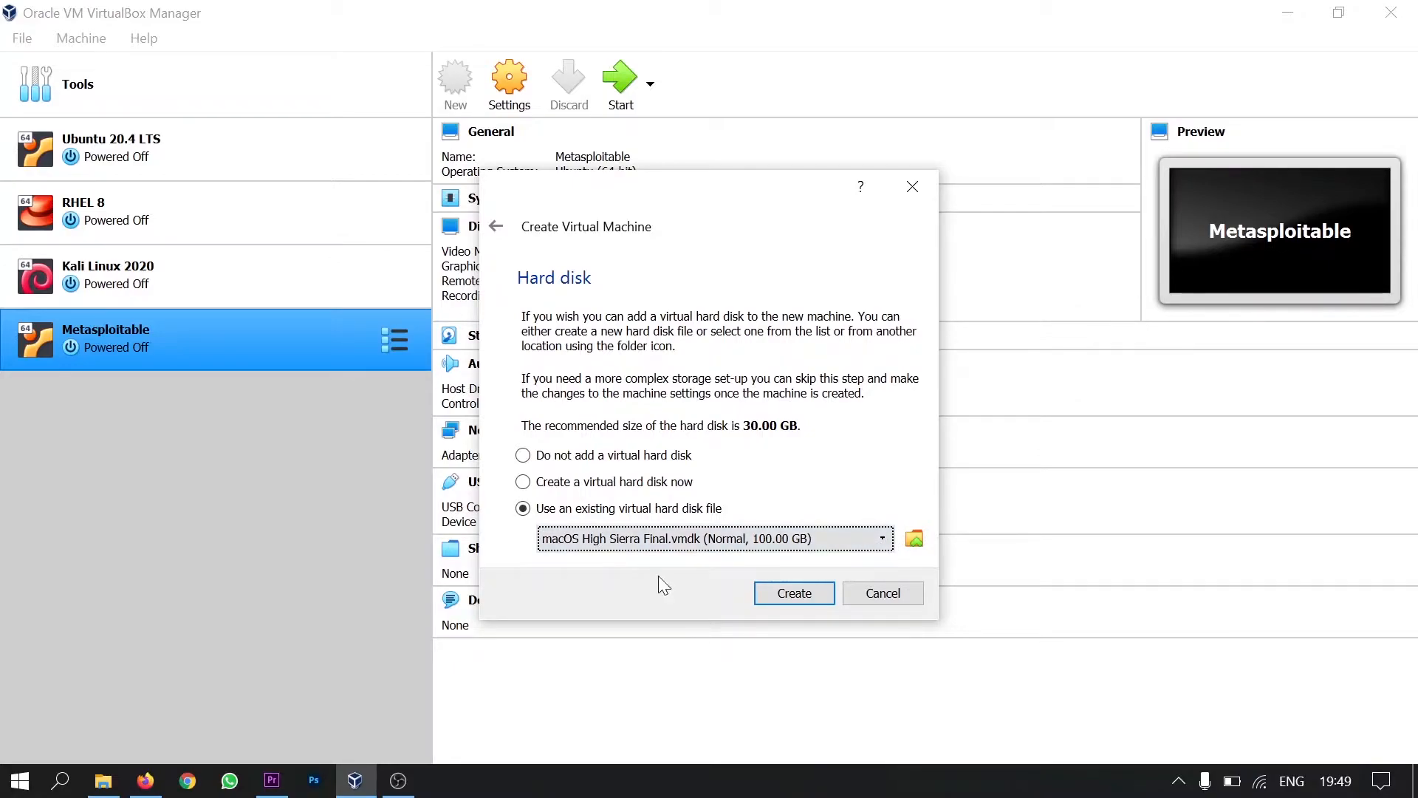
mouse_move(669, 589)
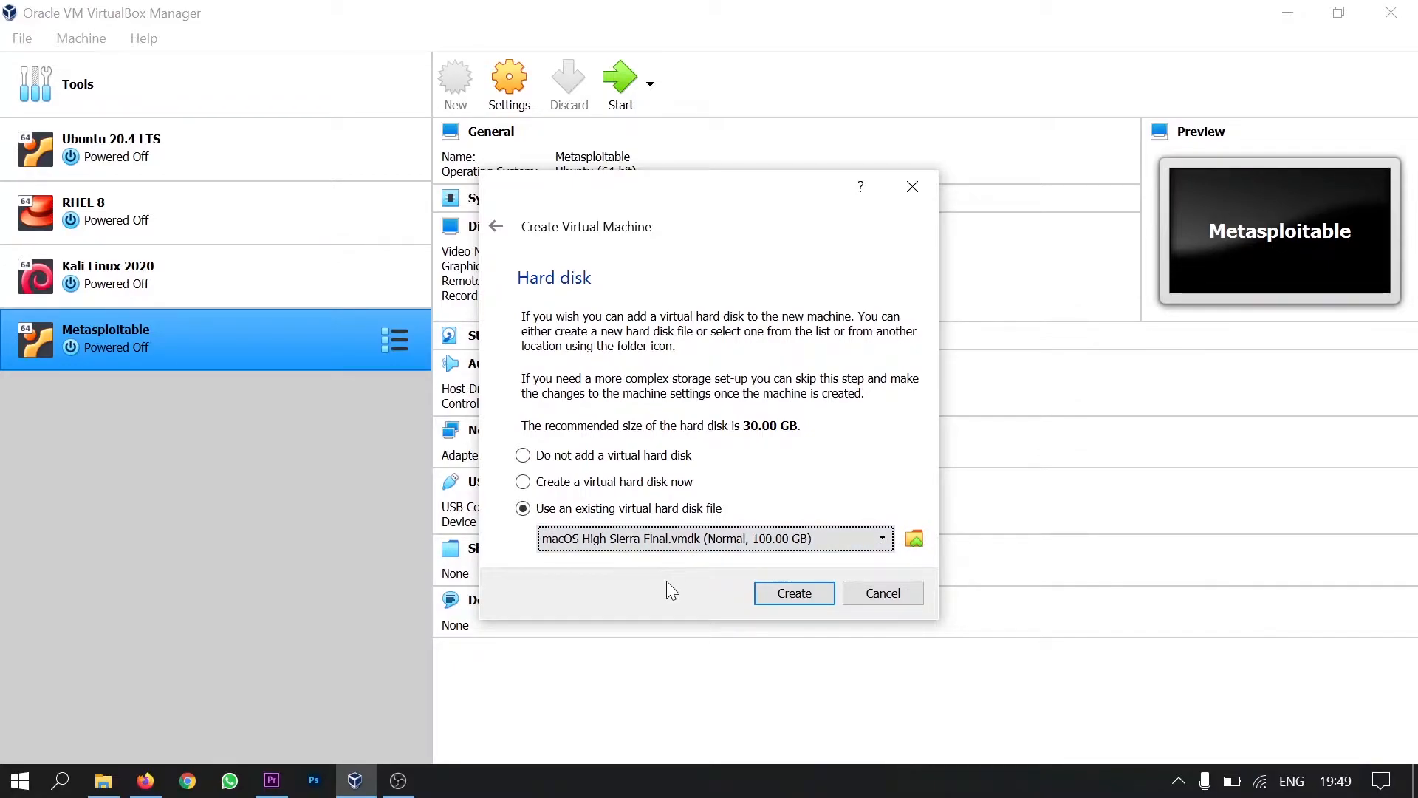
left_click(792, 594)
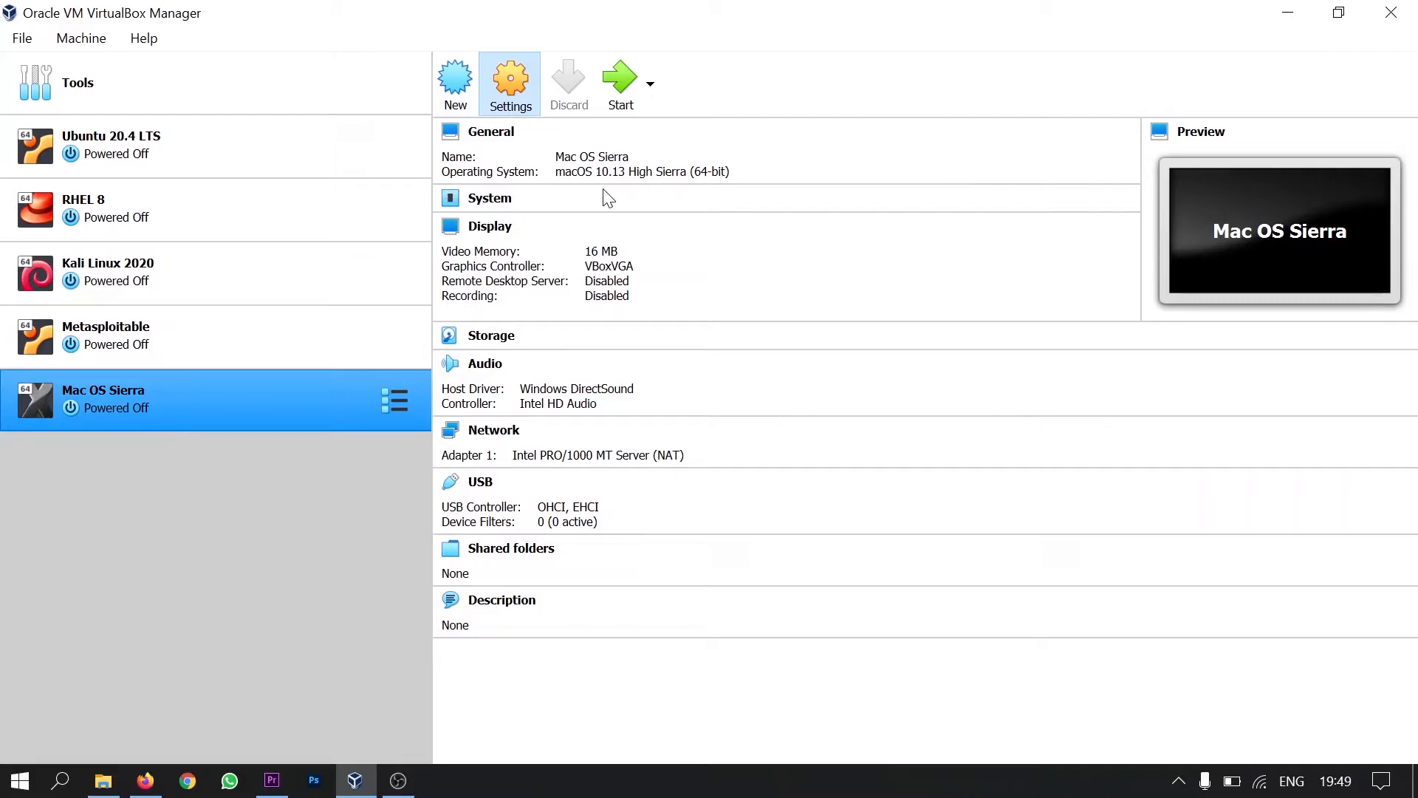
In System settings remove Floppy from the boot order and give the machine 2 processors
left_click(510, 80)
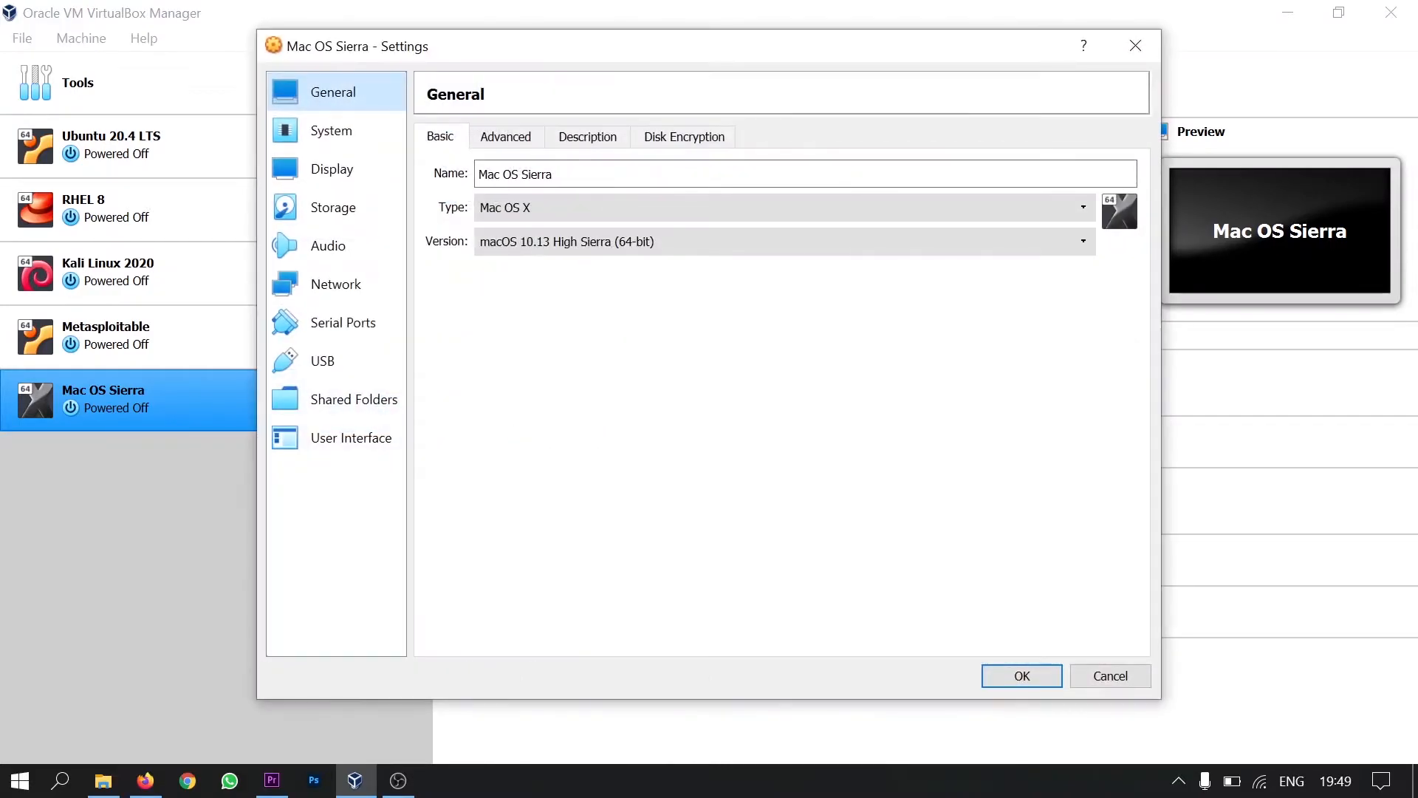
left_click(329, 130)
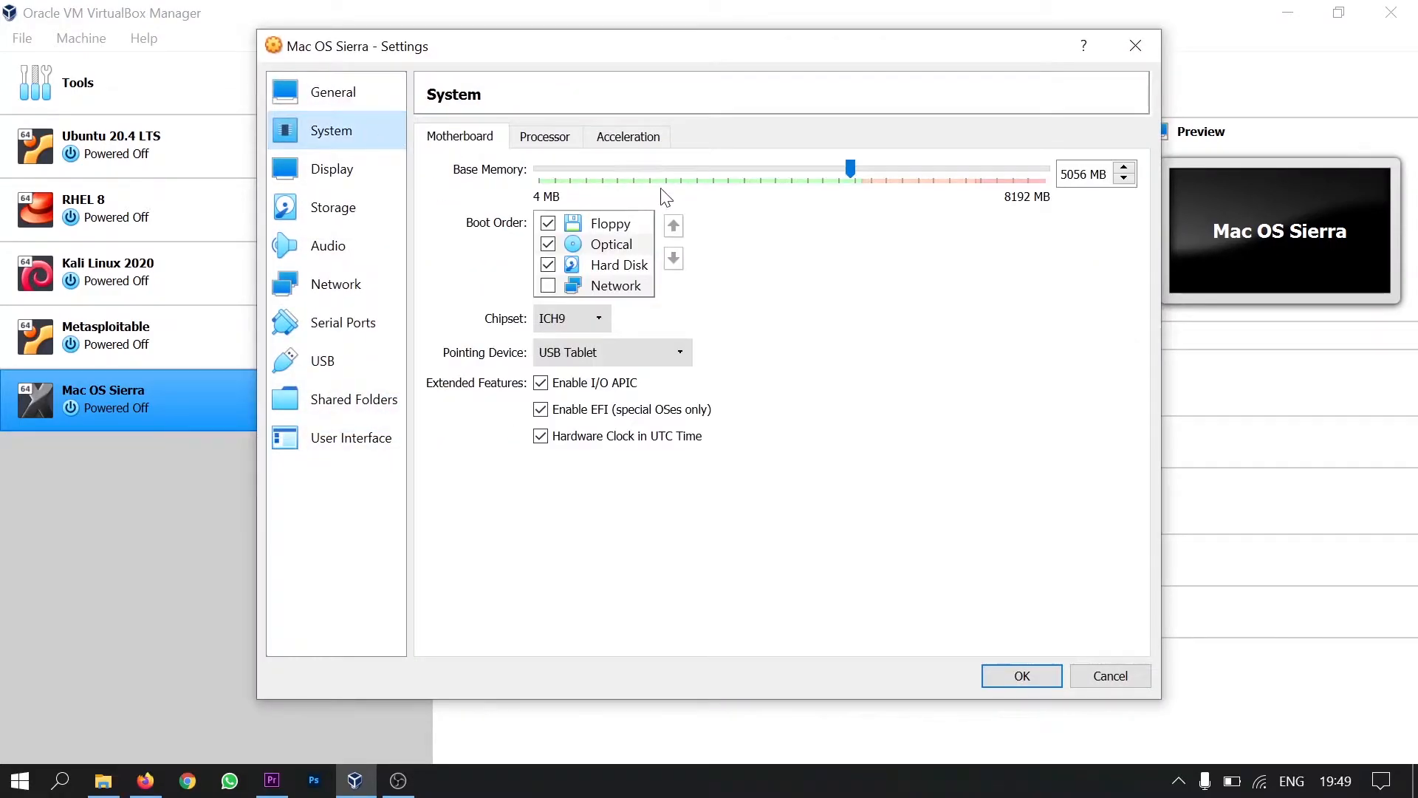
left_click(547, 223)
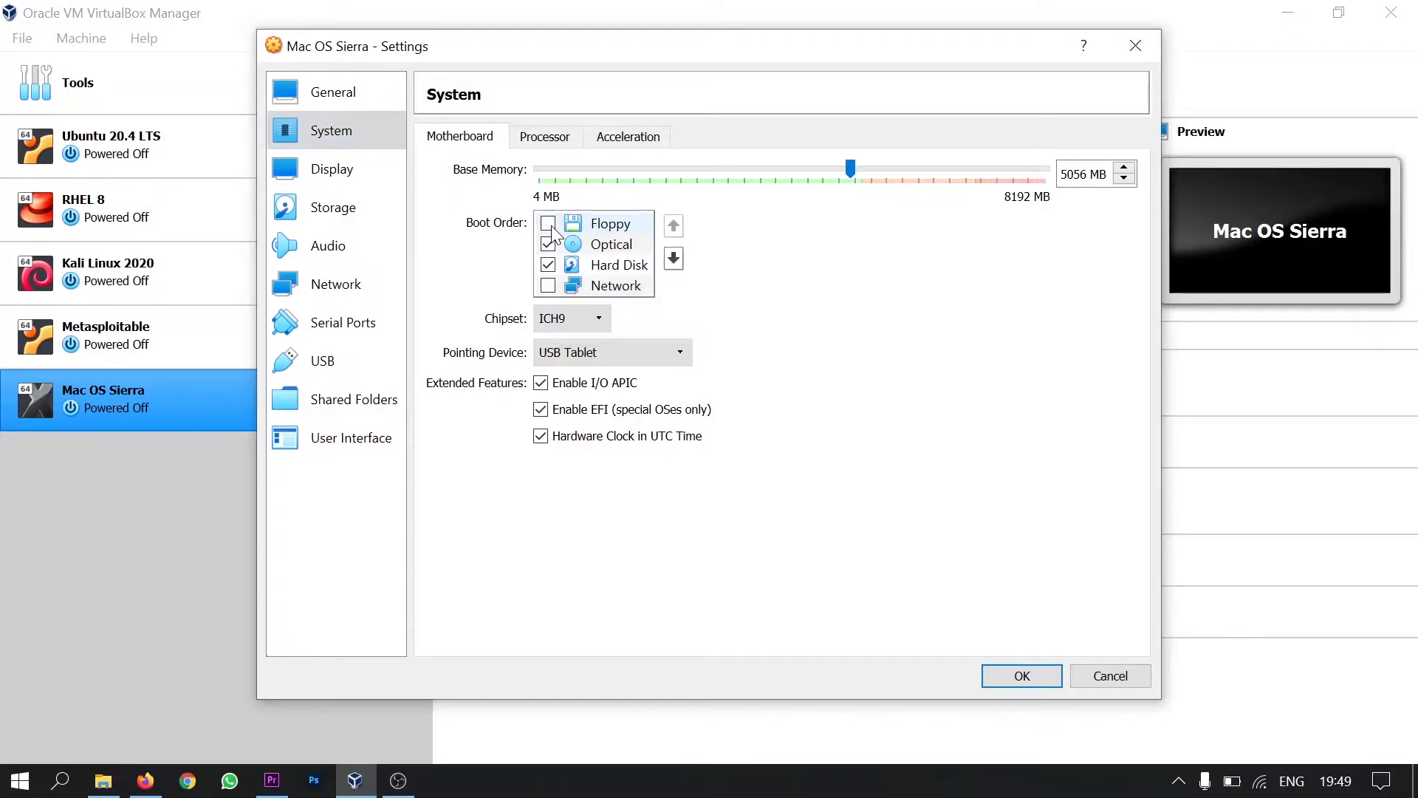
left_click(544, 136)
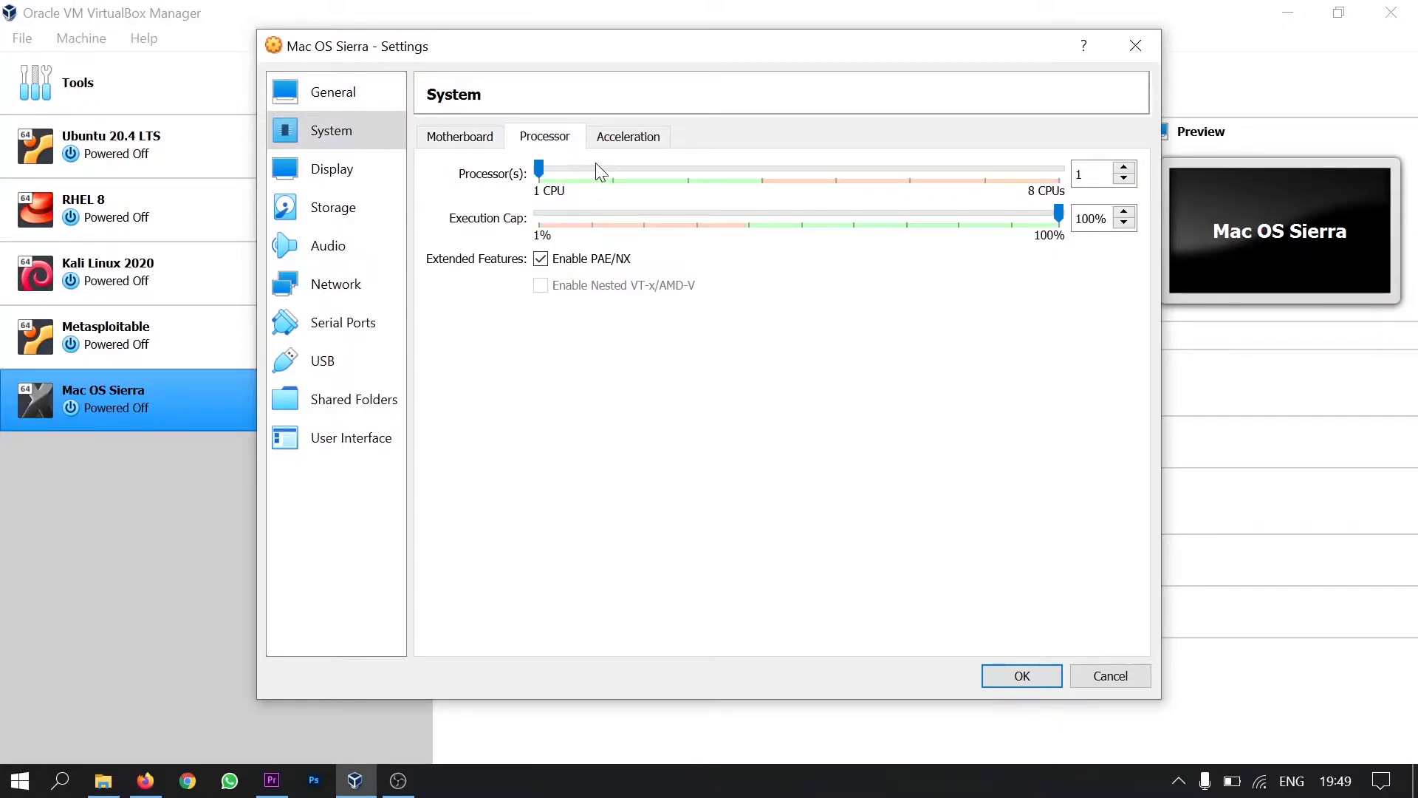
left_click_drag(539, 168, 612, 168)
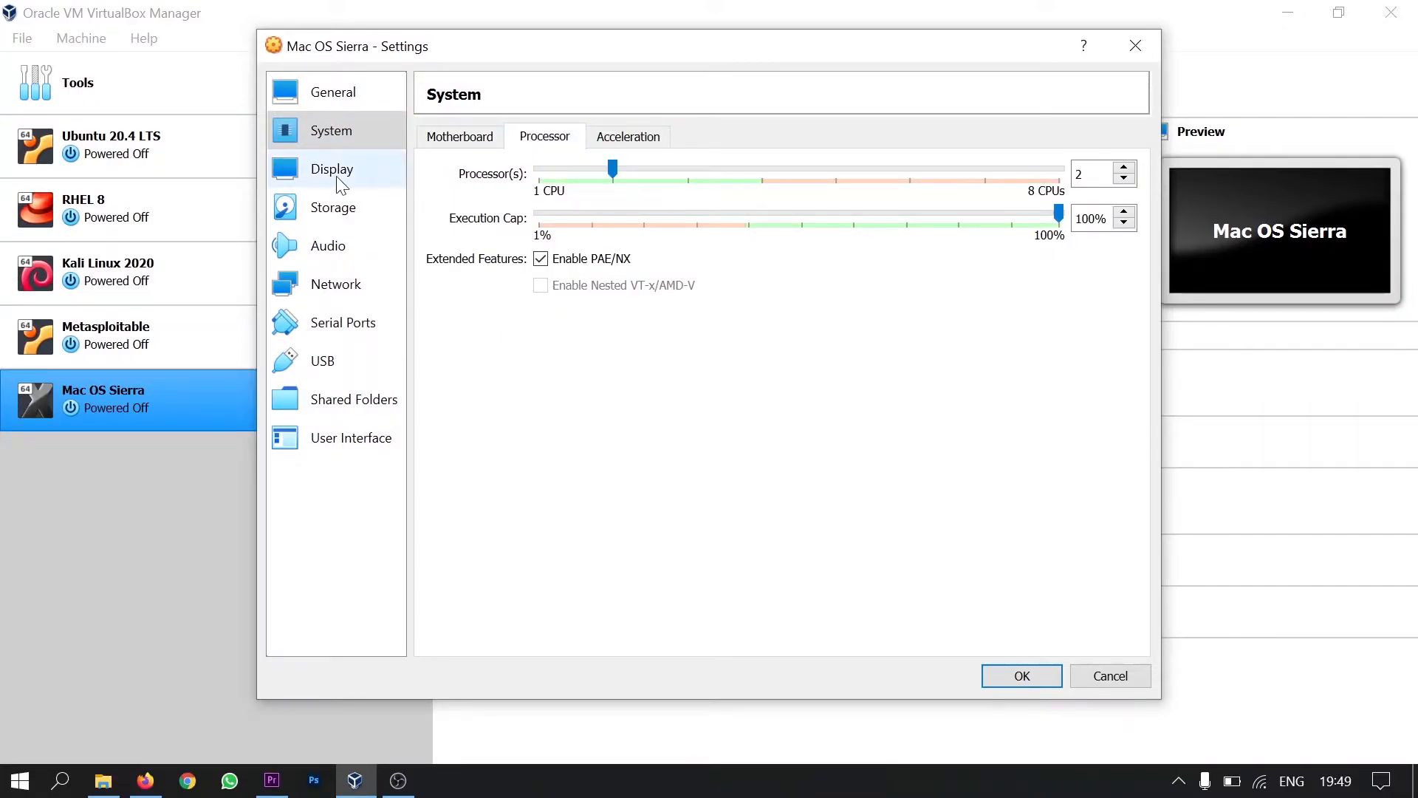
Raise Display video memory to 128 MB and save the settings
left_click(331, 168)
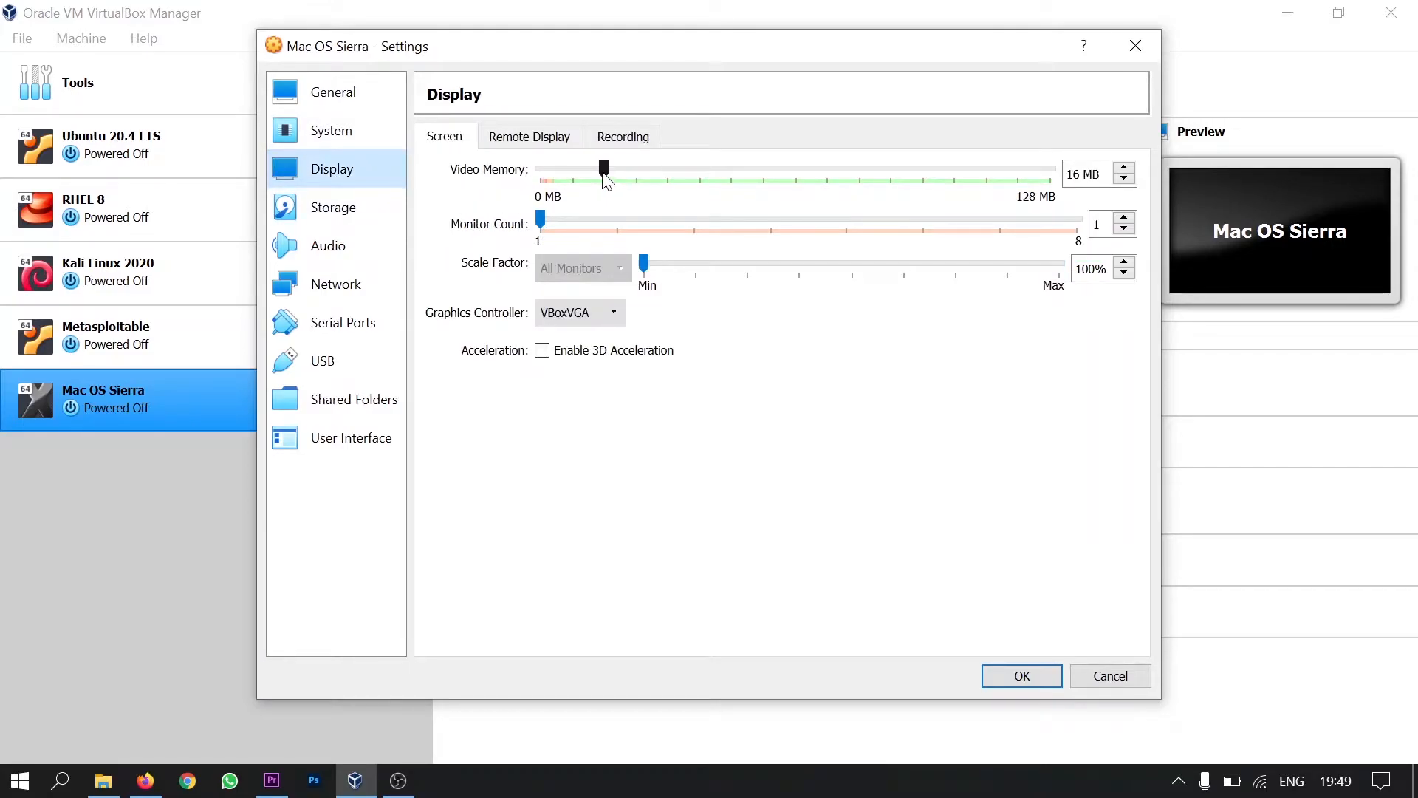
left_click_drag(603, 170, 1049, 170)
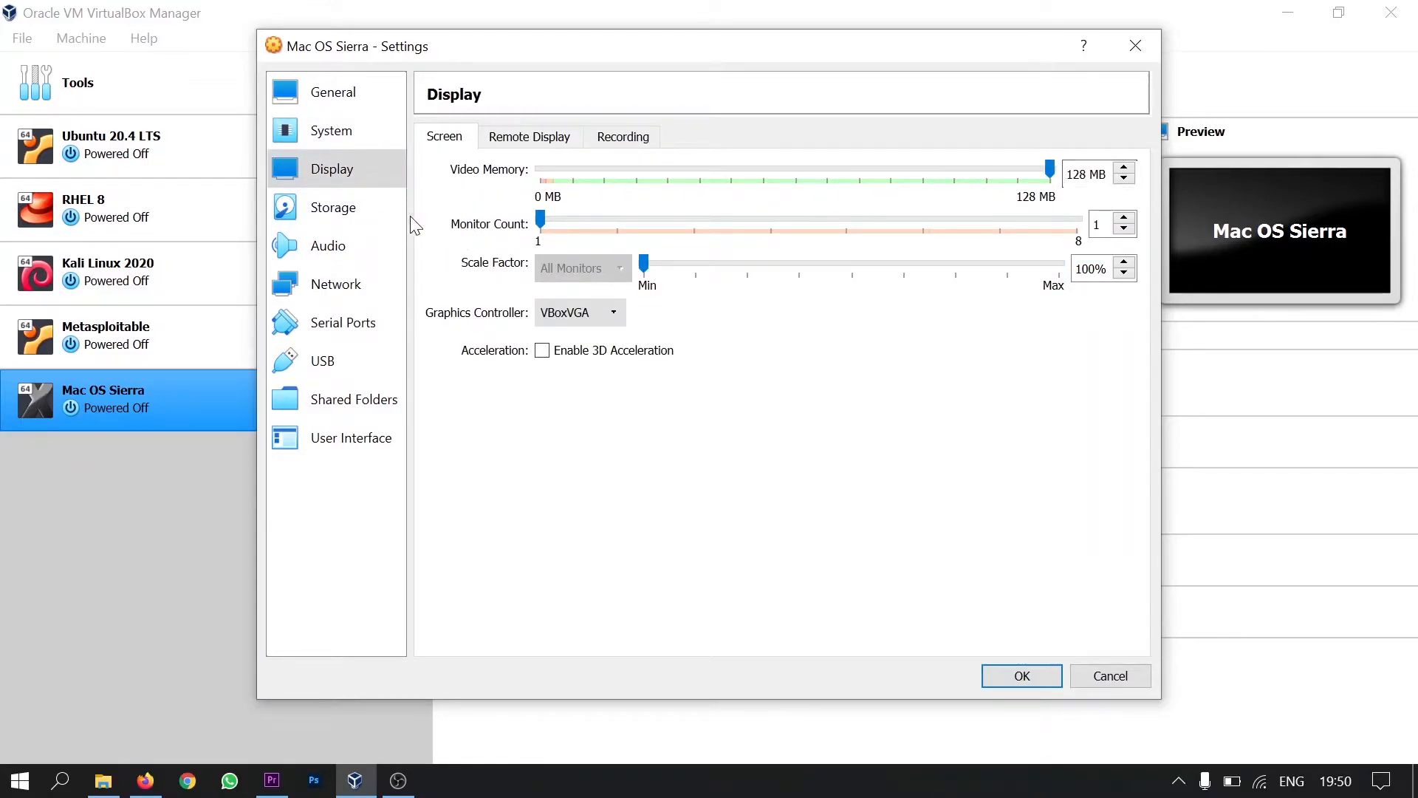
left_click(1021, 676)
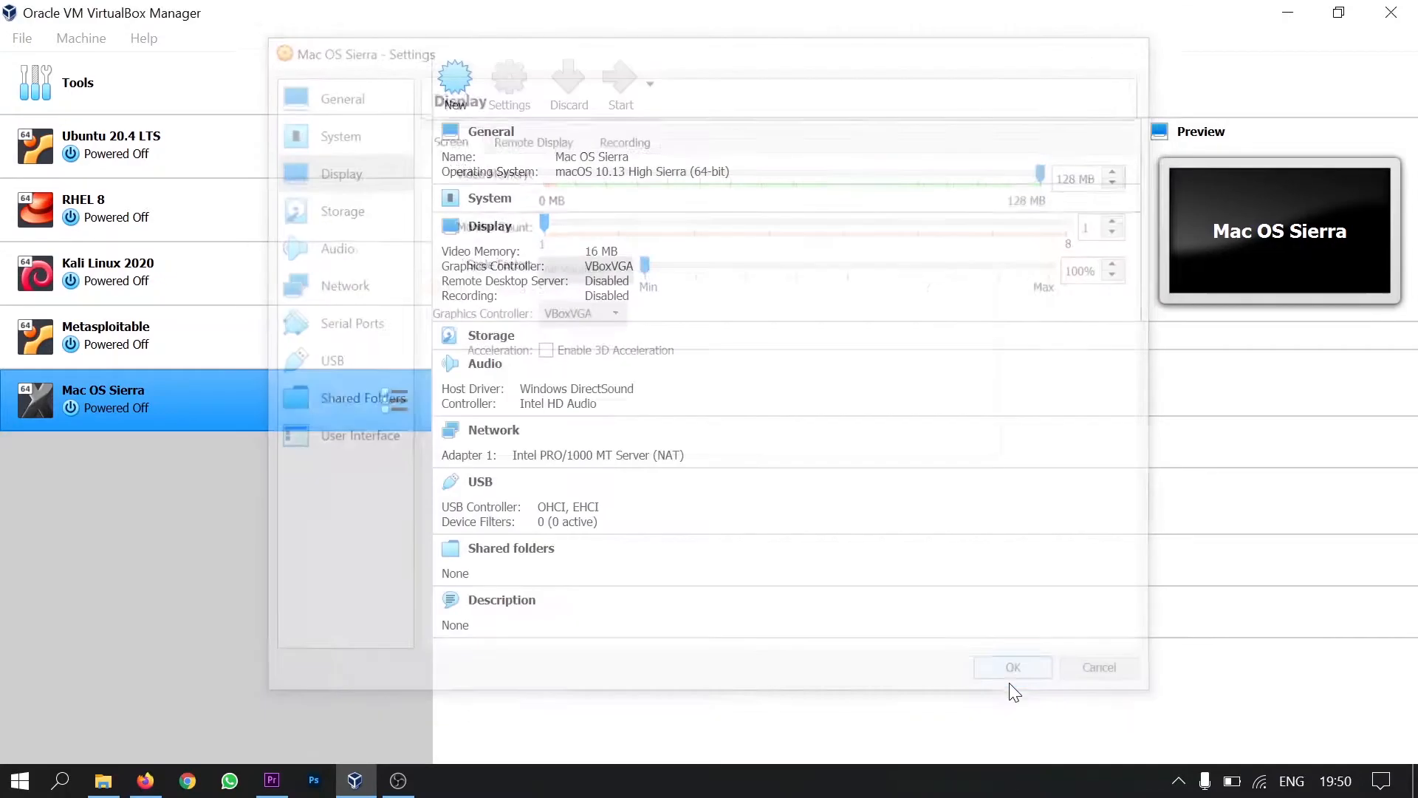
left_click(1010, 667)
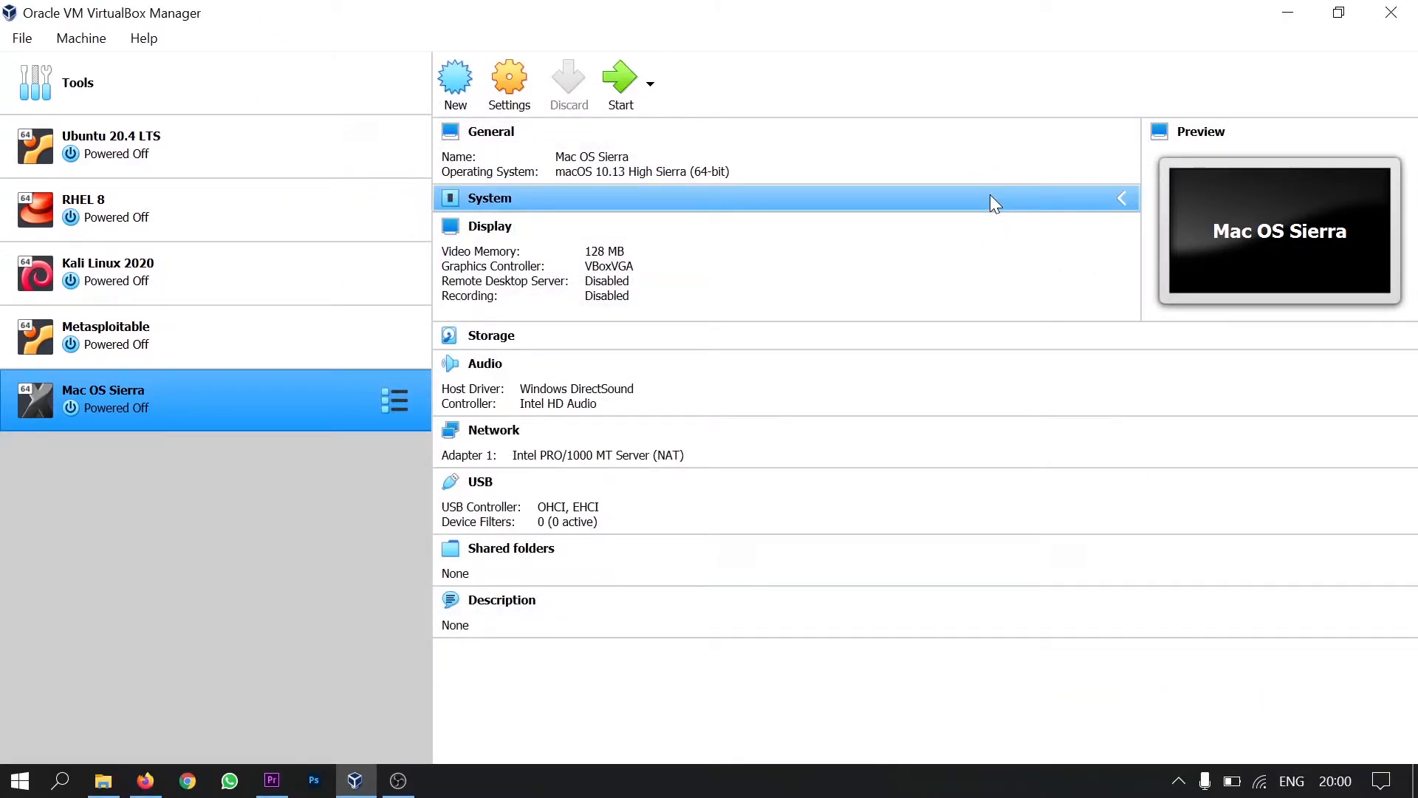
mouse_move(1288, 14)
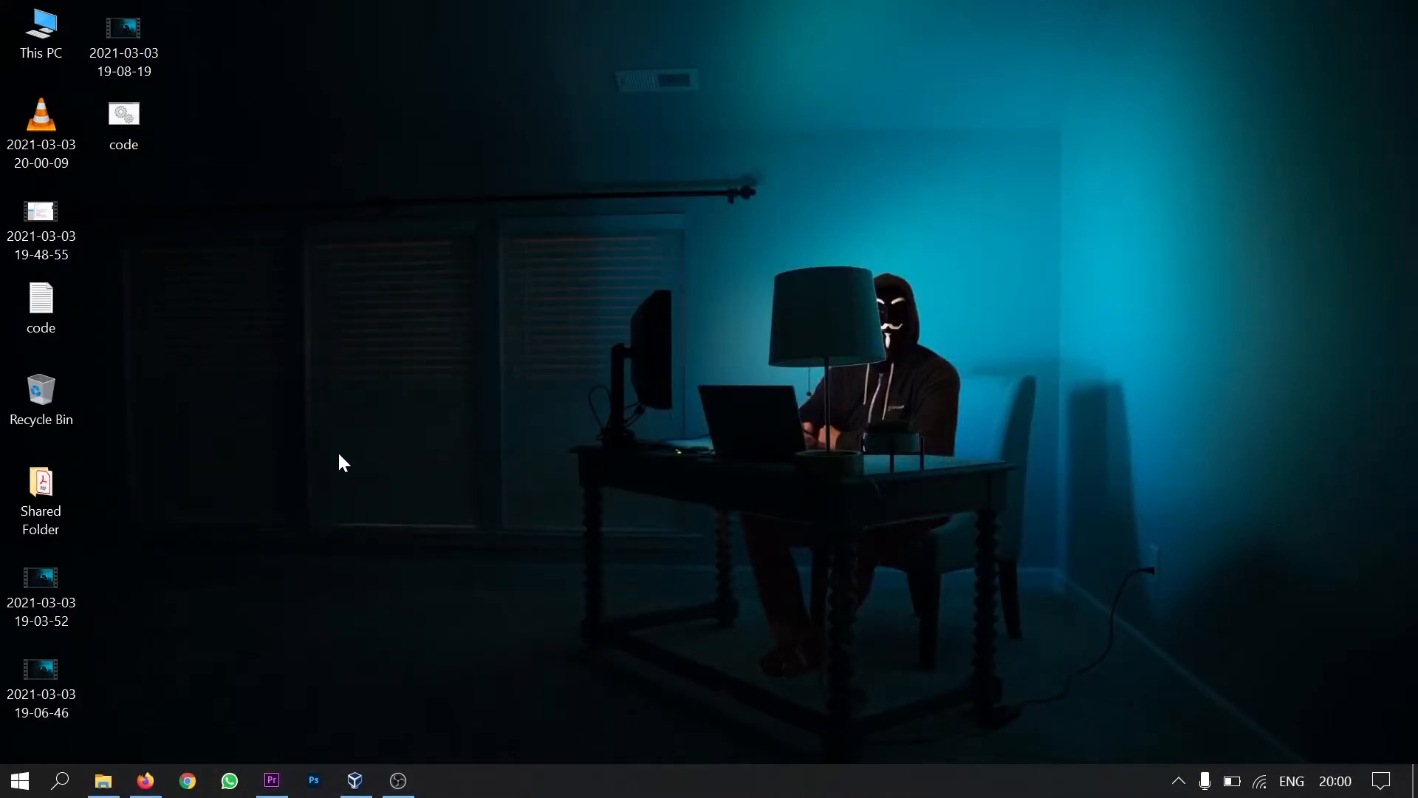
mouse_move(325, 433)
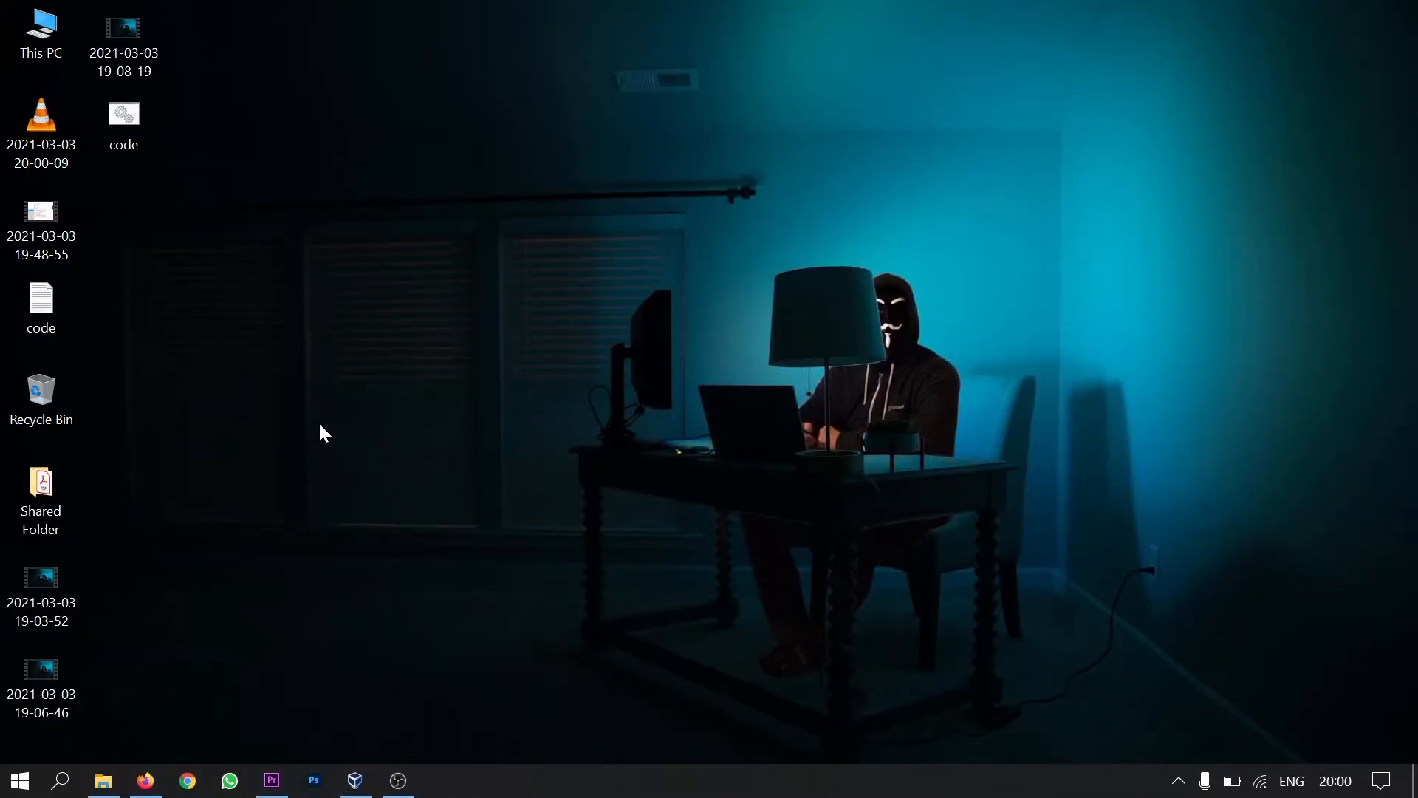
Open the desktop code text file of VBoxManage commands and move to its end
left_click(41, 307)
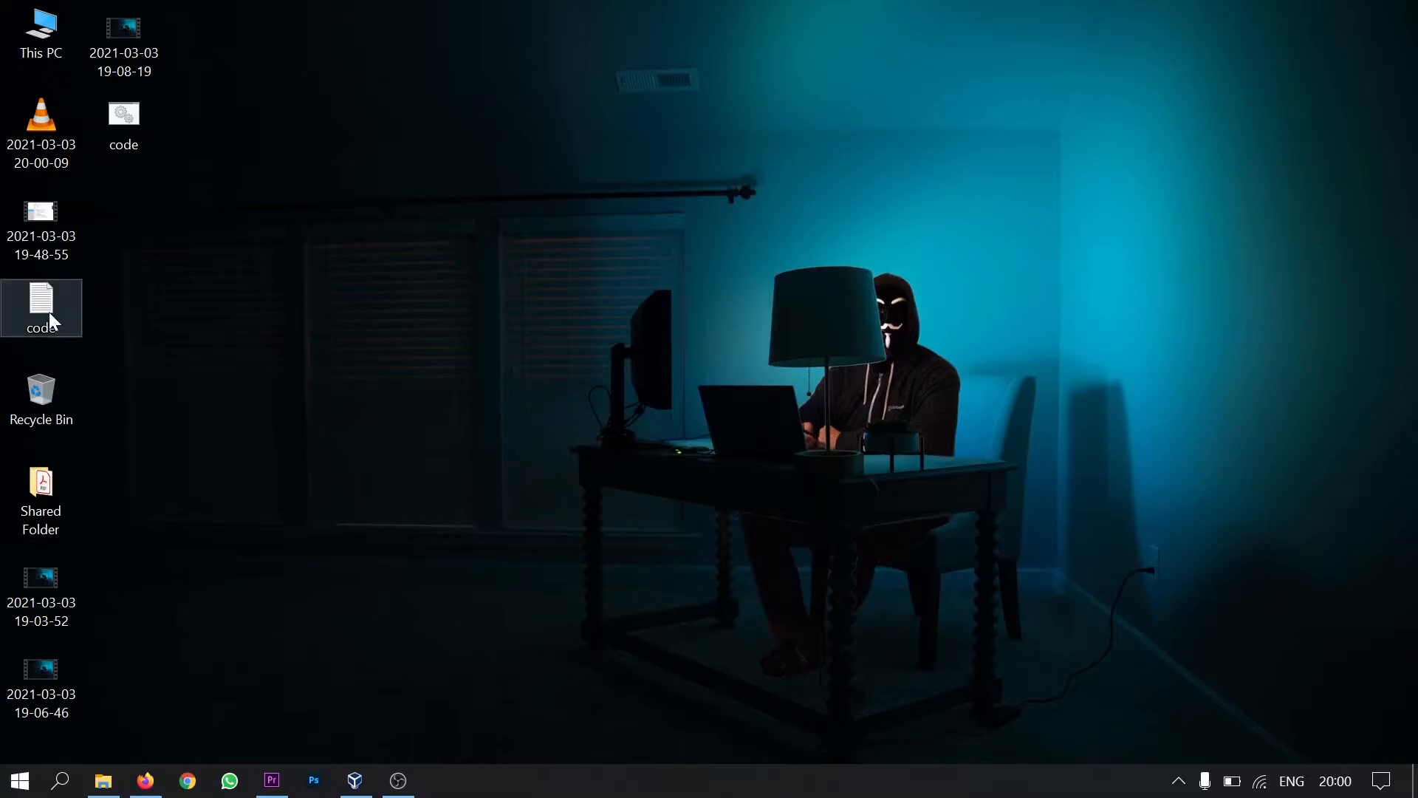
double_click(41, 308)
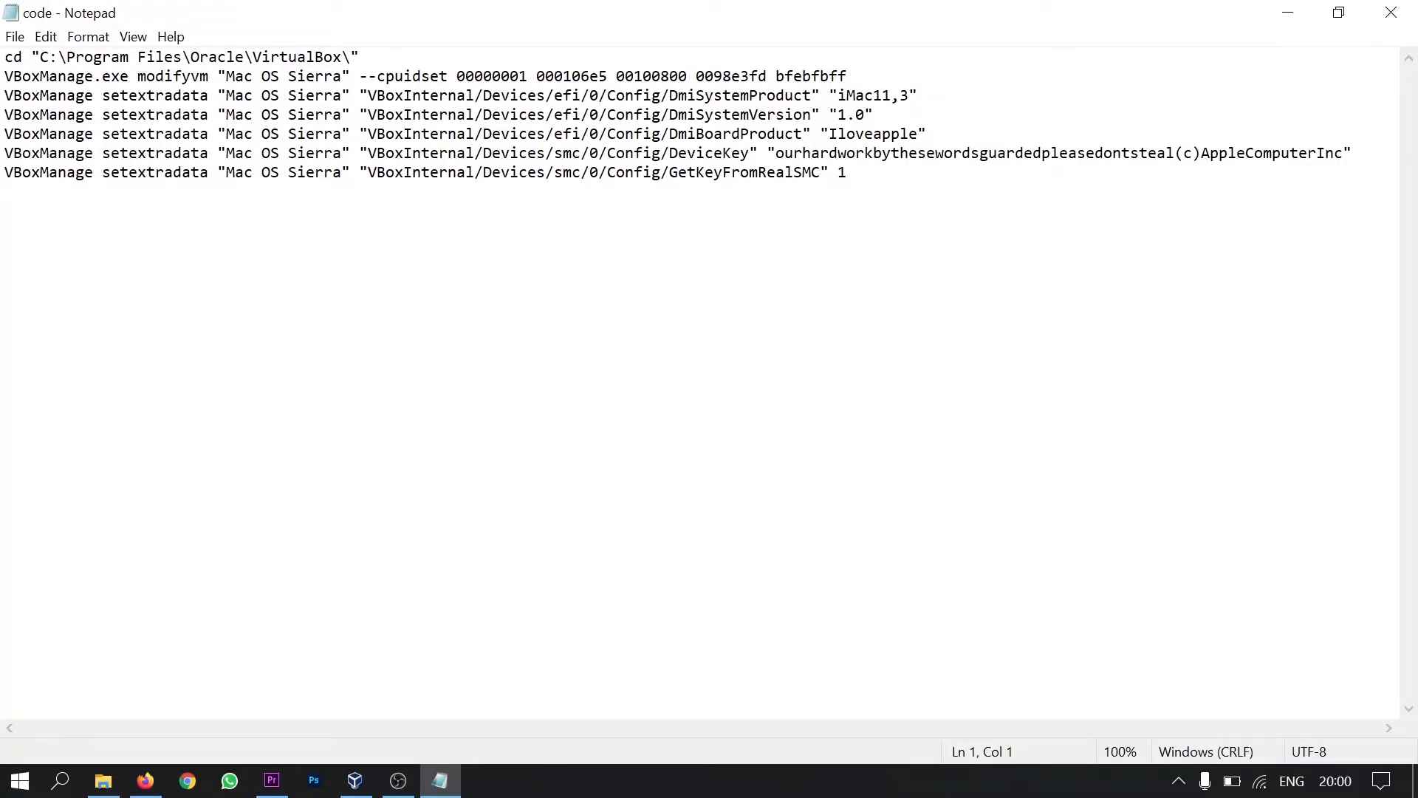
key("Enter")
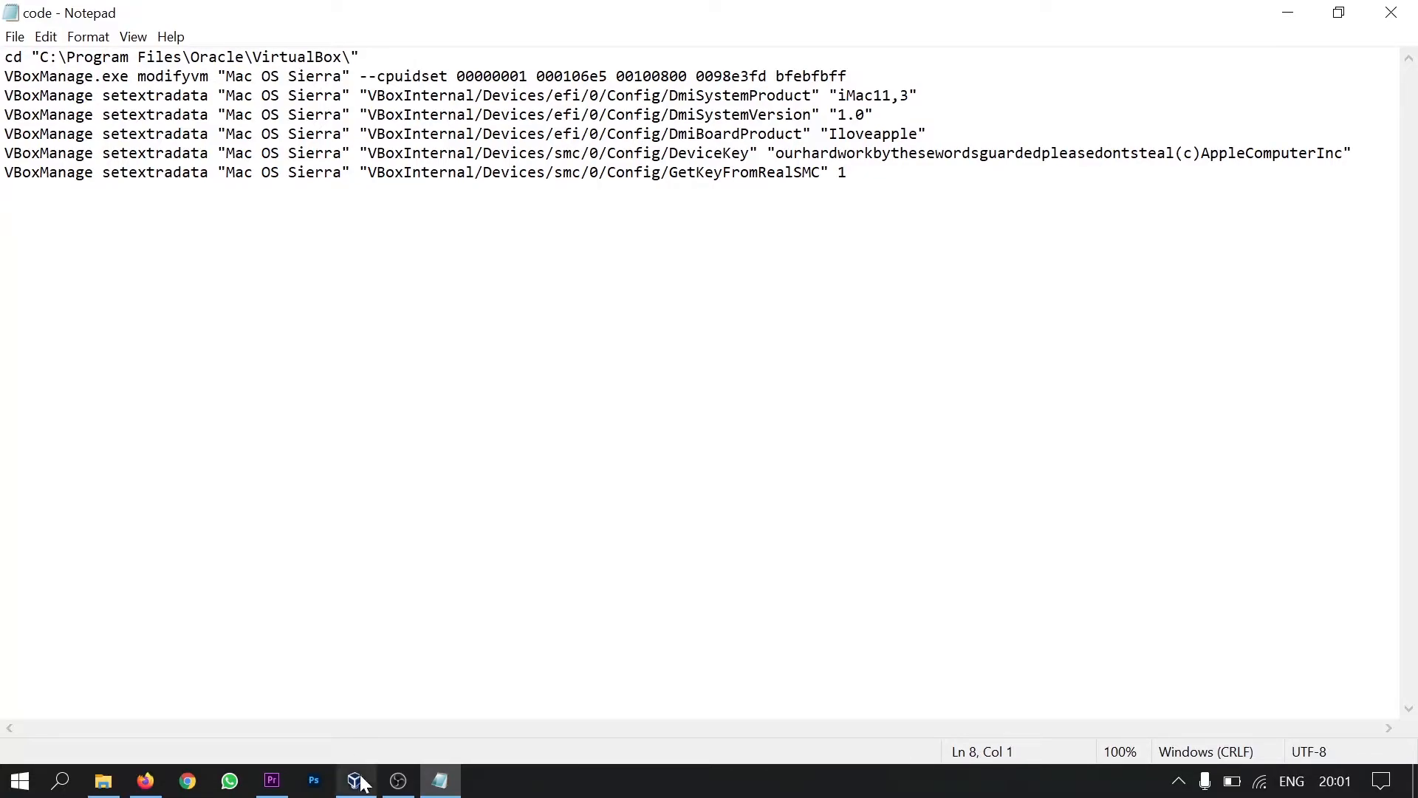
left_click(355, 780)
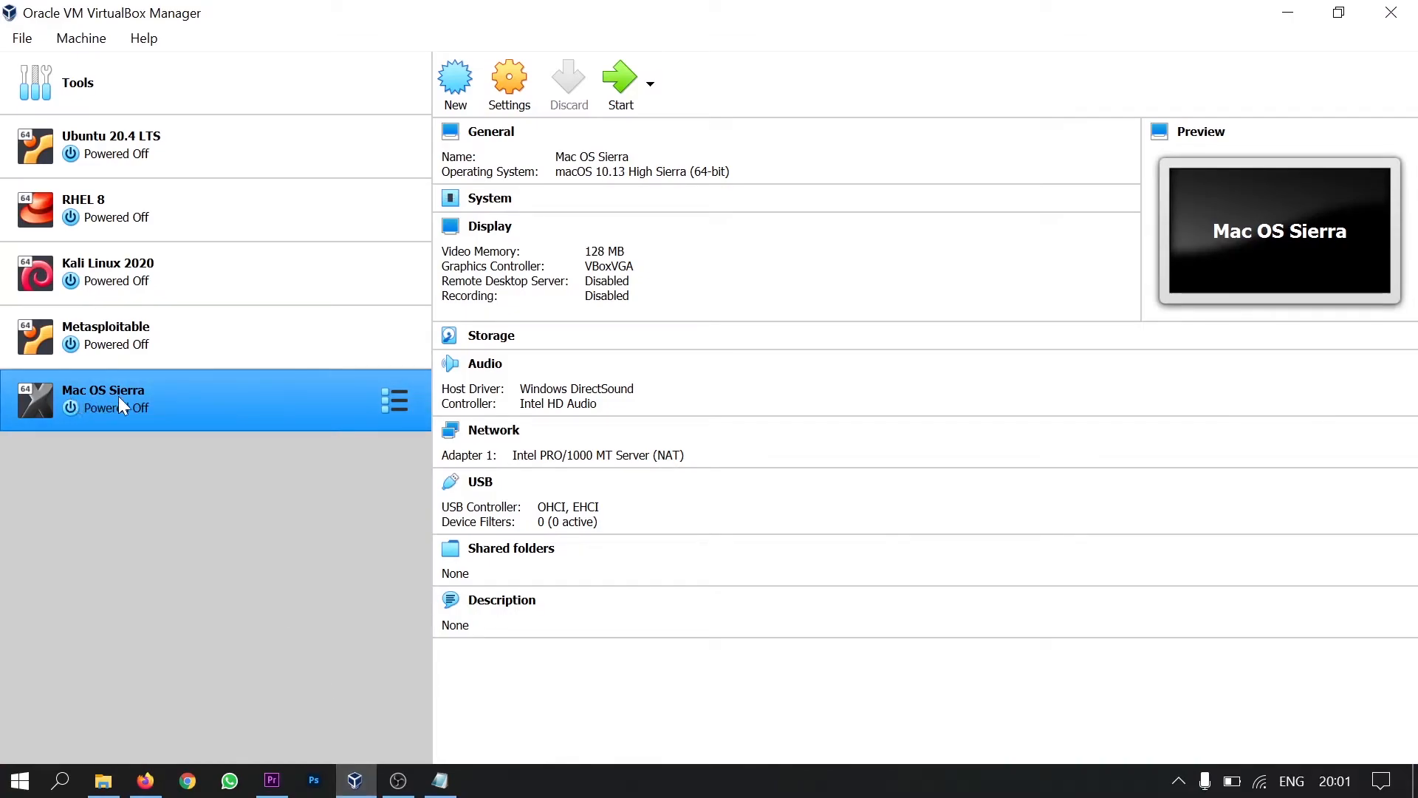
mouse_move(90, 408)
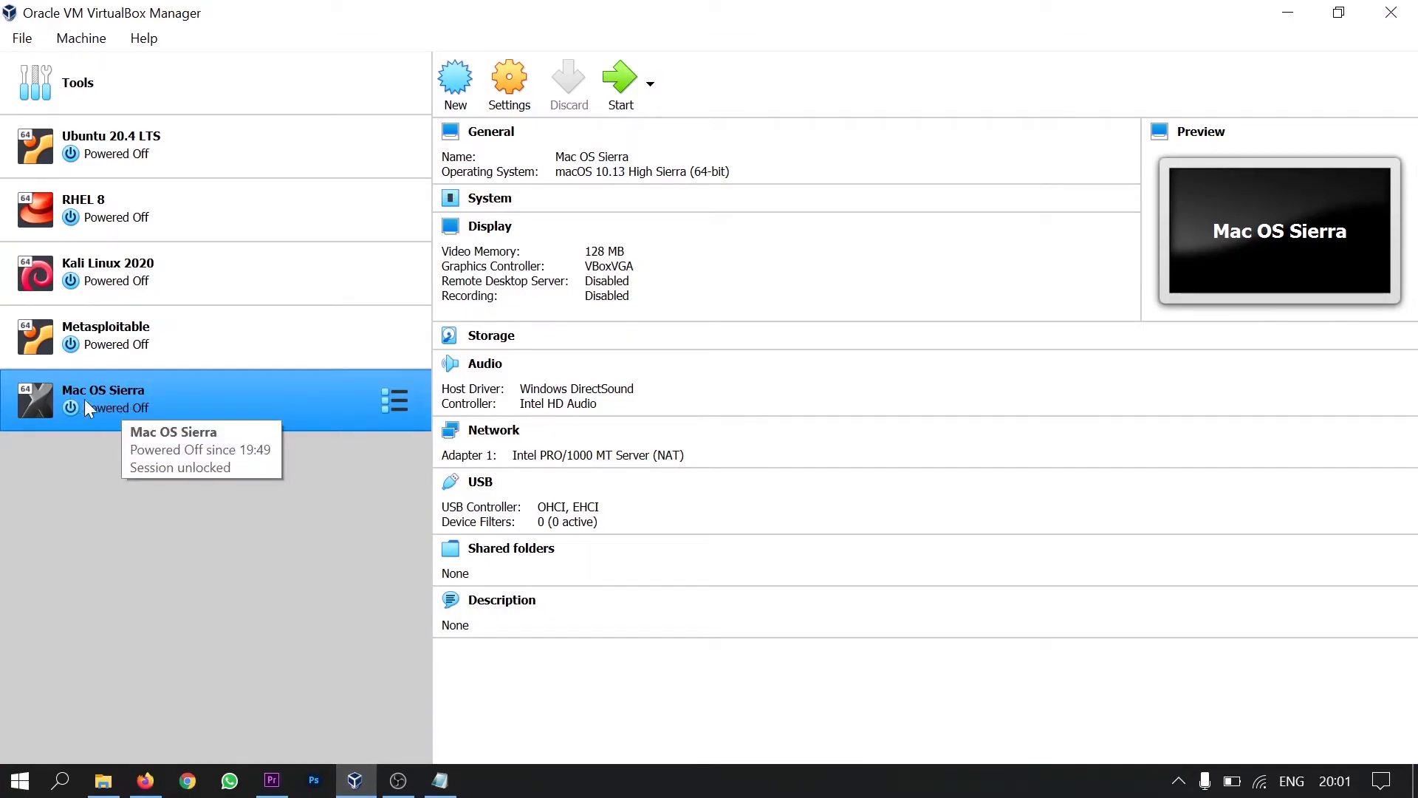
mouse_move(346, 760)
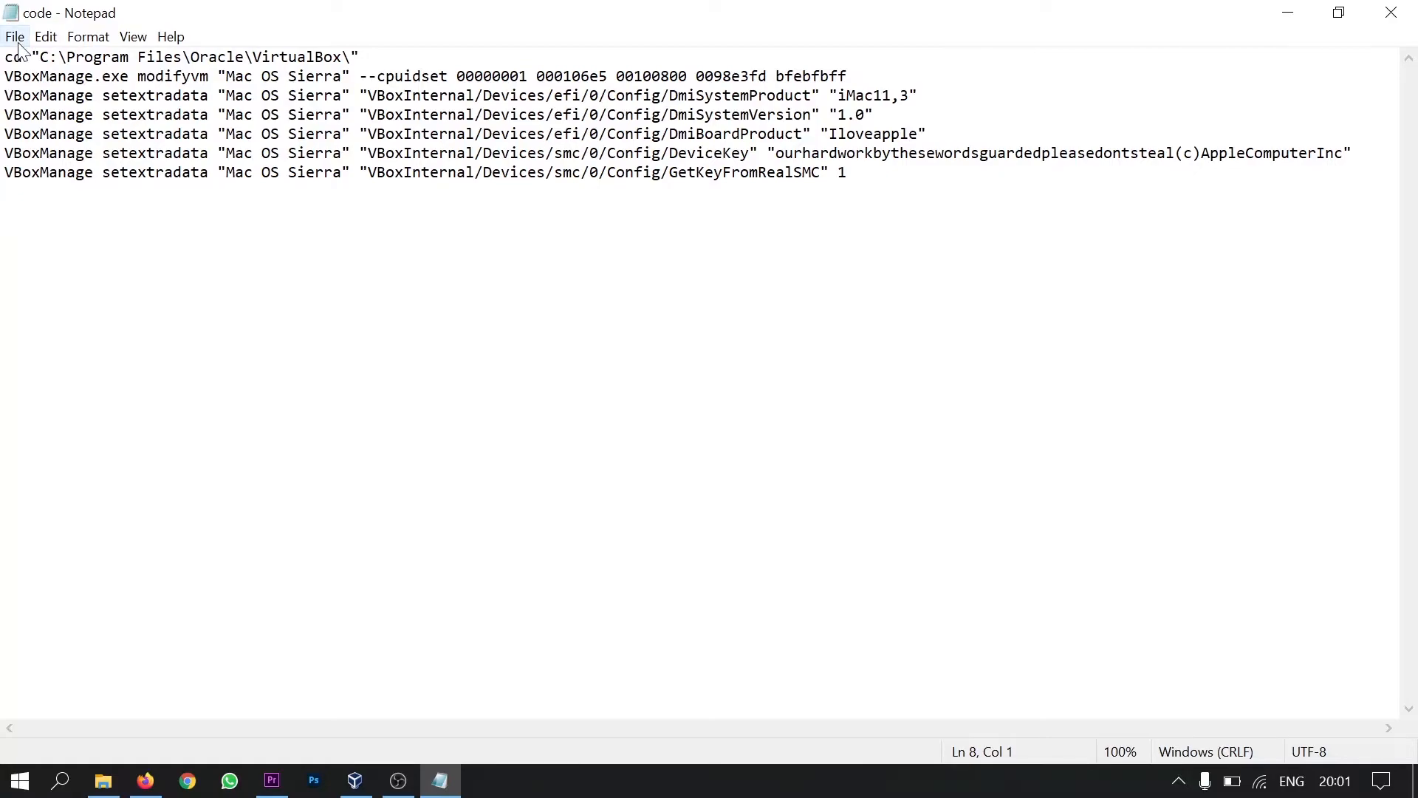
Save the commands to the desktop as code.cmd and minimize Notepad
key("enter")
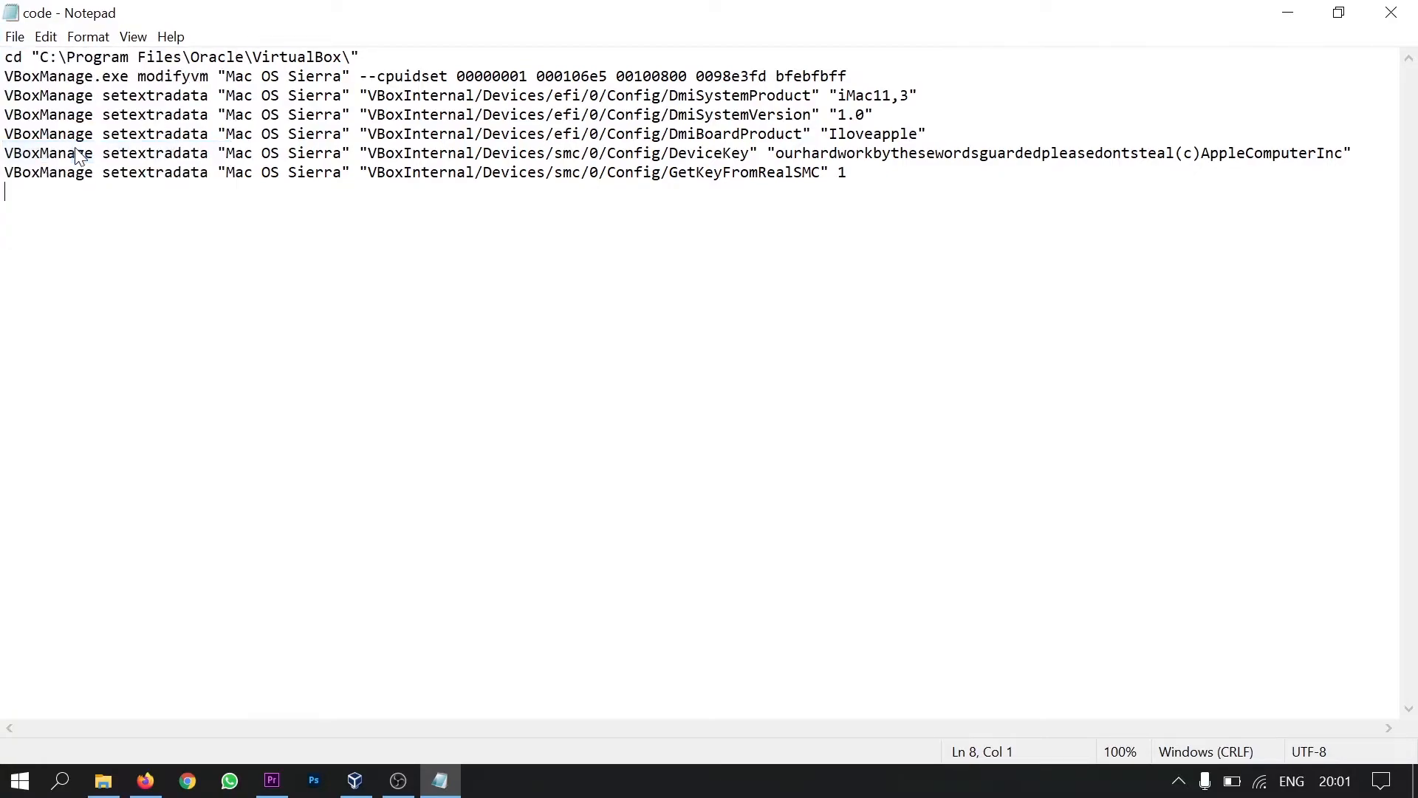
key("ctrl+s")
type("code.cmd")
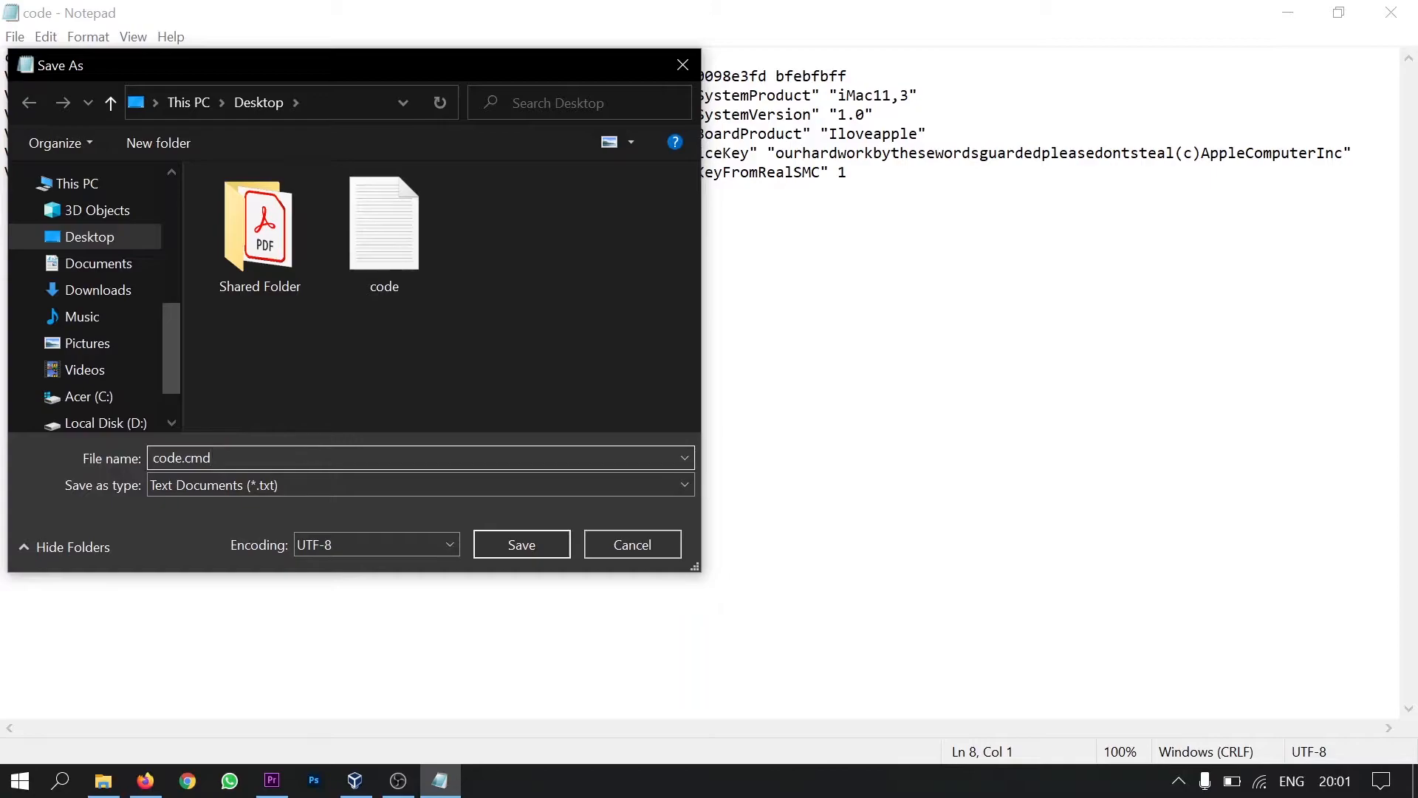
left_click(521, 544)
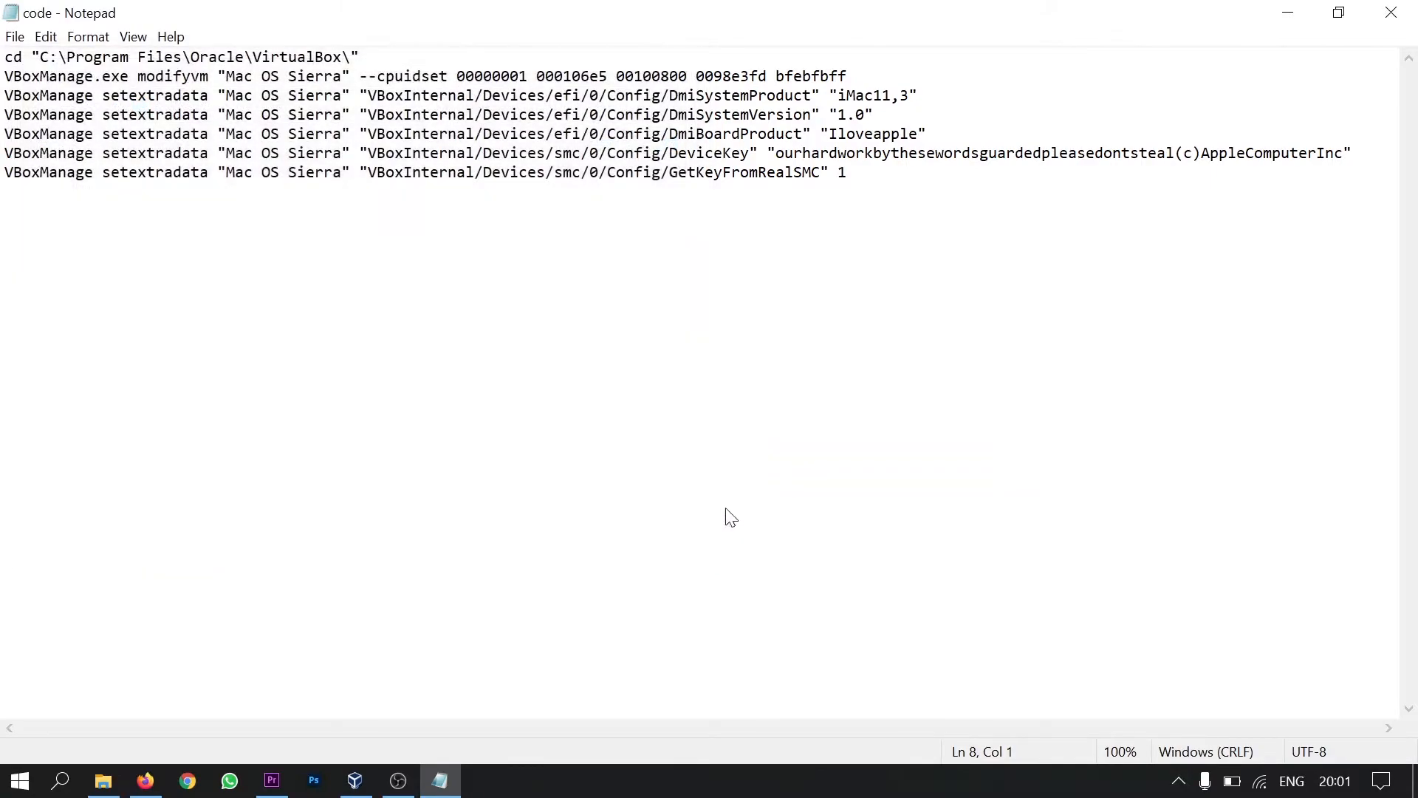
left_click(355, 780)
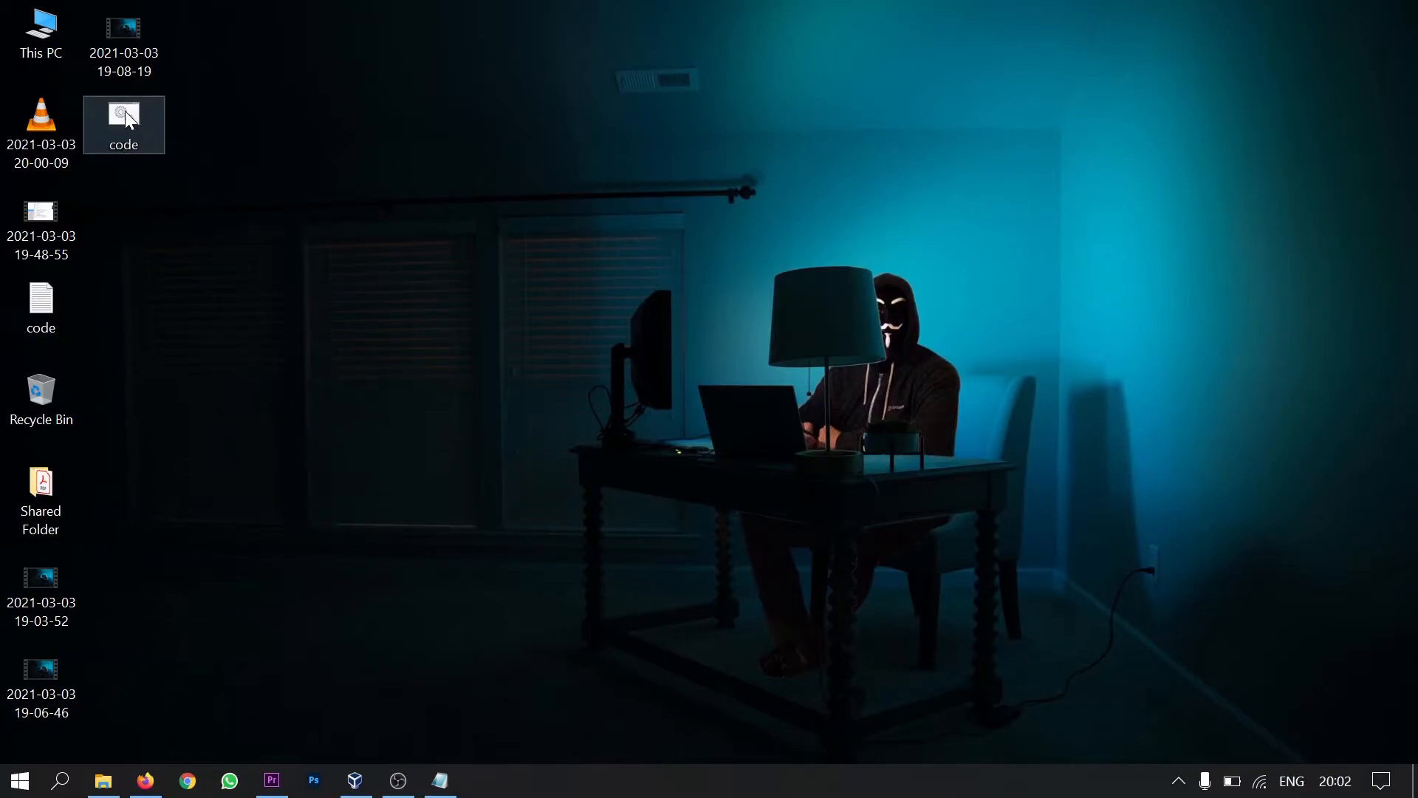
mouse_move(147, 135)
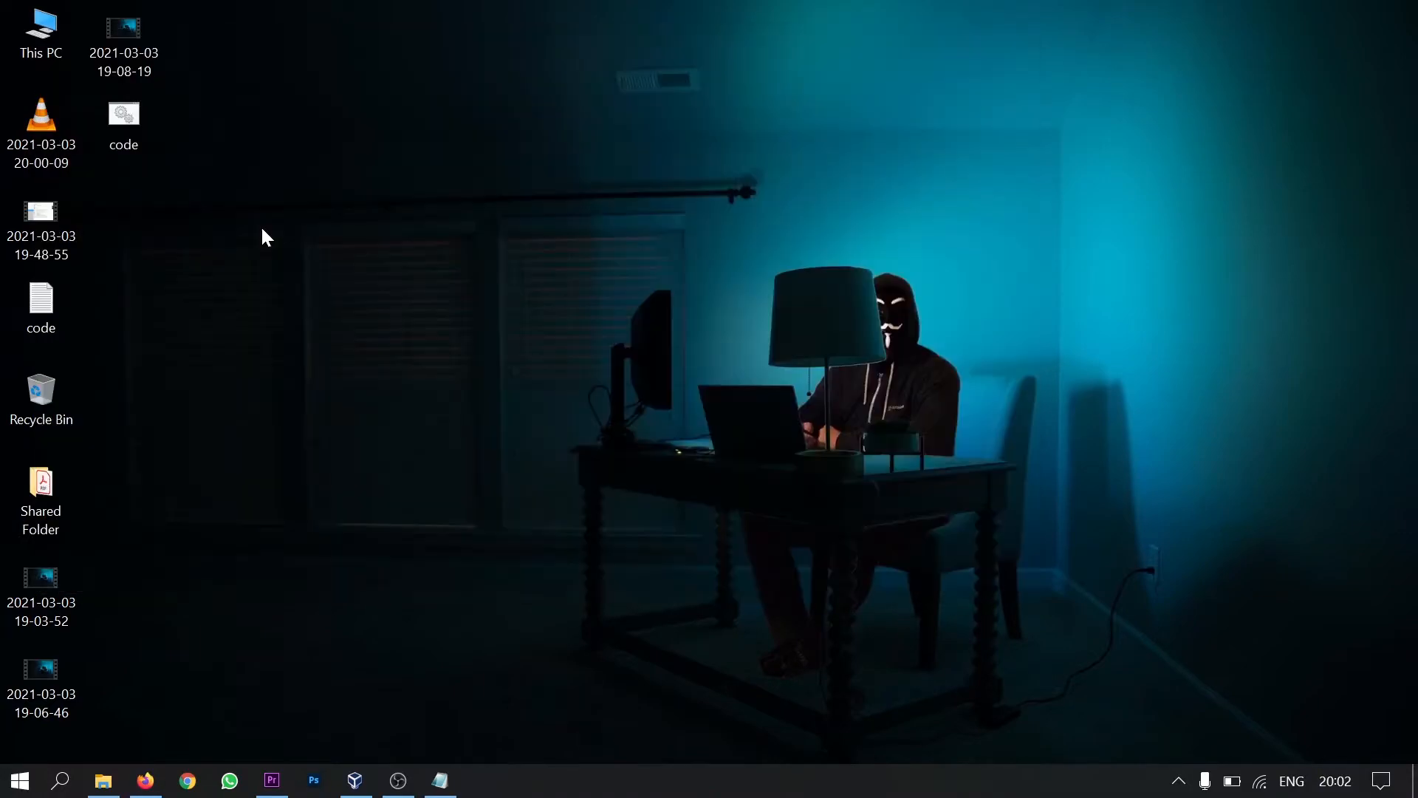
mouse_move(275, 234)
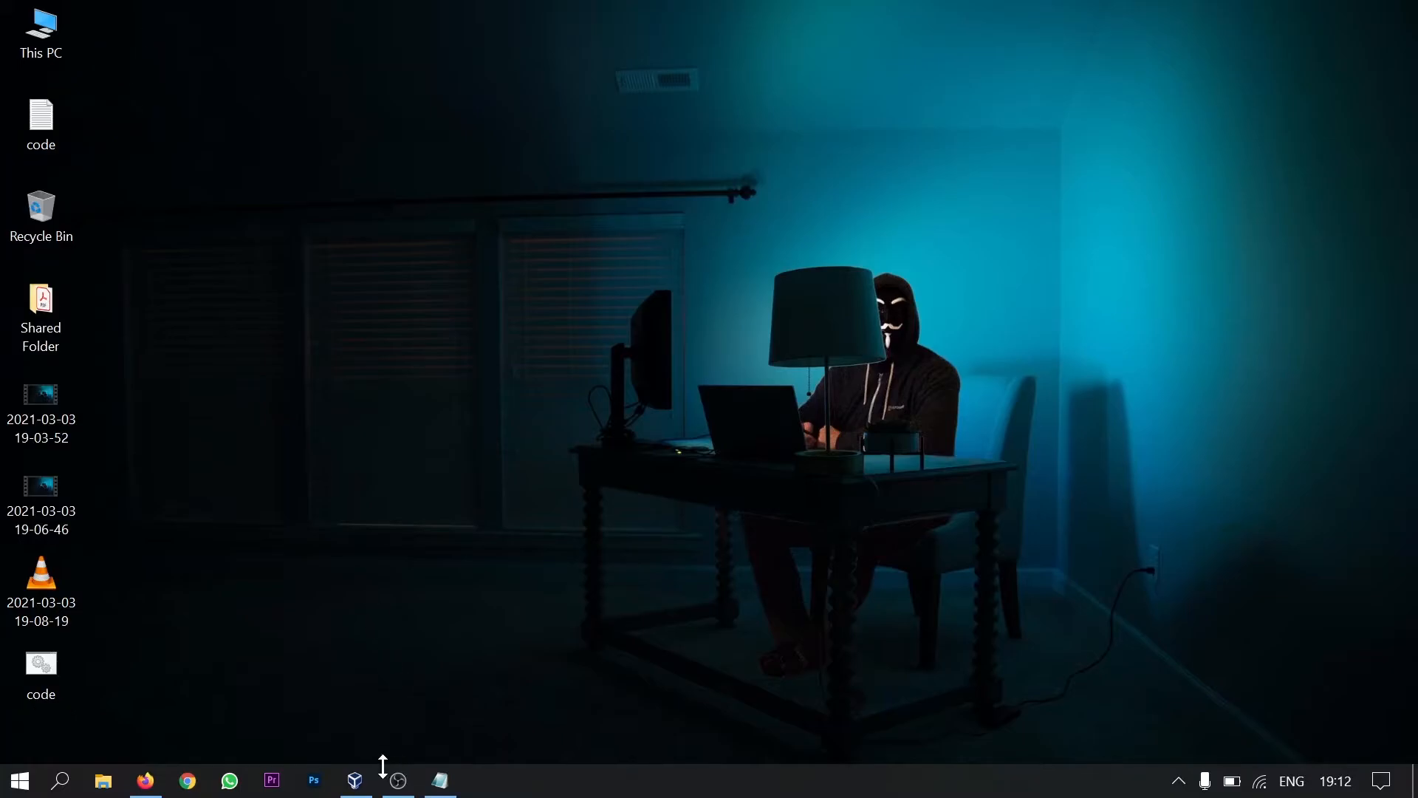
Start the Mac OS Sierra virtual machine from VirtualBox Manager
left_click(353, 780)
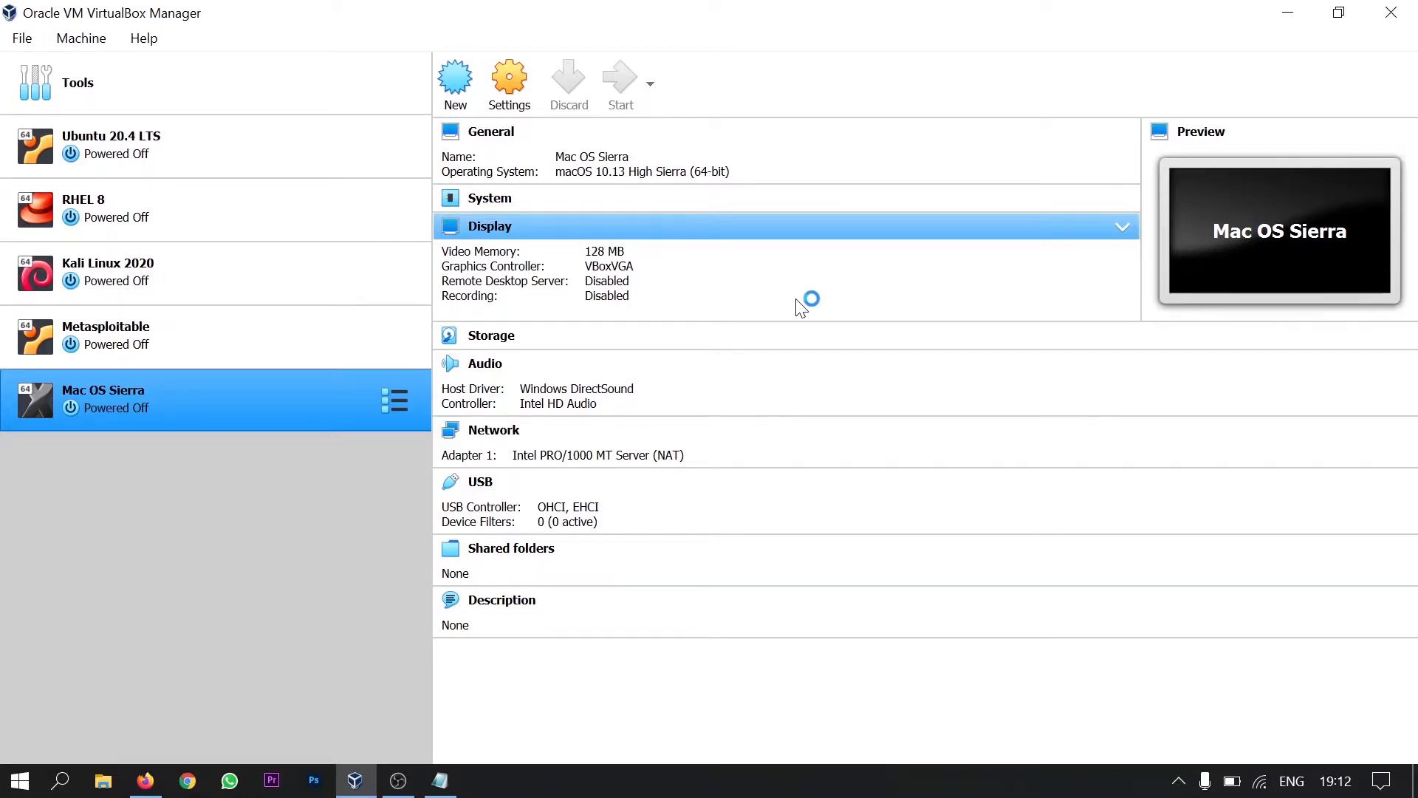
left_click(619, 81)
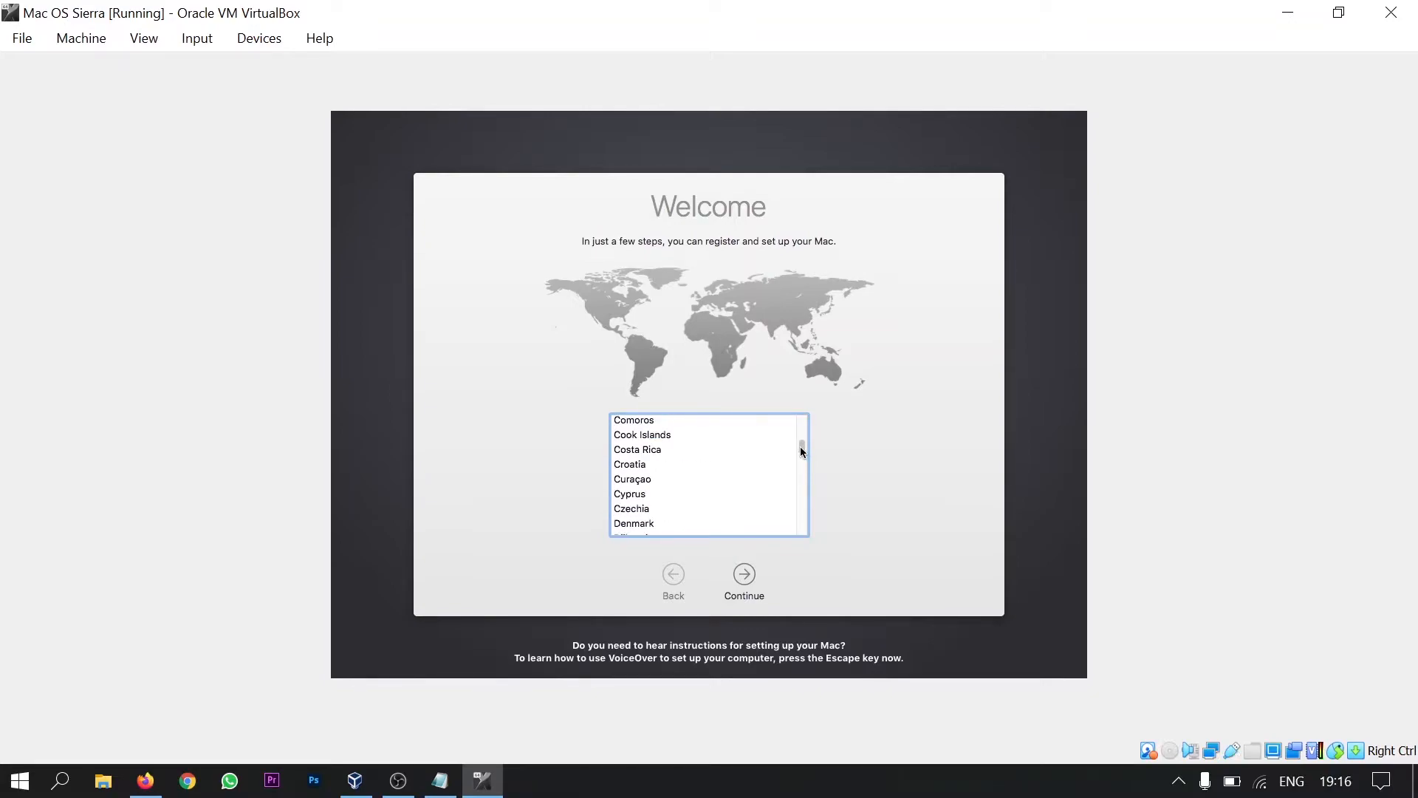
Choose India as the country on the macOS Welcome screen and continue
scroll("down", 3)
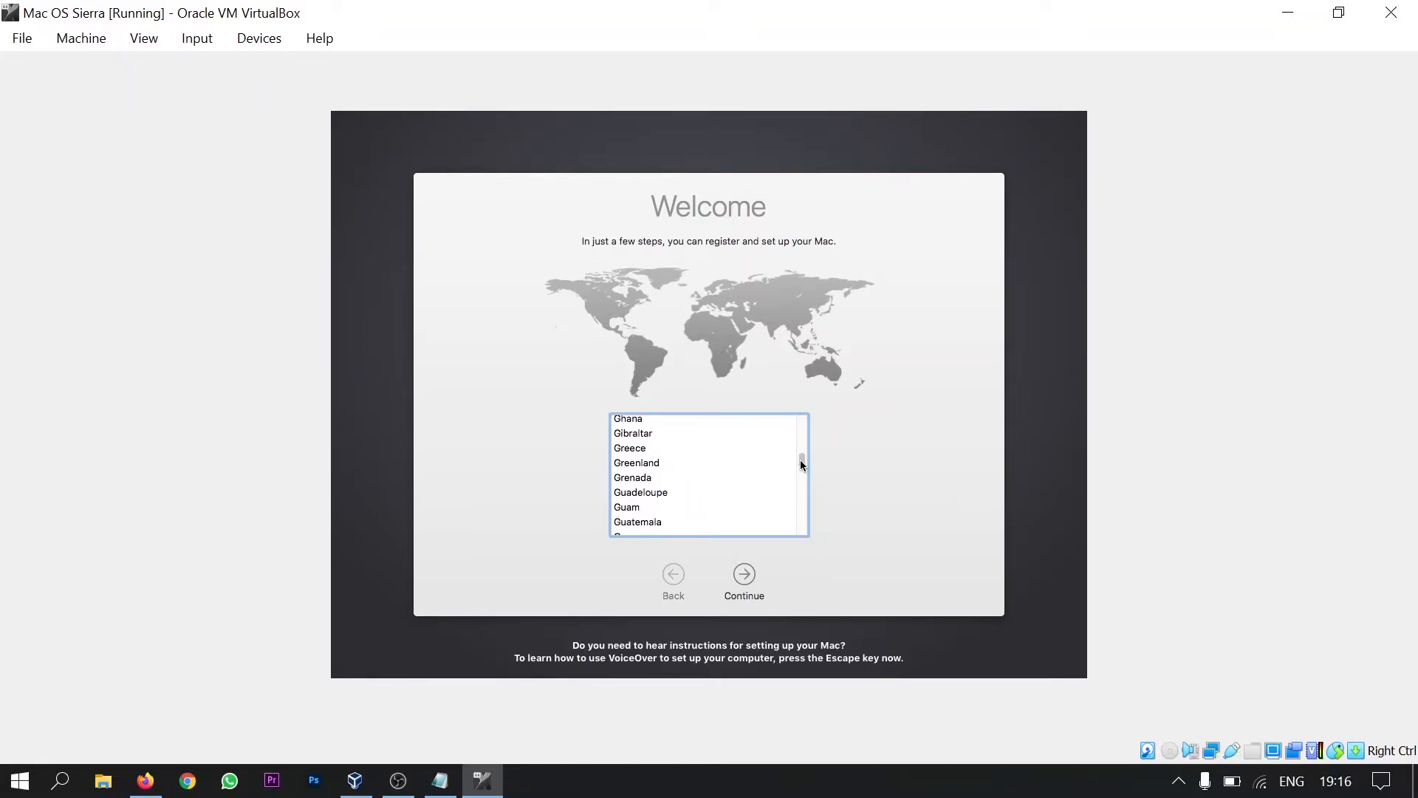
scroll("down", 3)
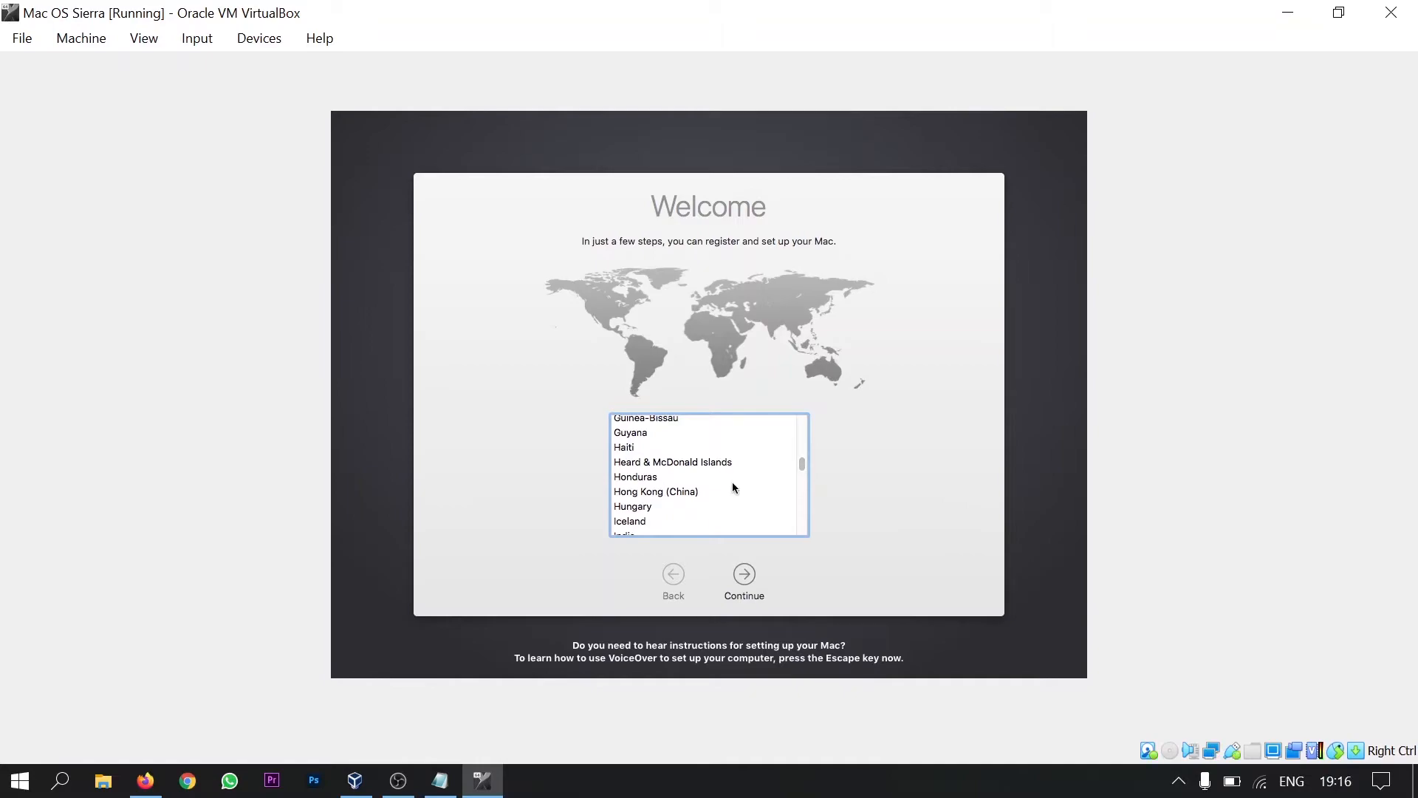
scroll("down", 3)
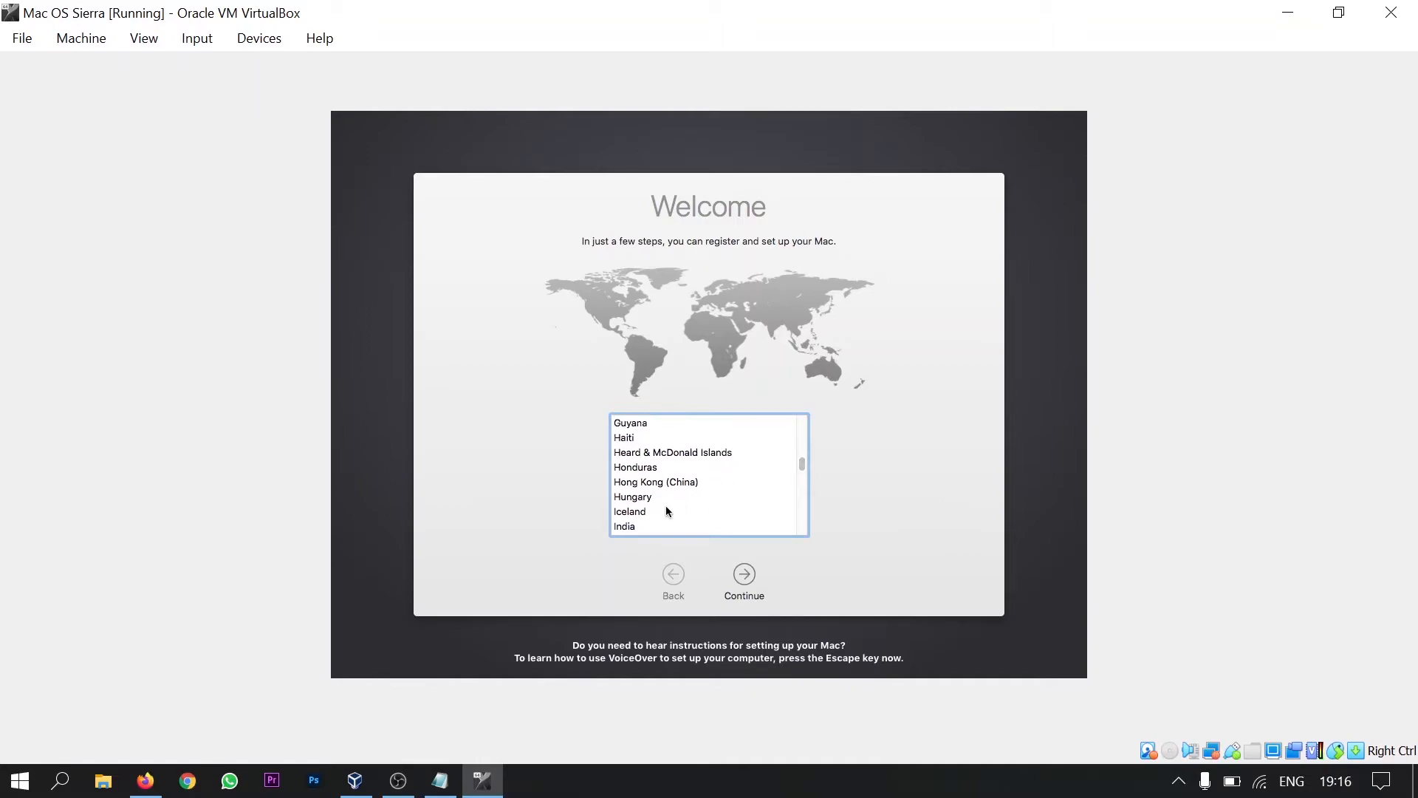
left_click(624, 526)
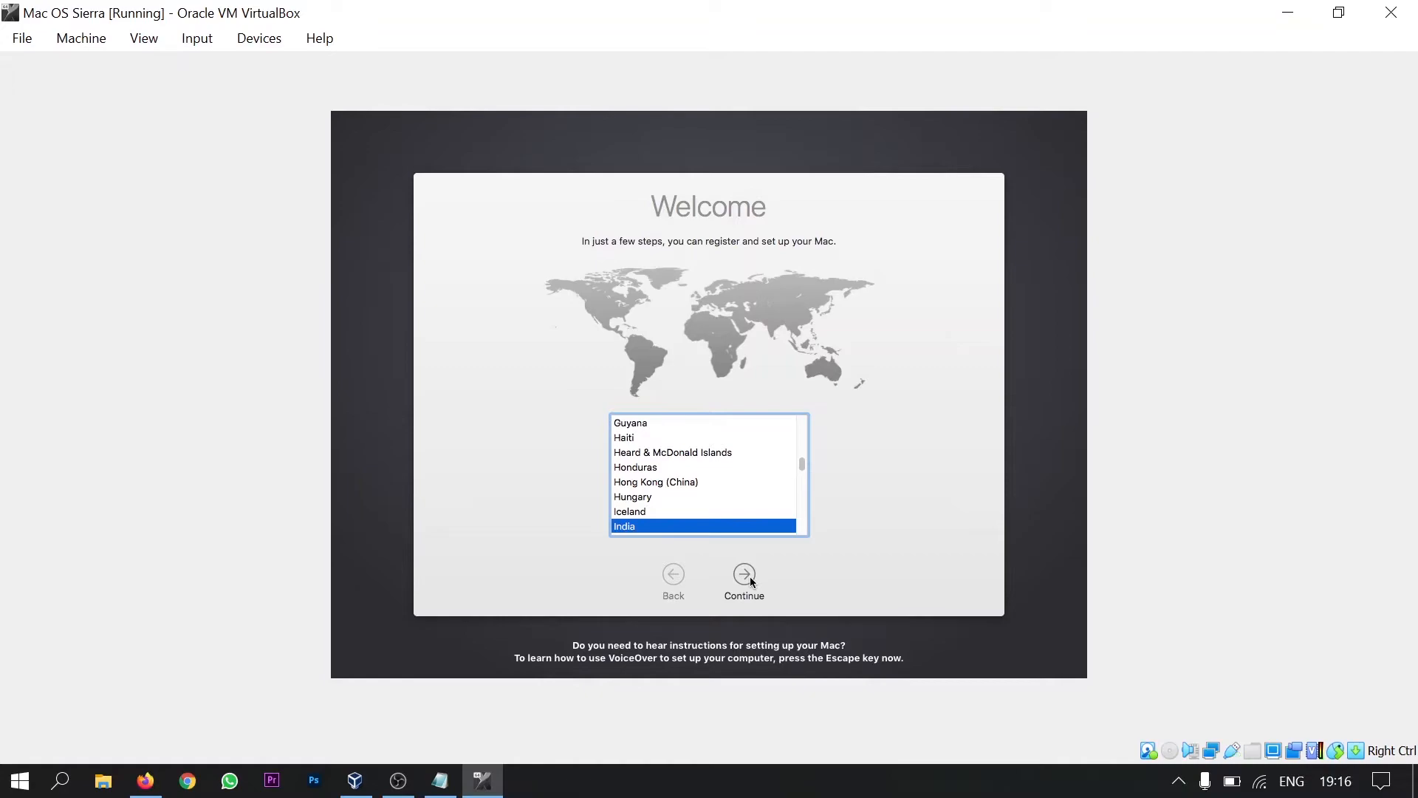
left_click(743, 574)
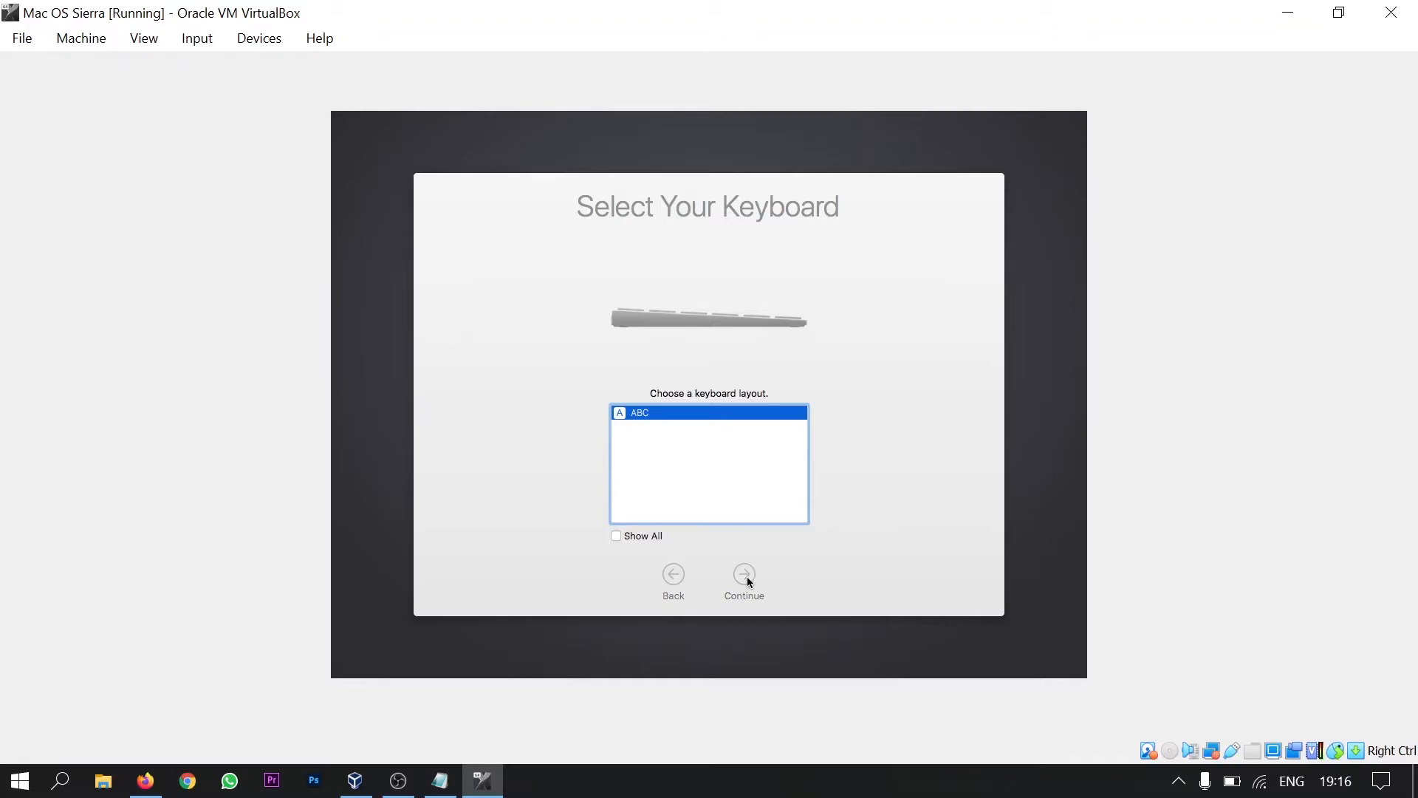
Keep the ABC keyboard, skip data transfer and continue without an Apple ID
left_click(743, 573)
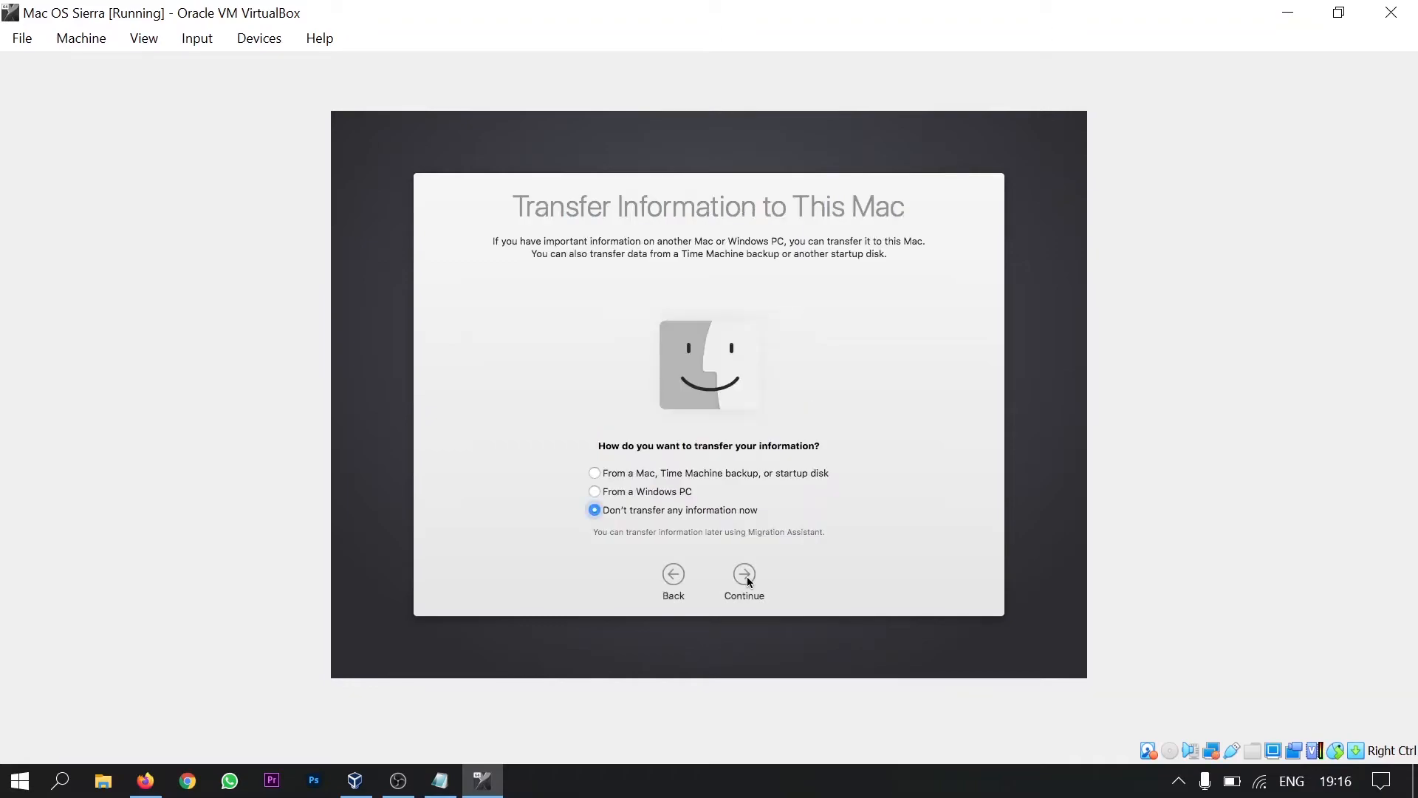
mouse_move(630, 525)
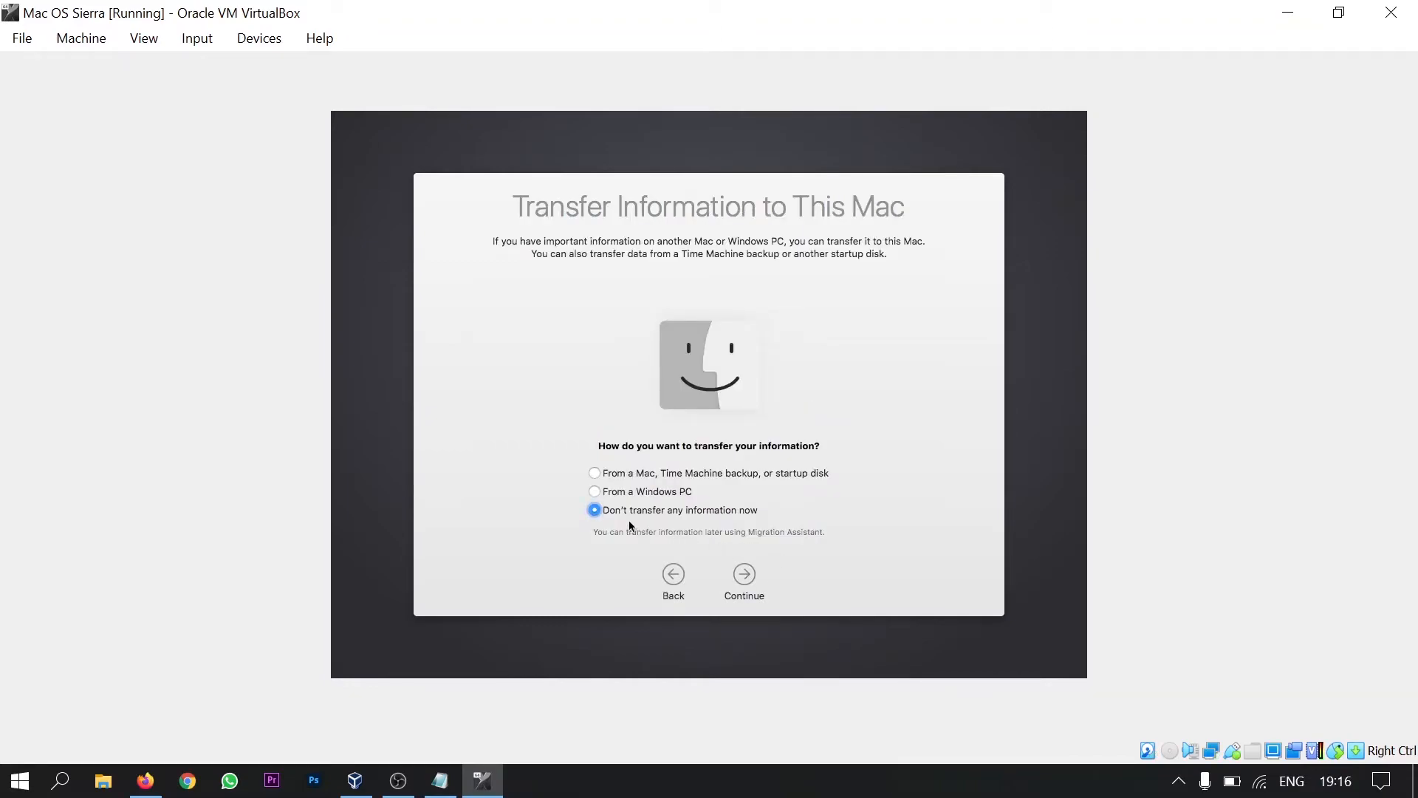
mouse_move(768, 534)
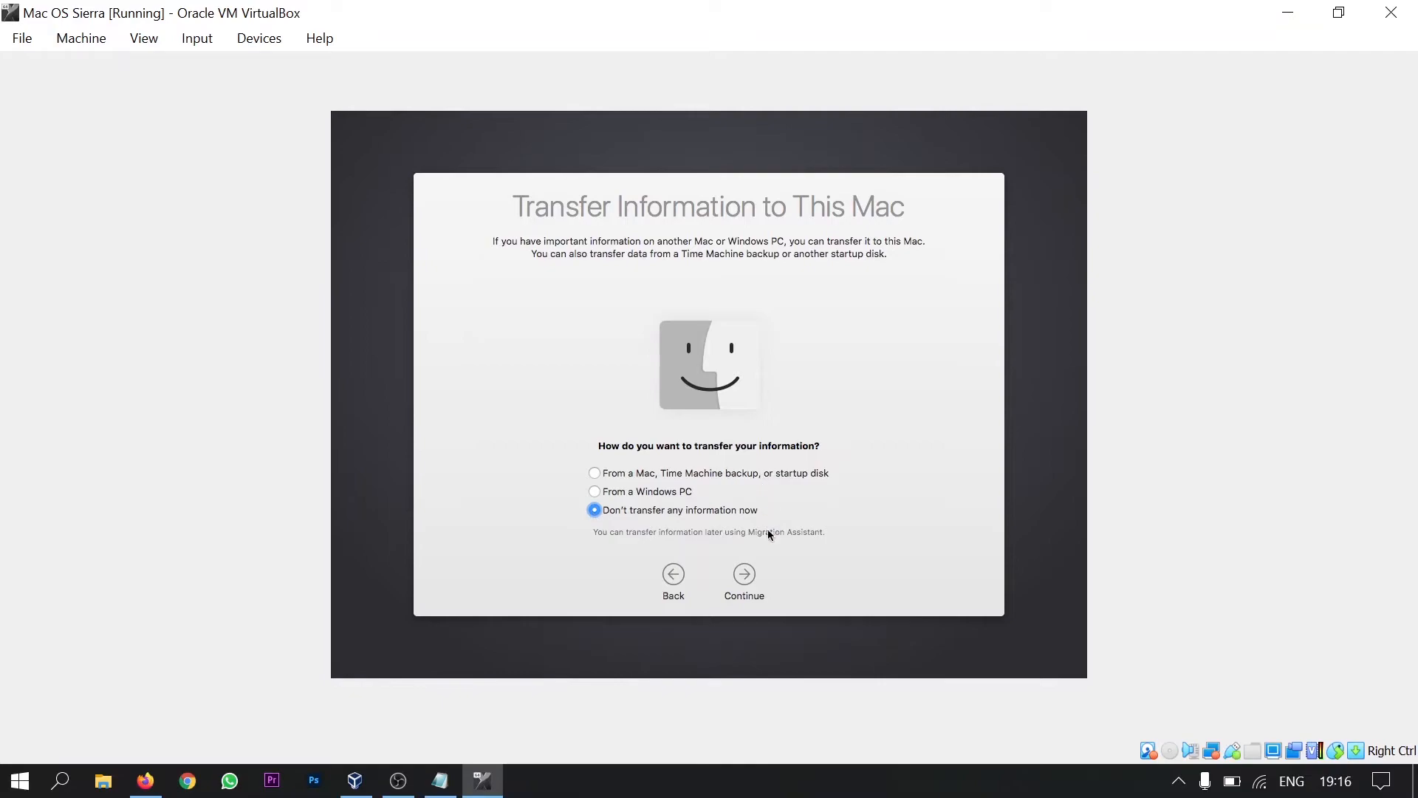
left_click(743, 573)
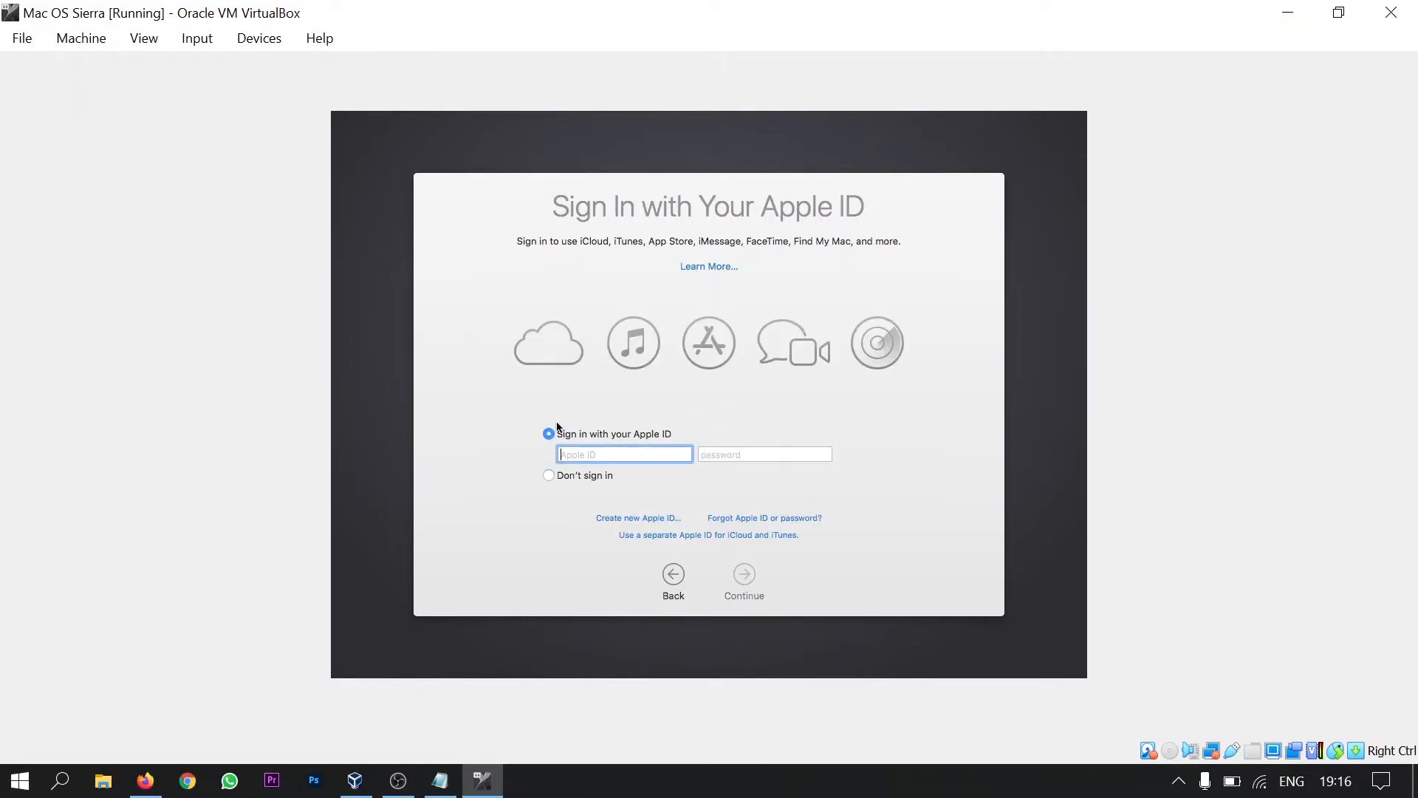
mouse_move(545, 373)
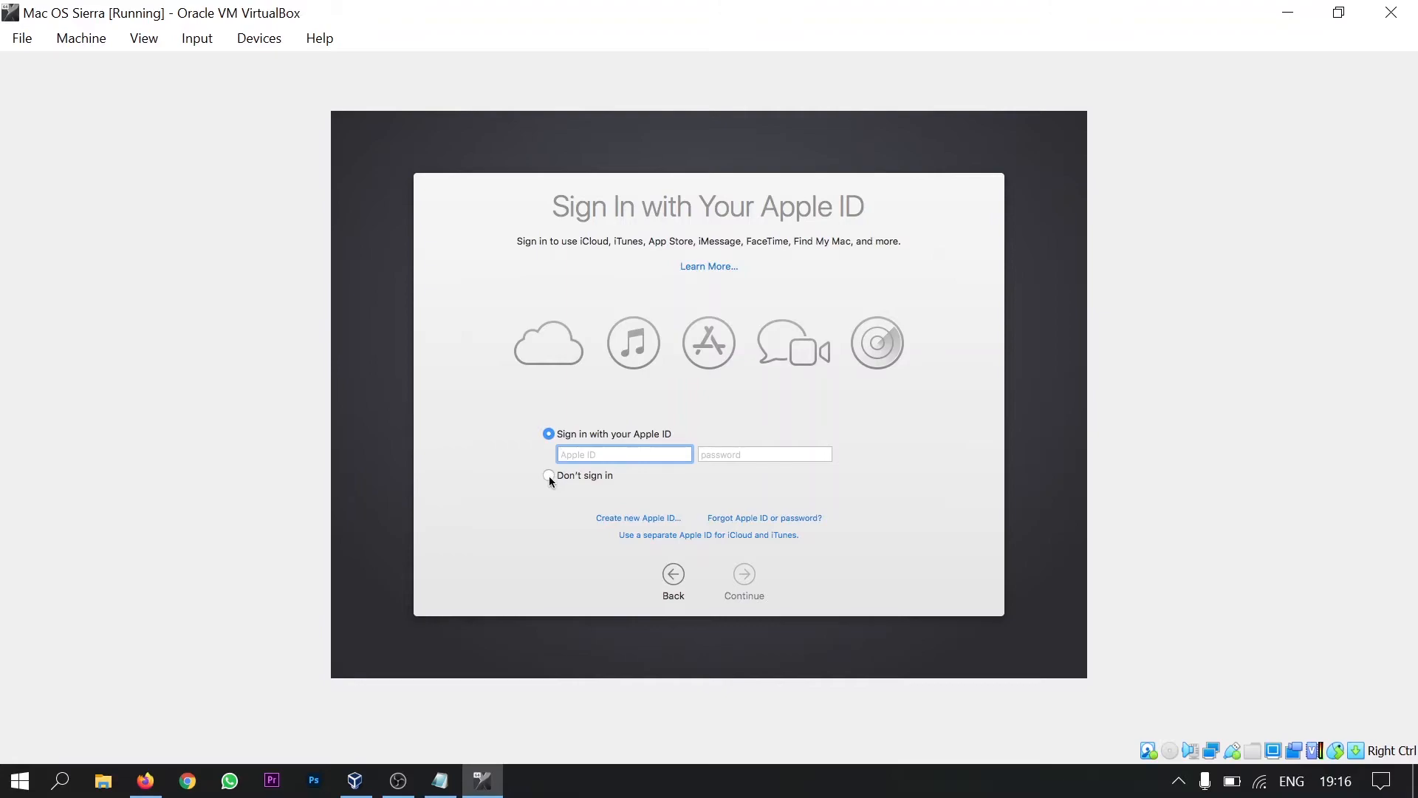
left_click(548, 474)
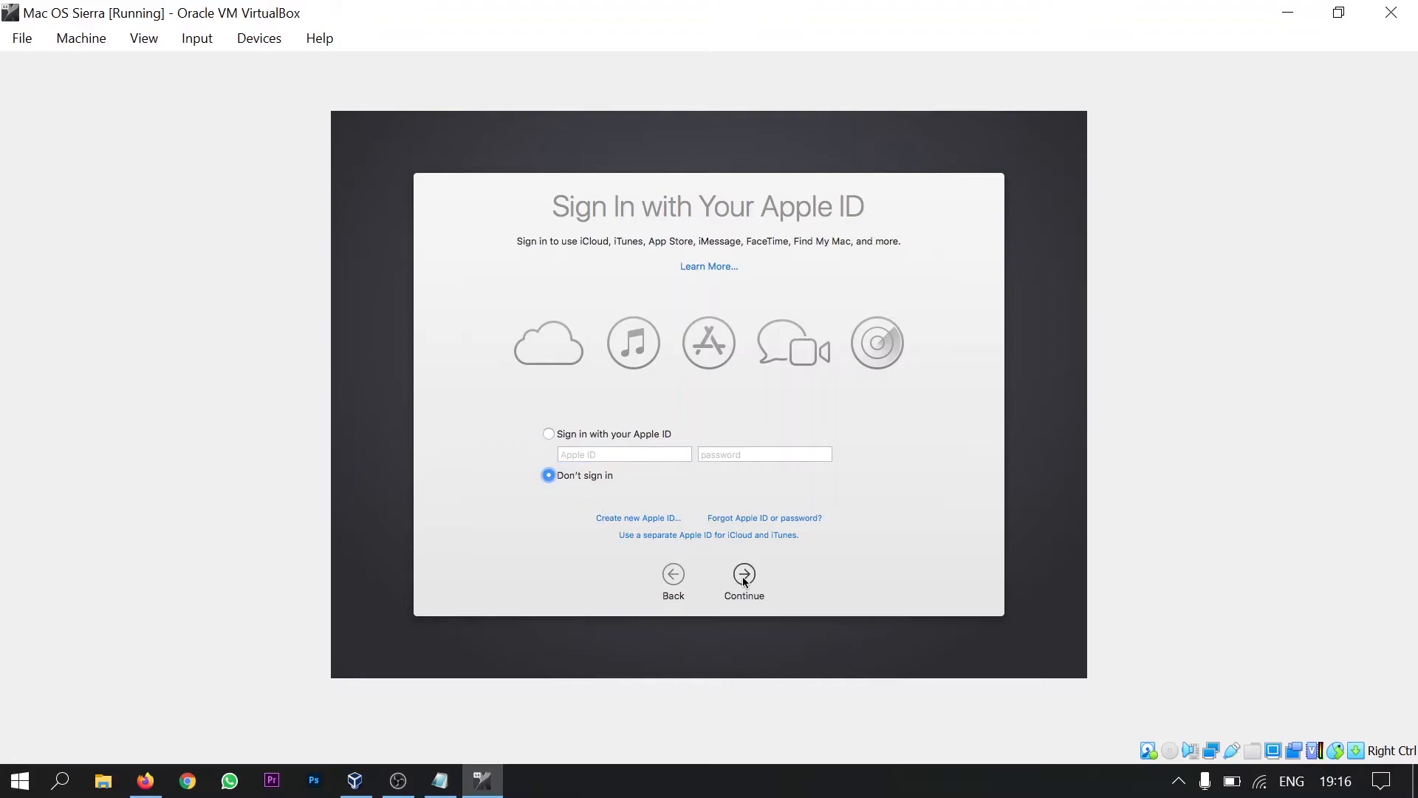
left_click(744, 573)
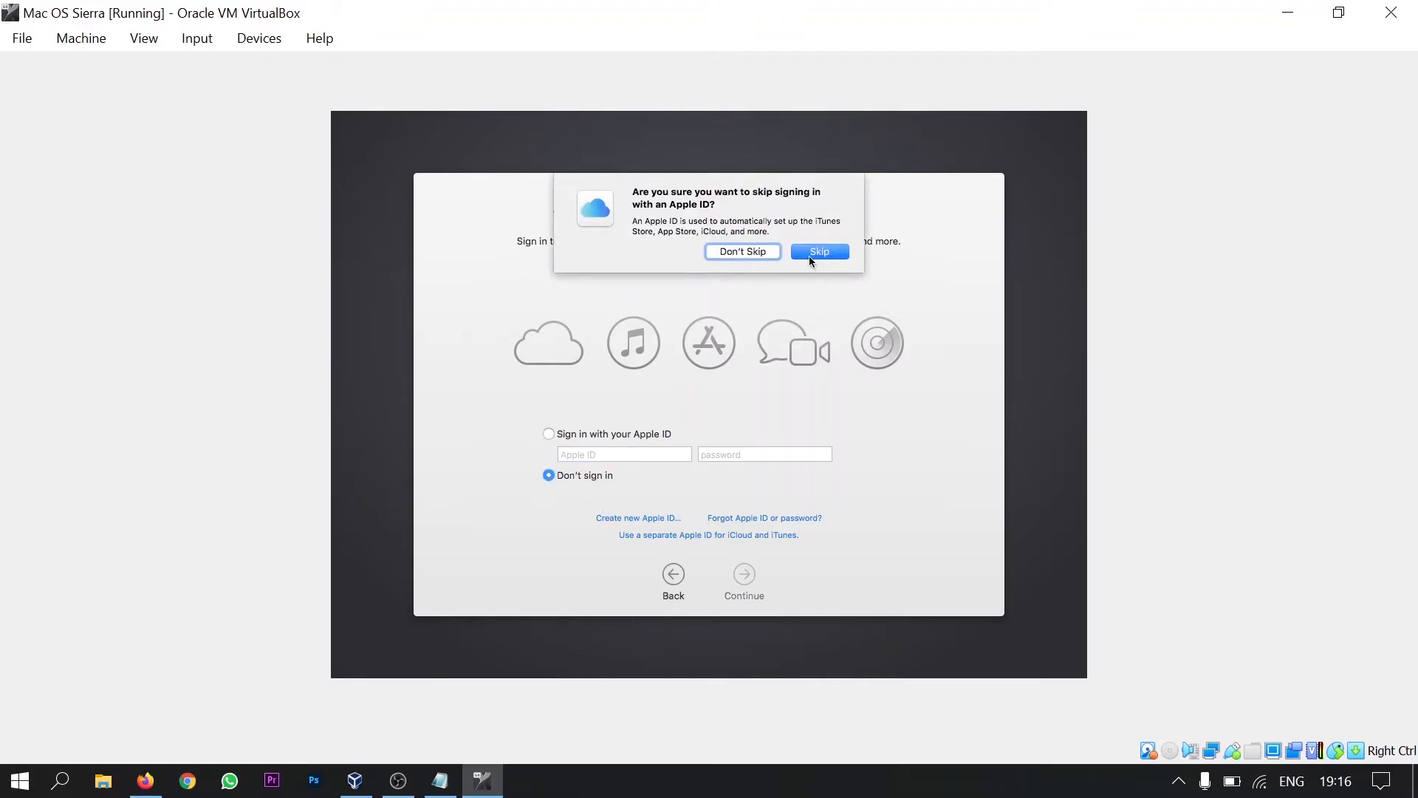
left_click(817, 251)
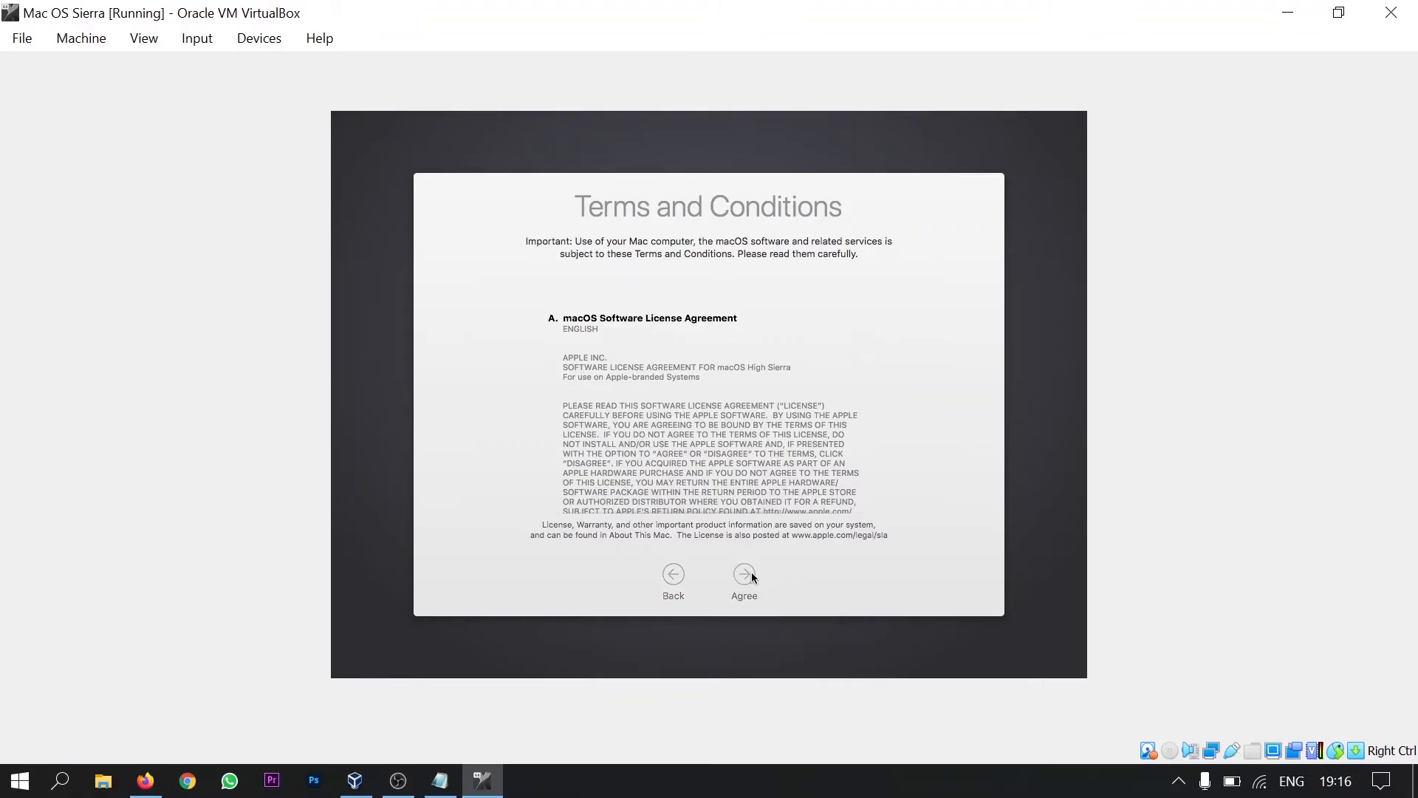
Agree to the macOS software license terms and confirm
left_click(745, 579)
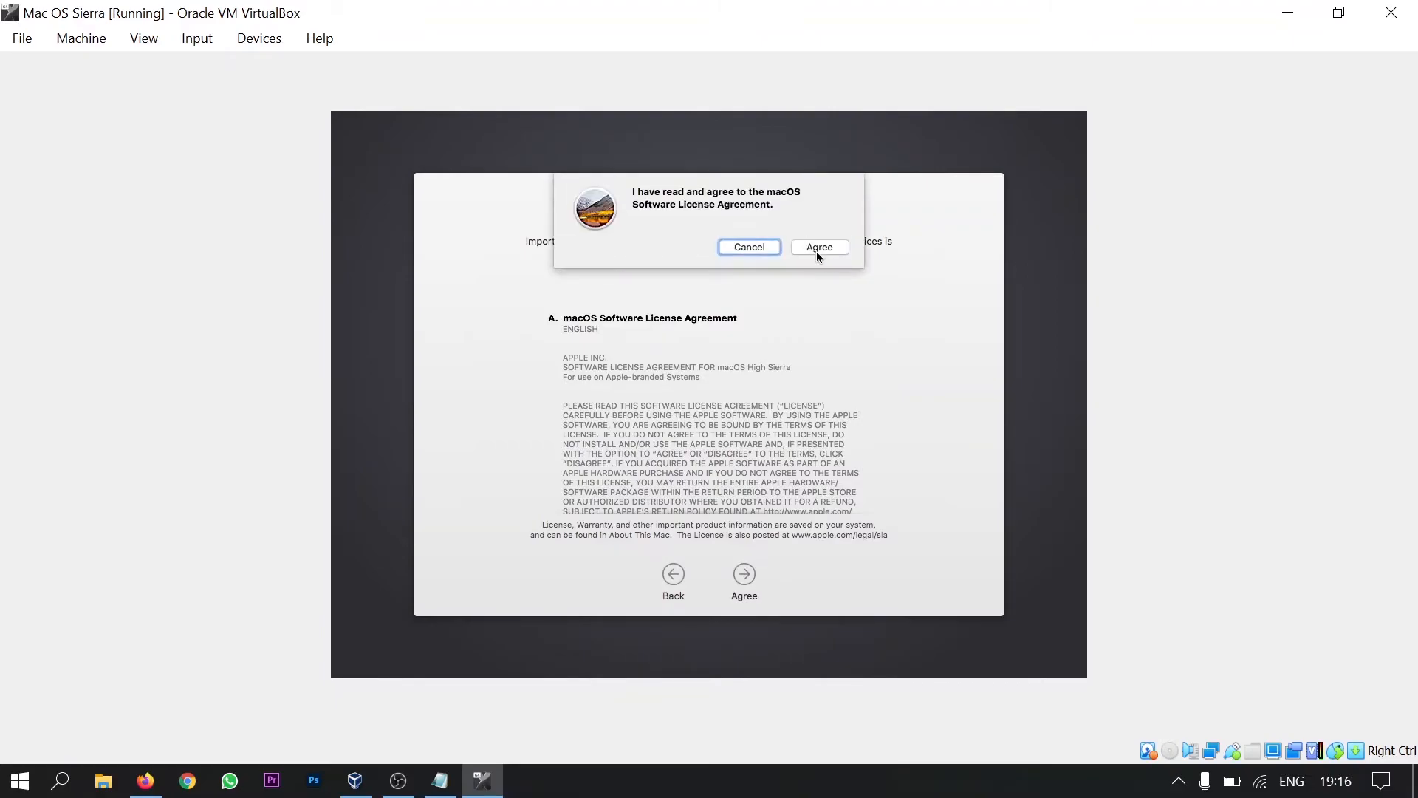
left_click(817, 247)
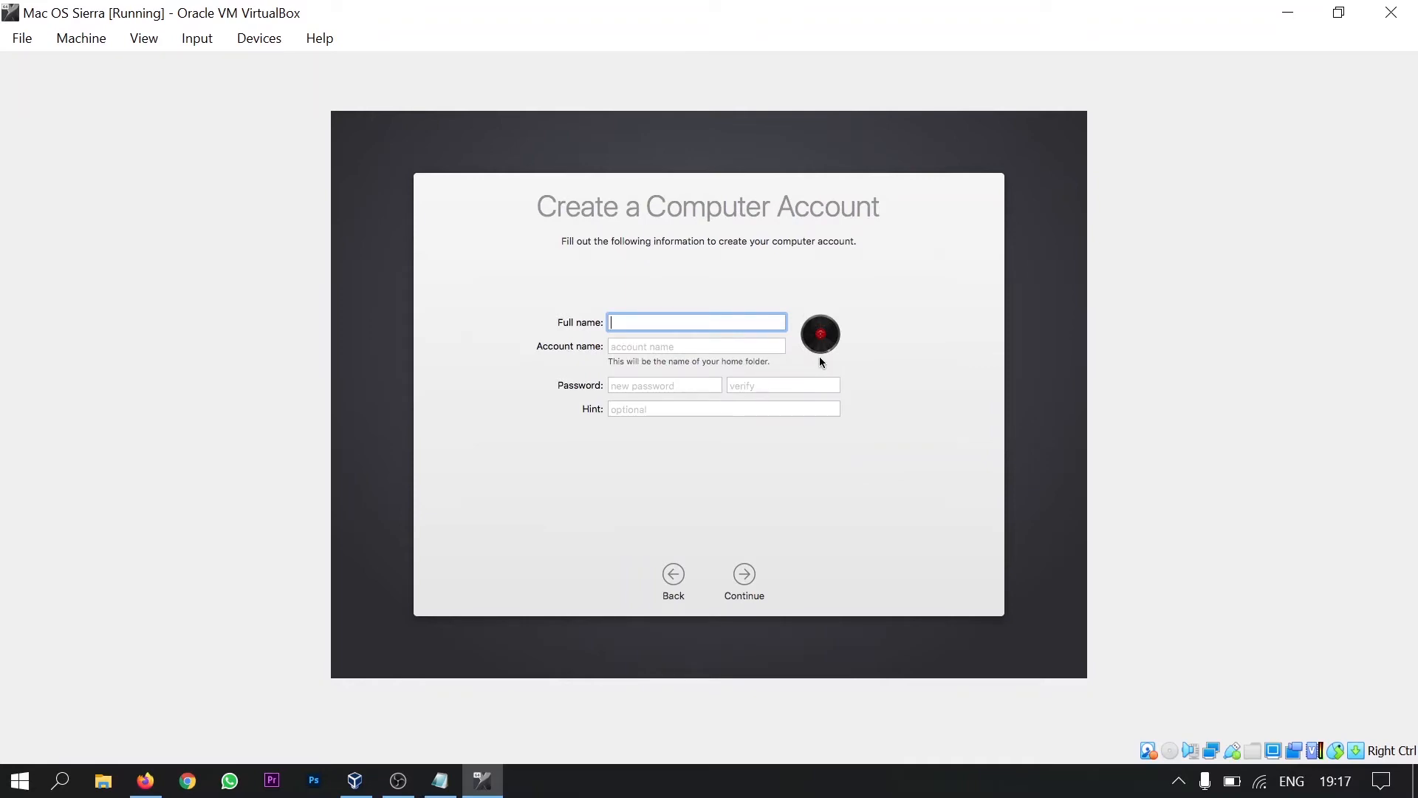
Create the account Harshal Ko with a password and accept Express Set Up
type("Harshal Koshti")
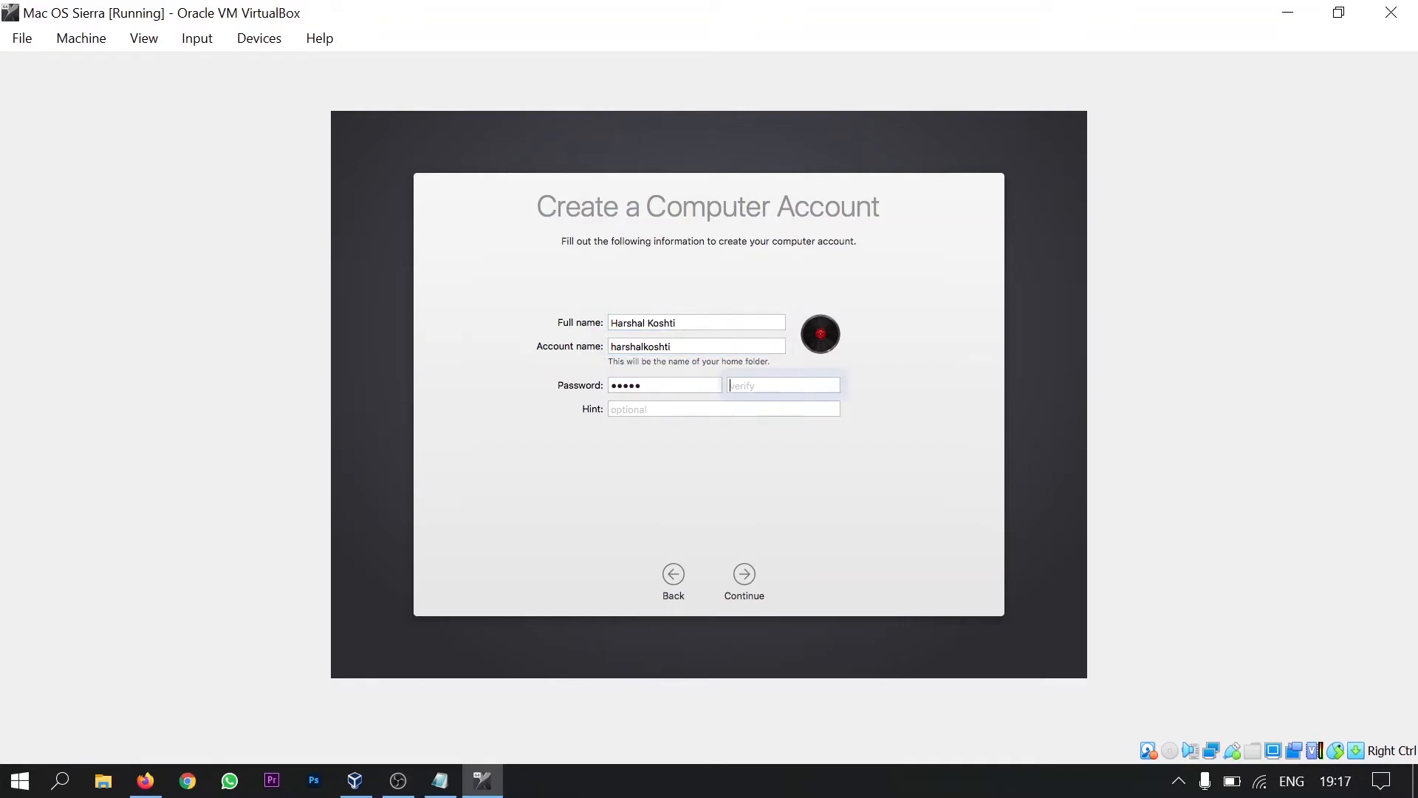
type("•••••")
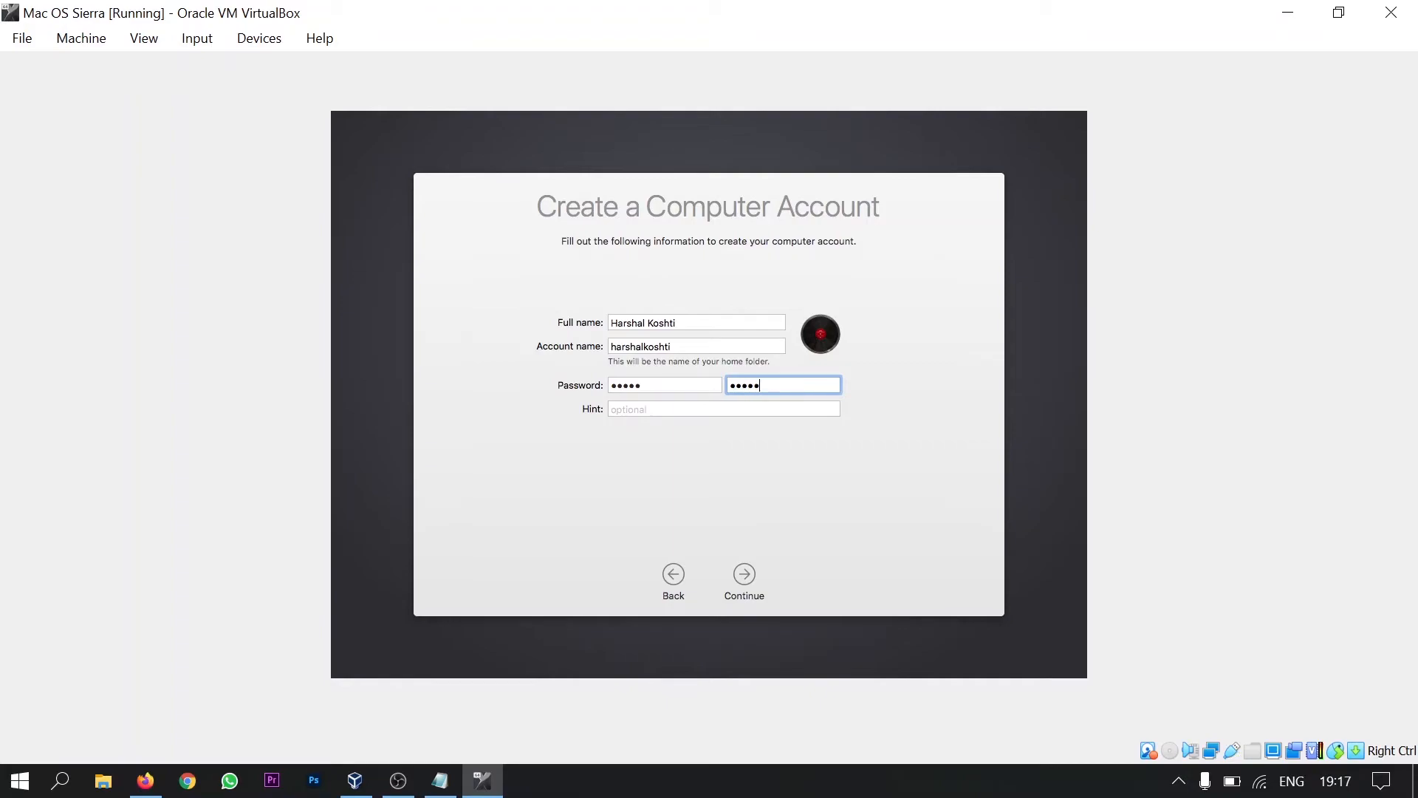
left_click(743, 574)
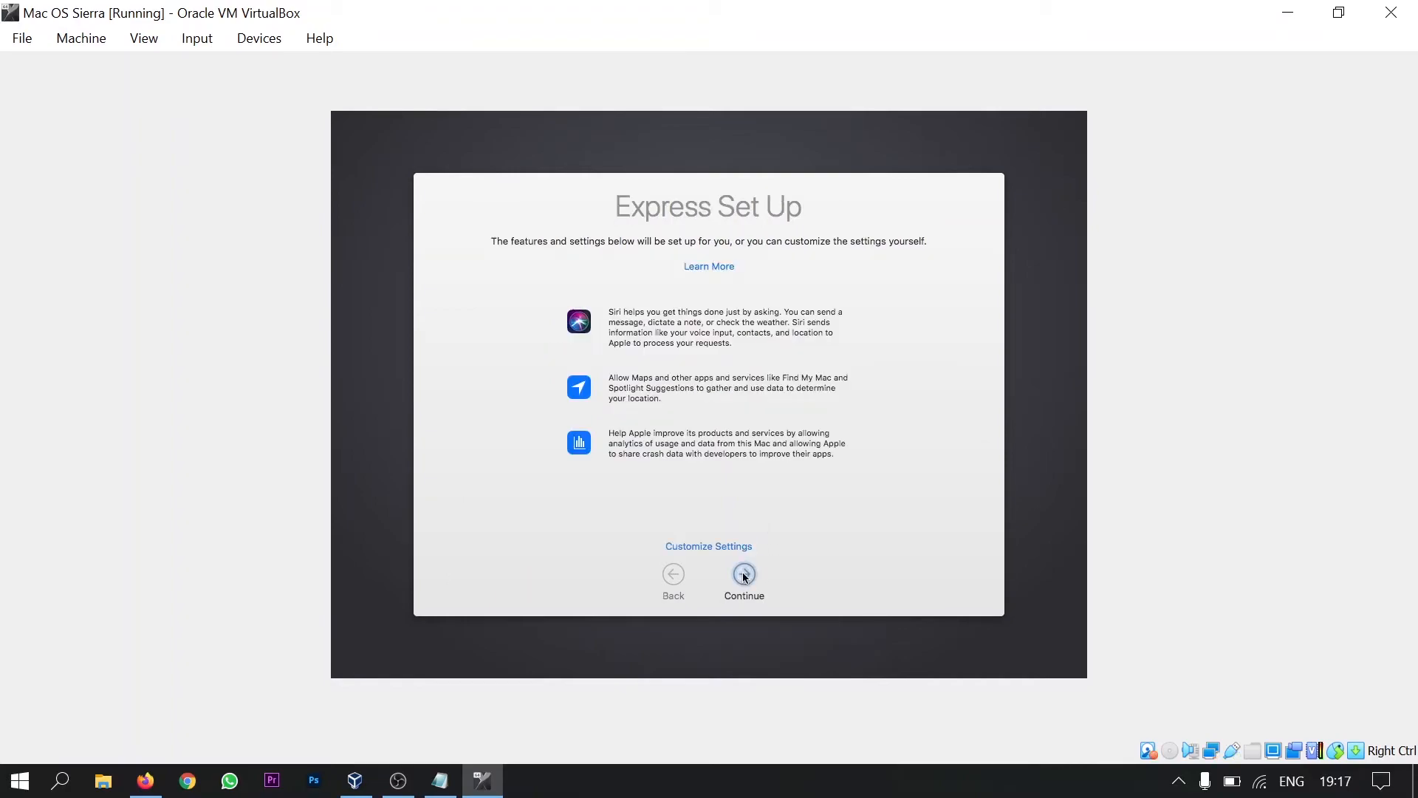
mouse_move(801, 544)
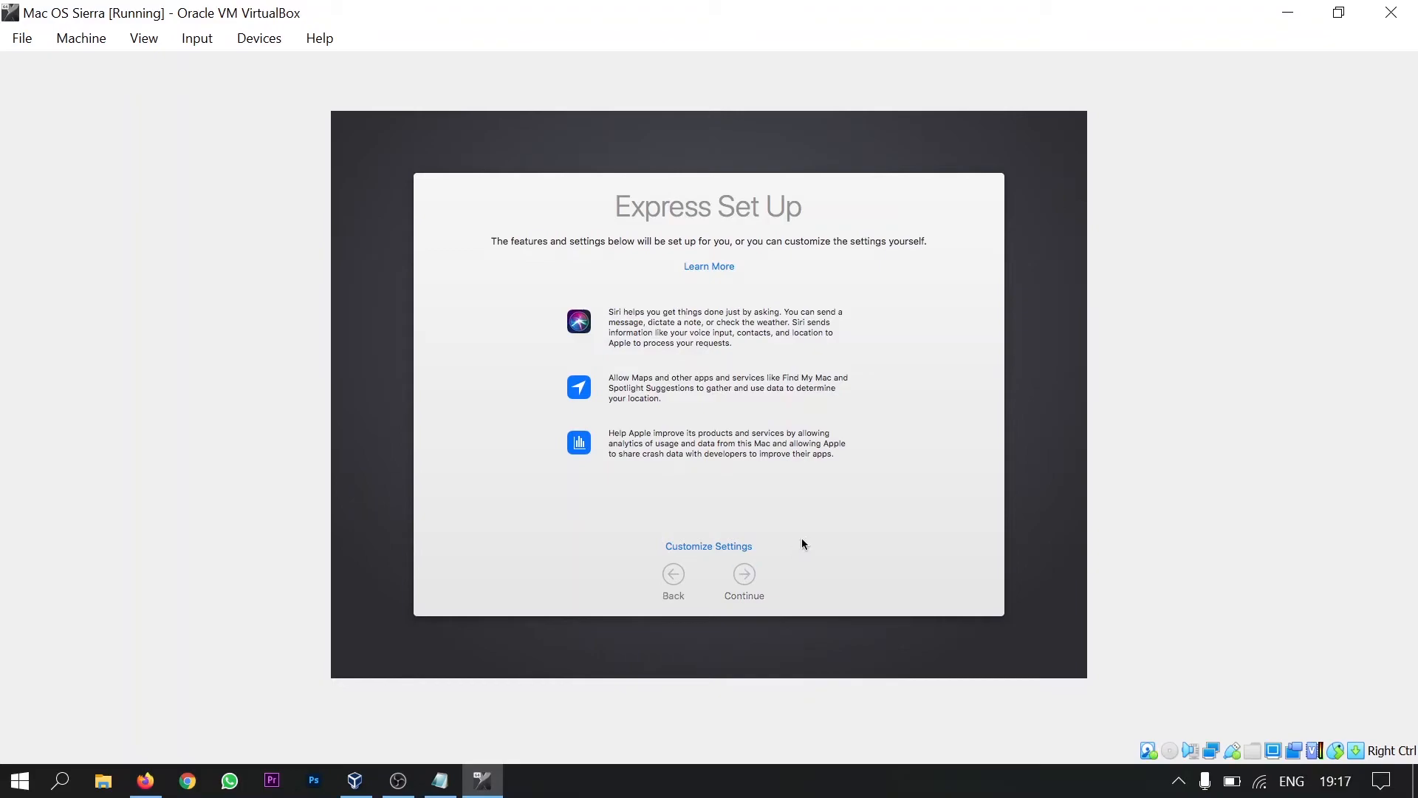
left_click(743, 573)
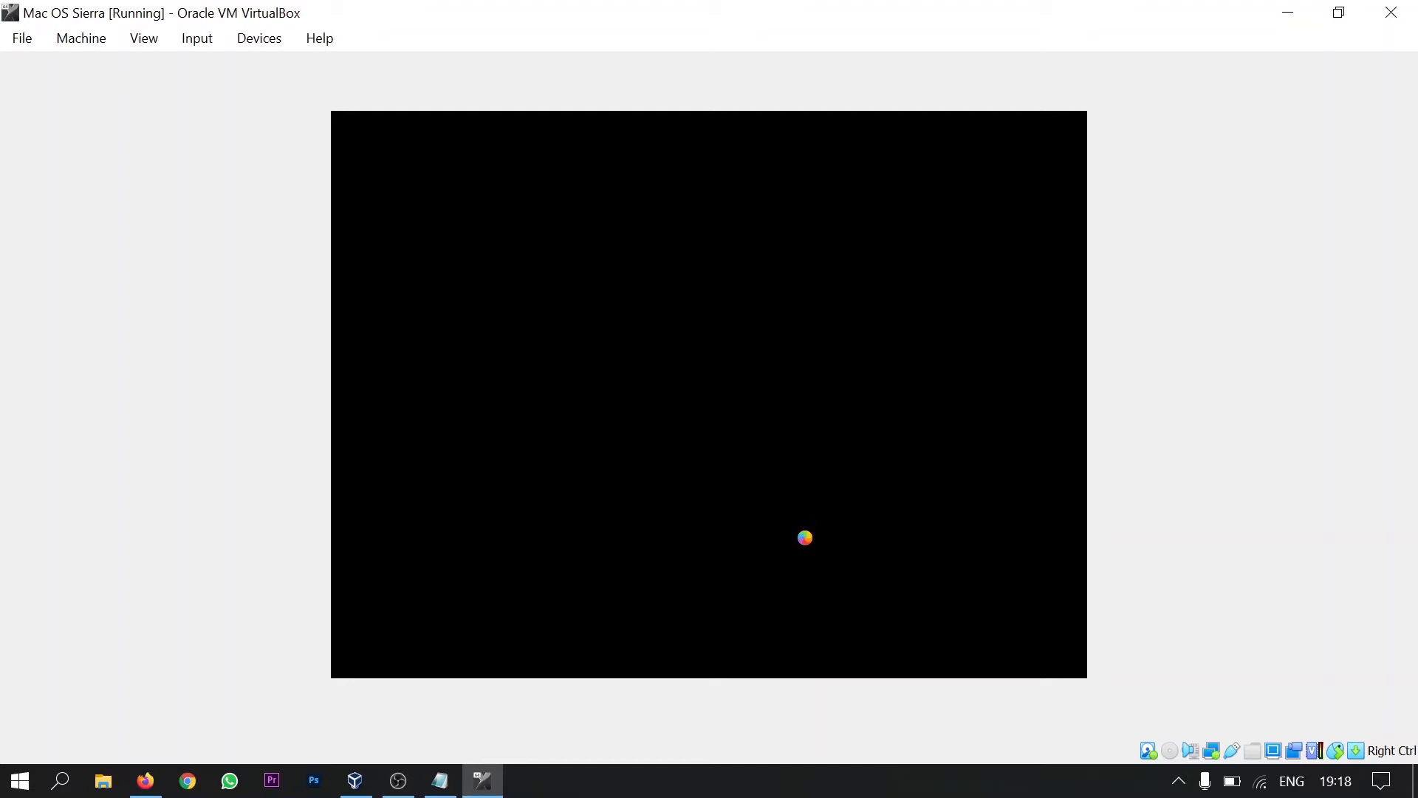
mouse_move(692, 373)
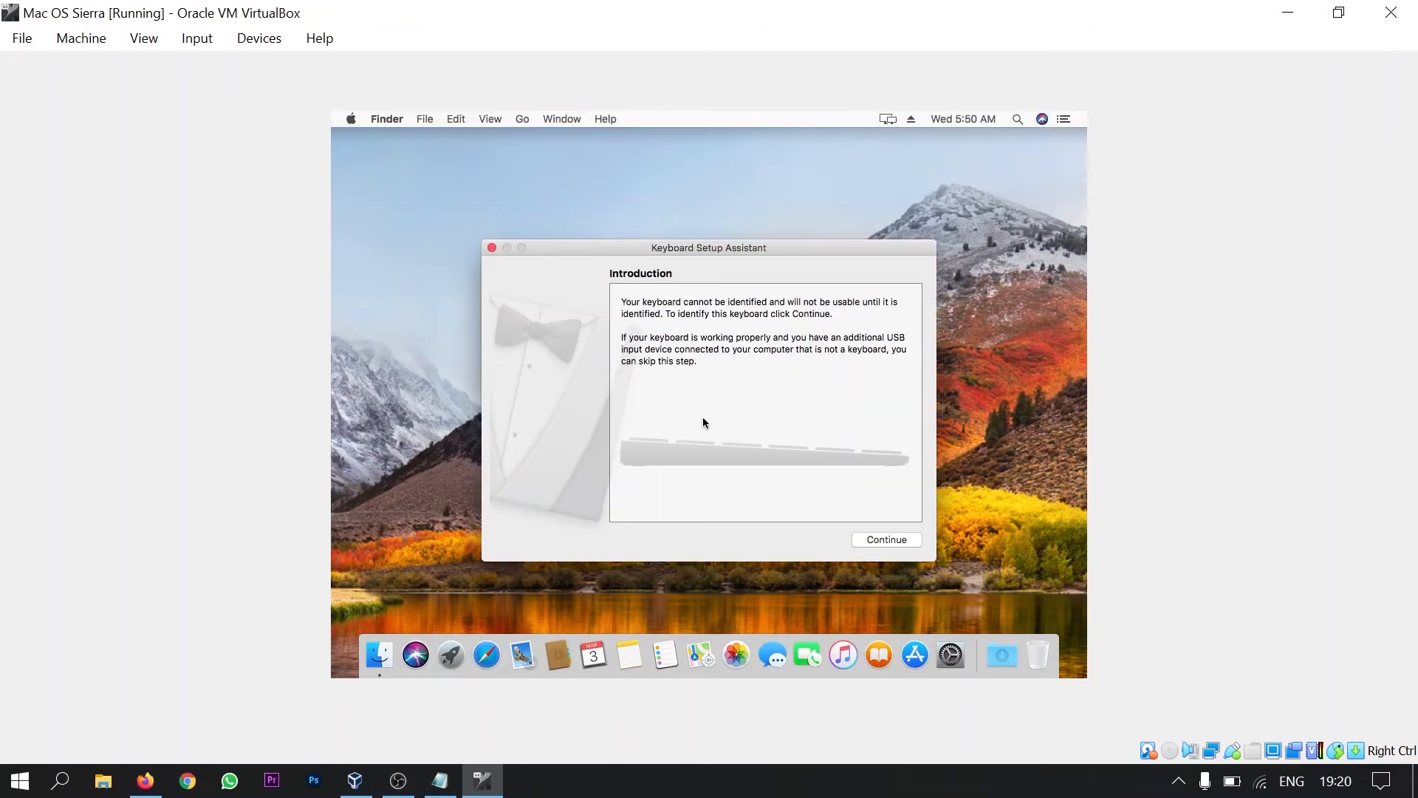
Complete the Keyboard Setup Assistant, identifying the keyboard as ANSI, and reach the High Sierra desktop
left_click(885, 540)
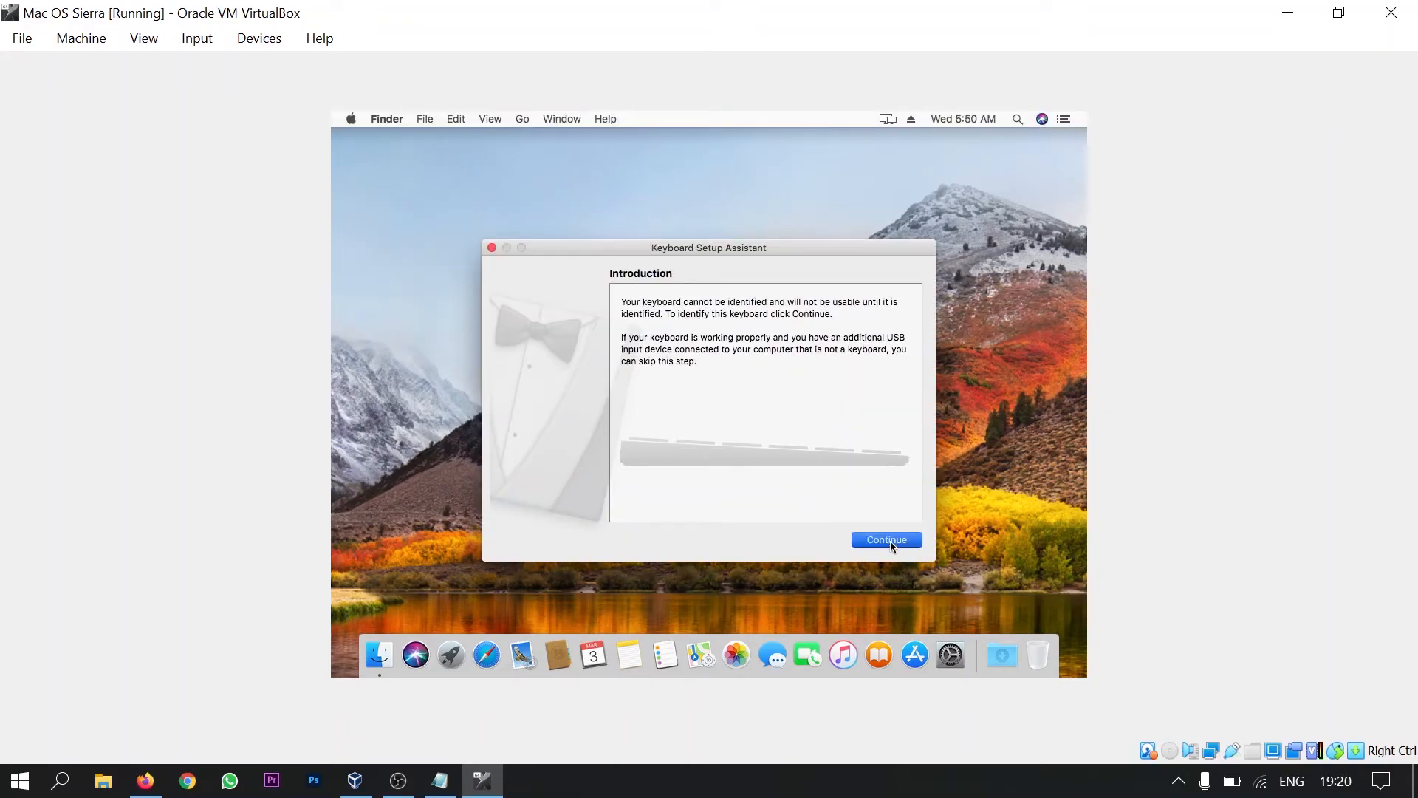
left_click(885, 540)
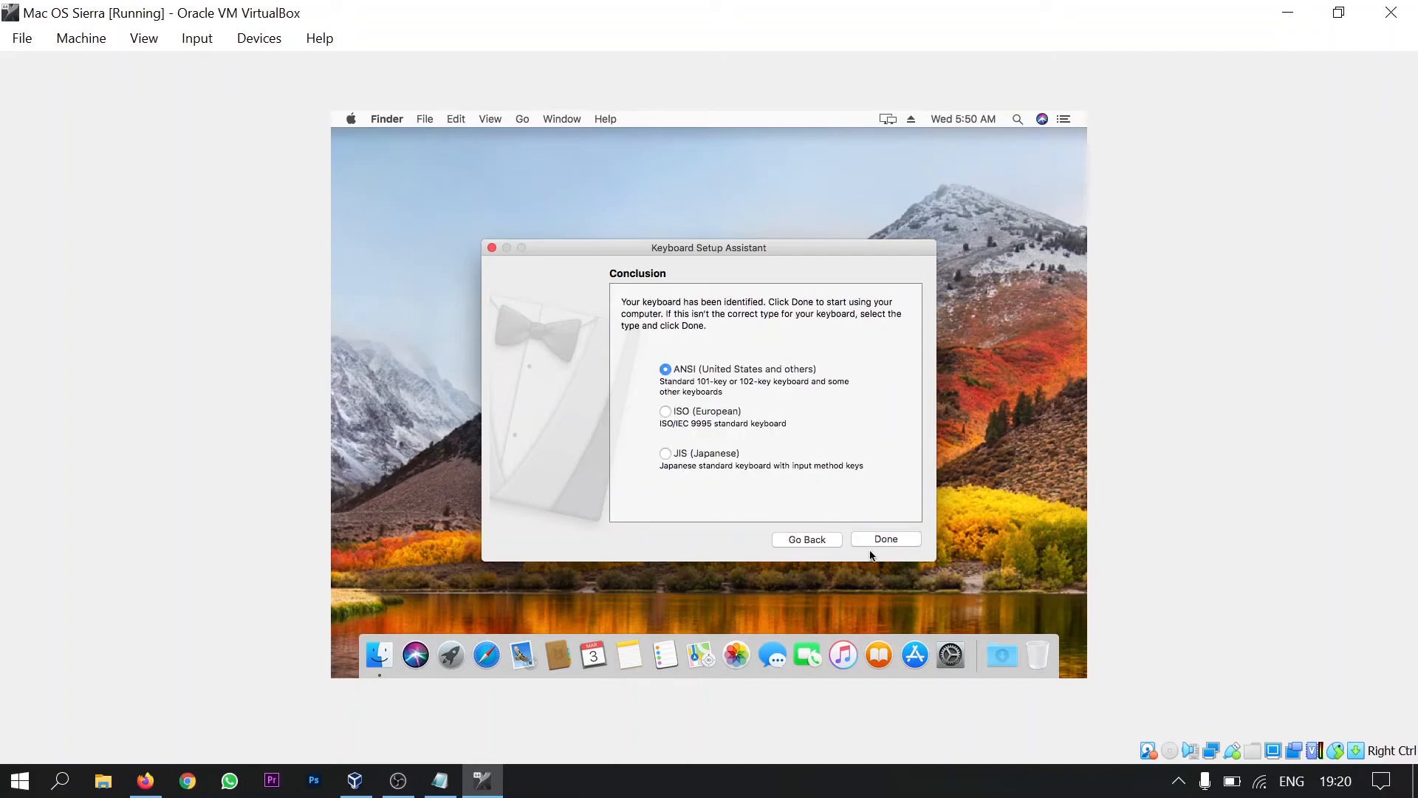
left_click(883, 537)
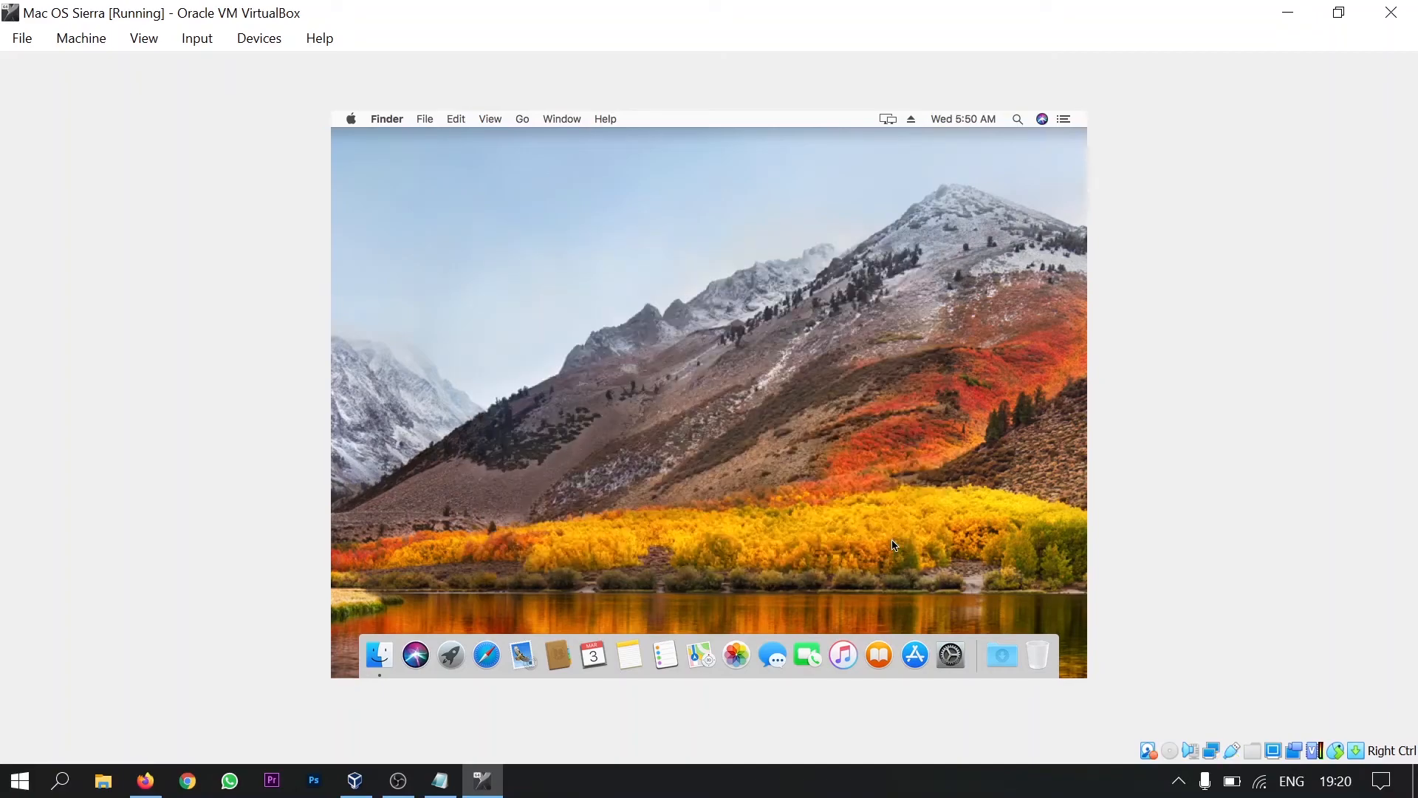
mouse_move(627, 377)
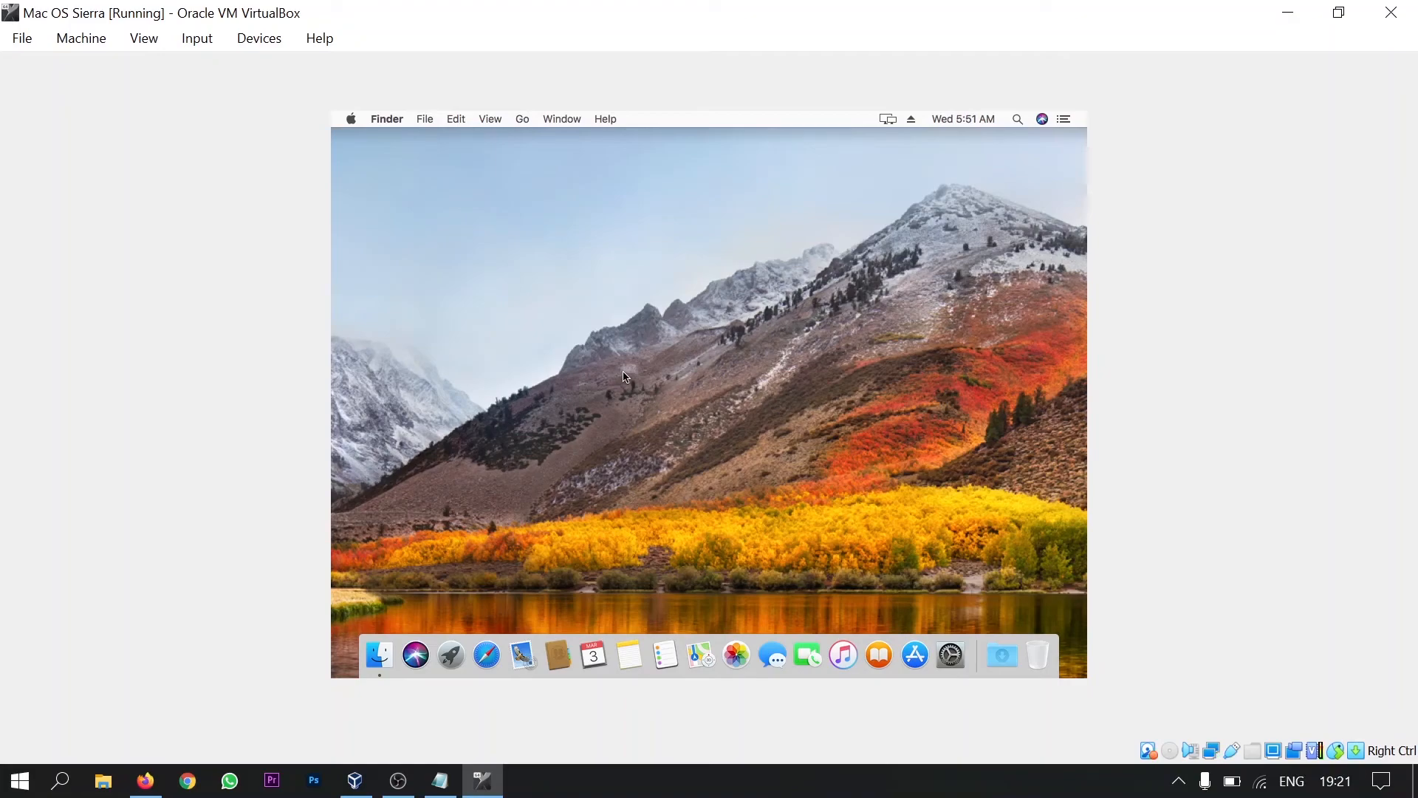
mouse_move(950, 655)
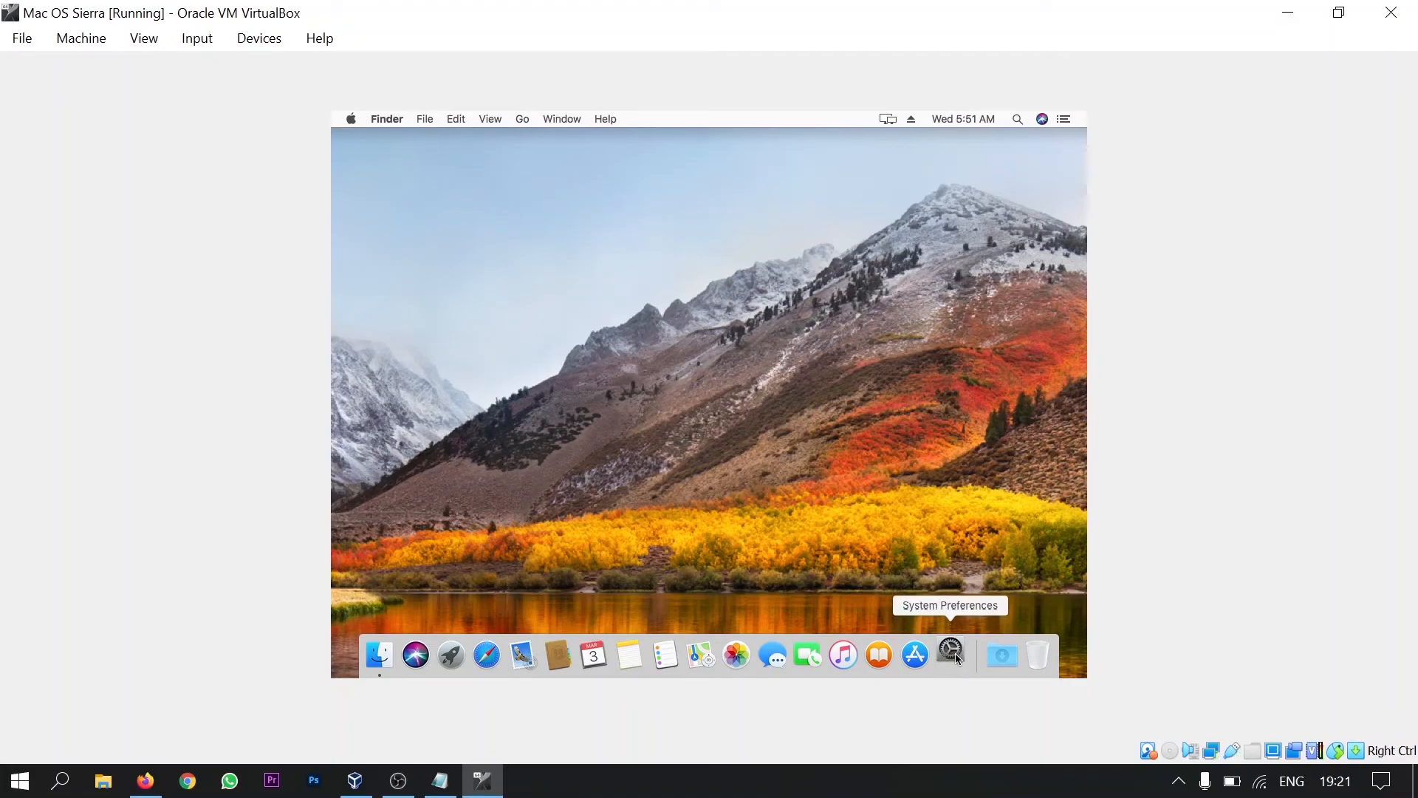
In System Preferences > Dock, enable Magnification and lower its slider to a moderate level
left_click(950, 655)
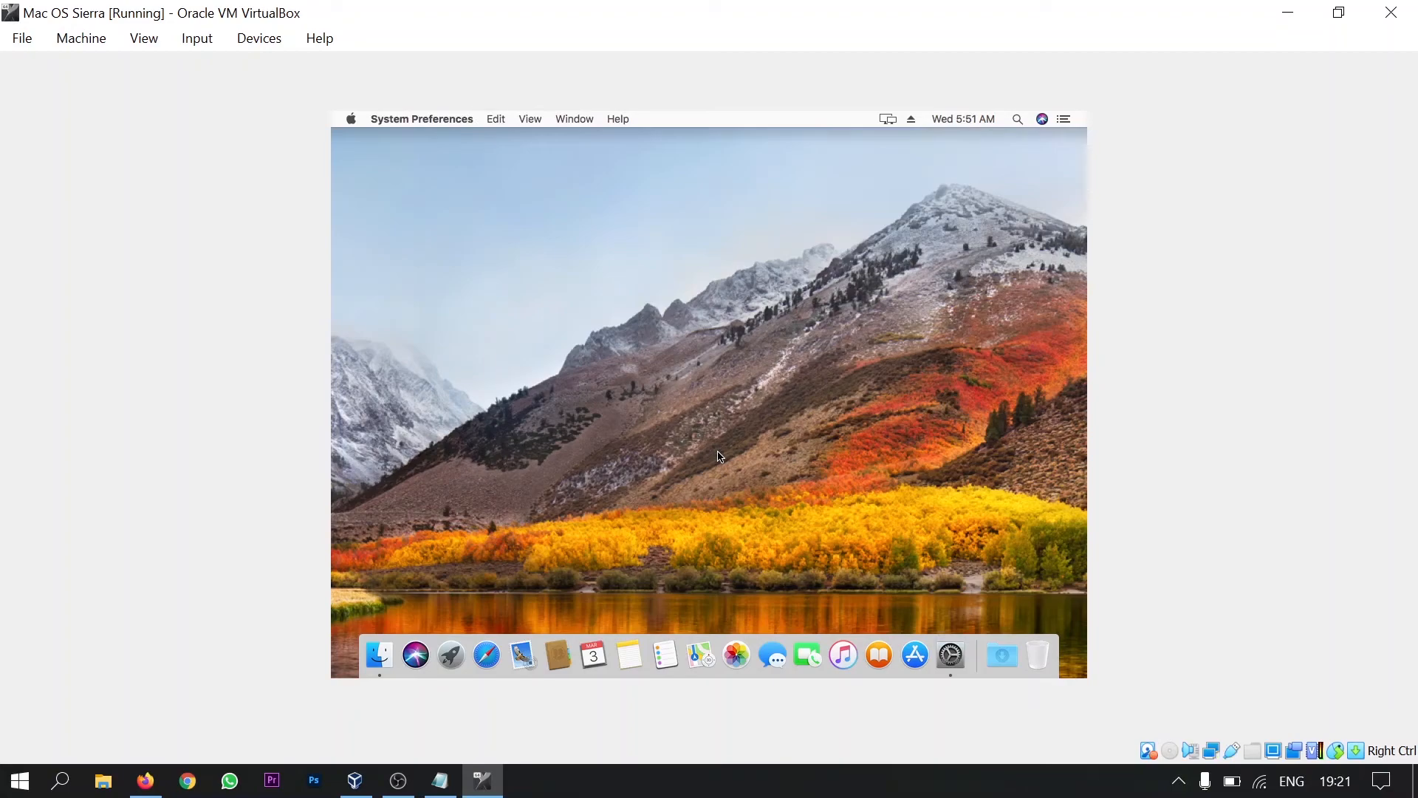
left_click(950, 656)
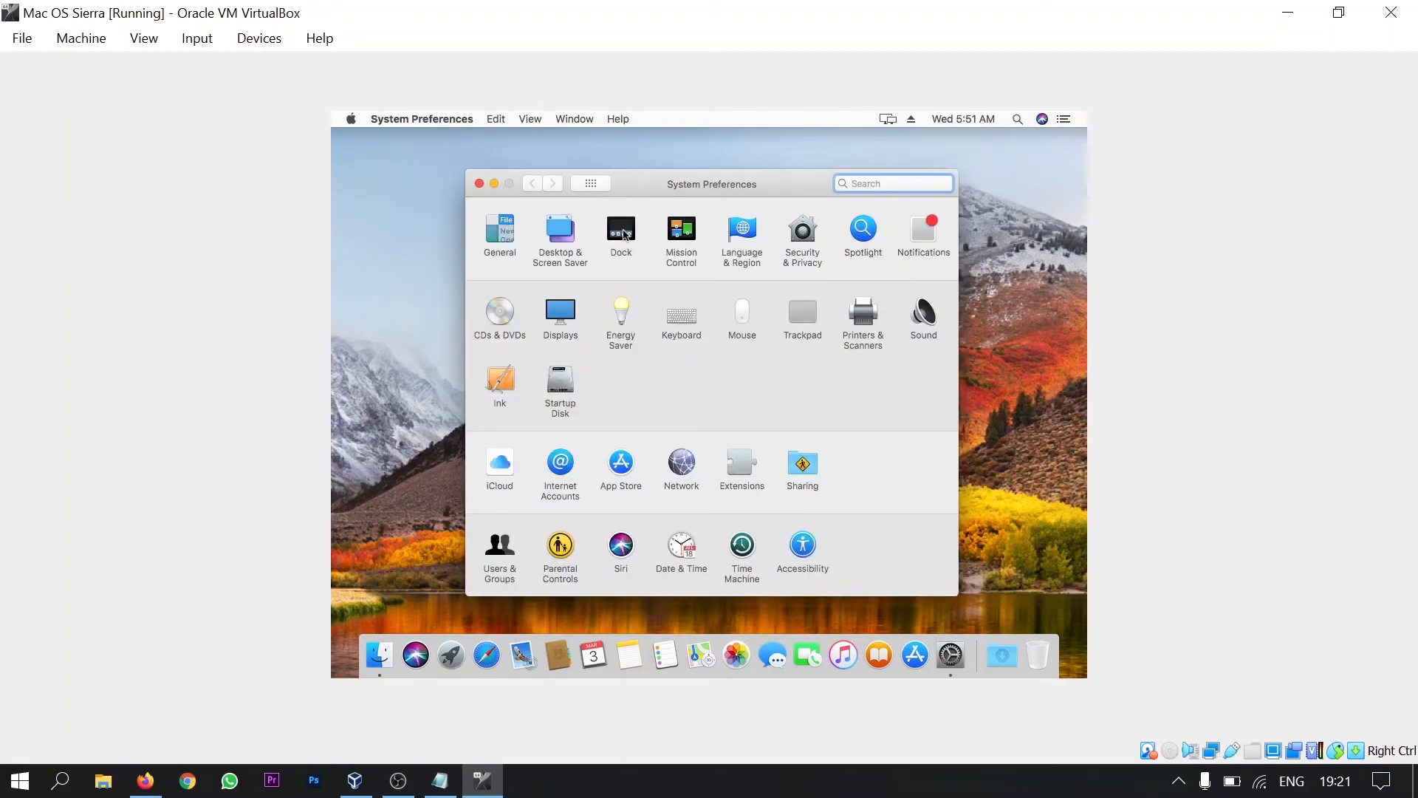
left_click(622, 234)
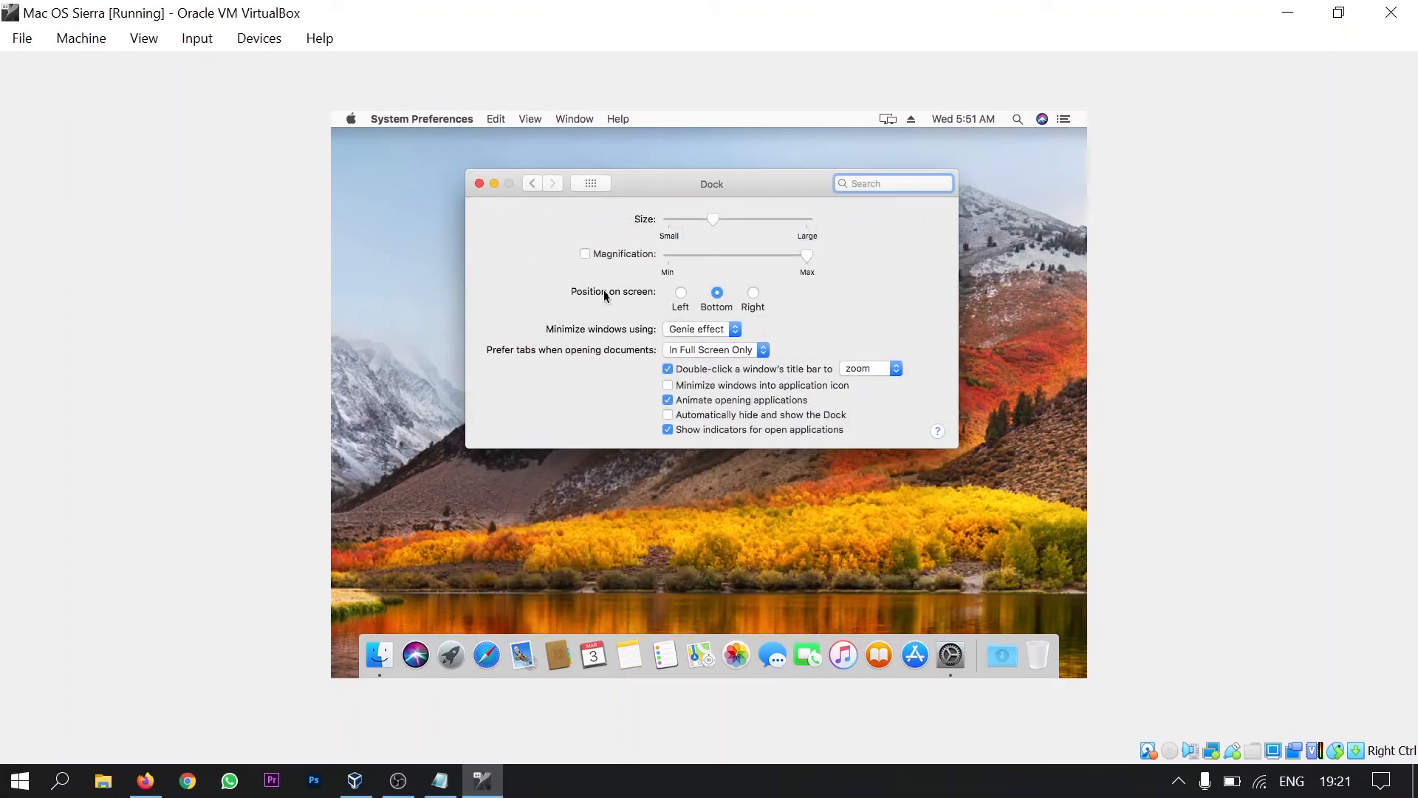
left_click(585, 254)
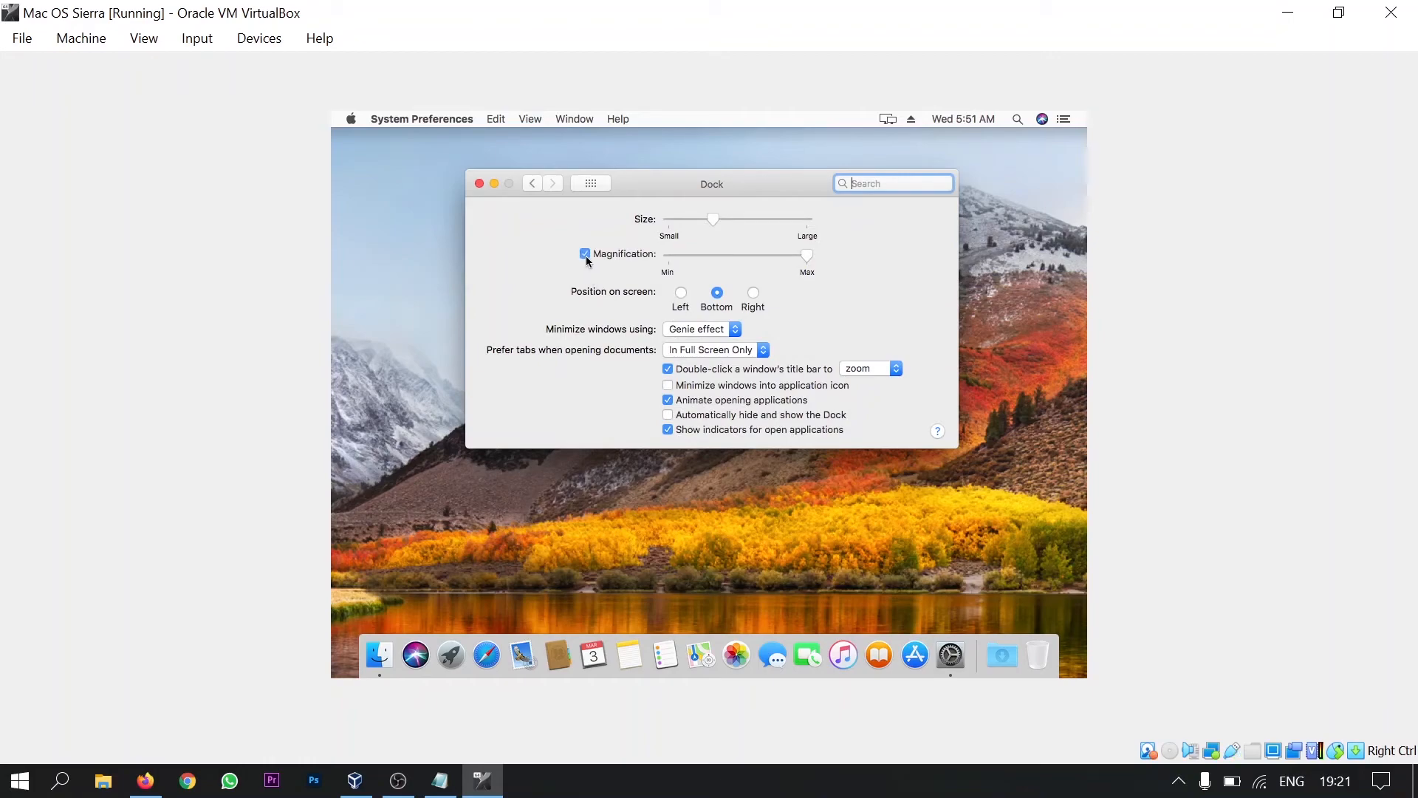
left_click_drag(805, 255, 733, 256)
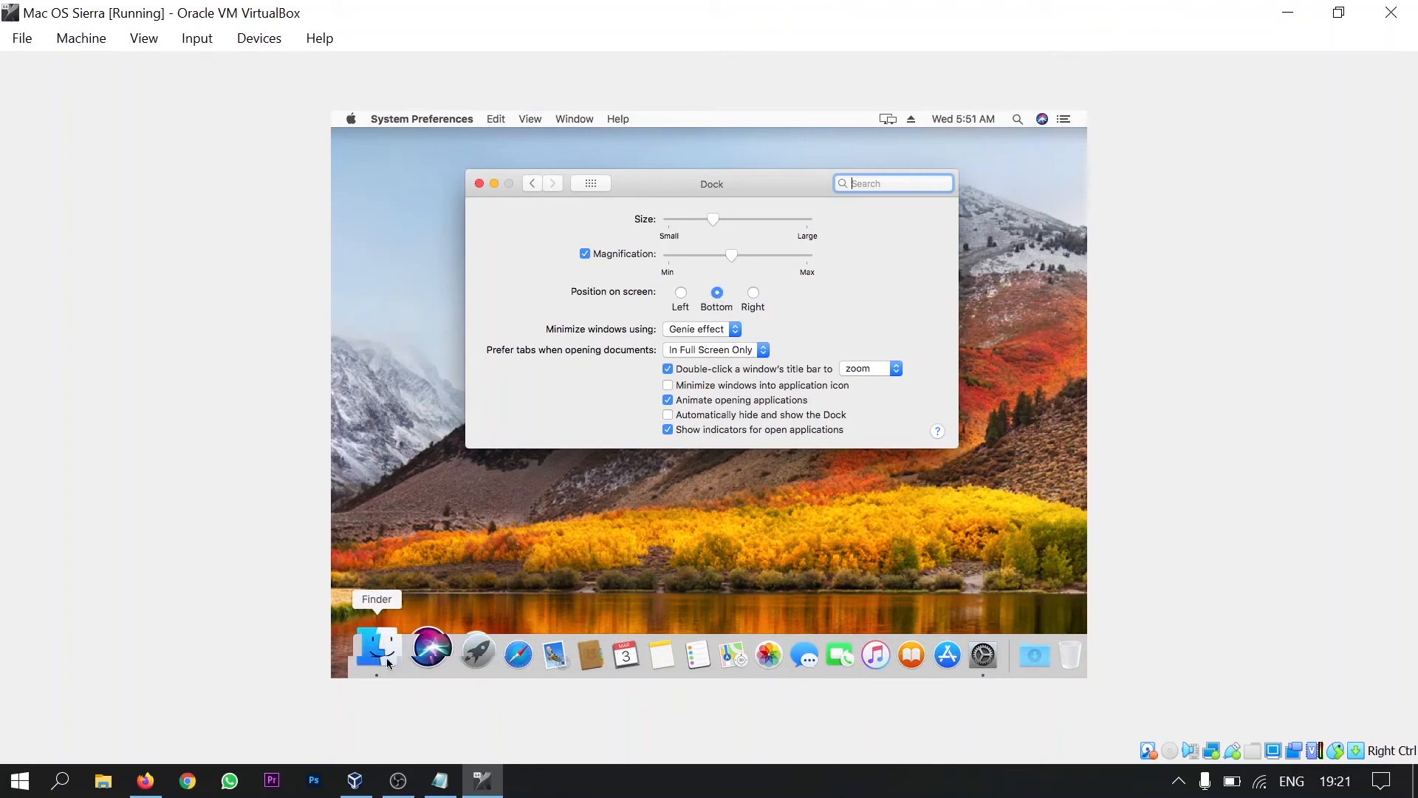
mouse_move(729, 649)
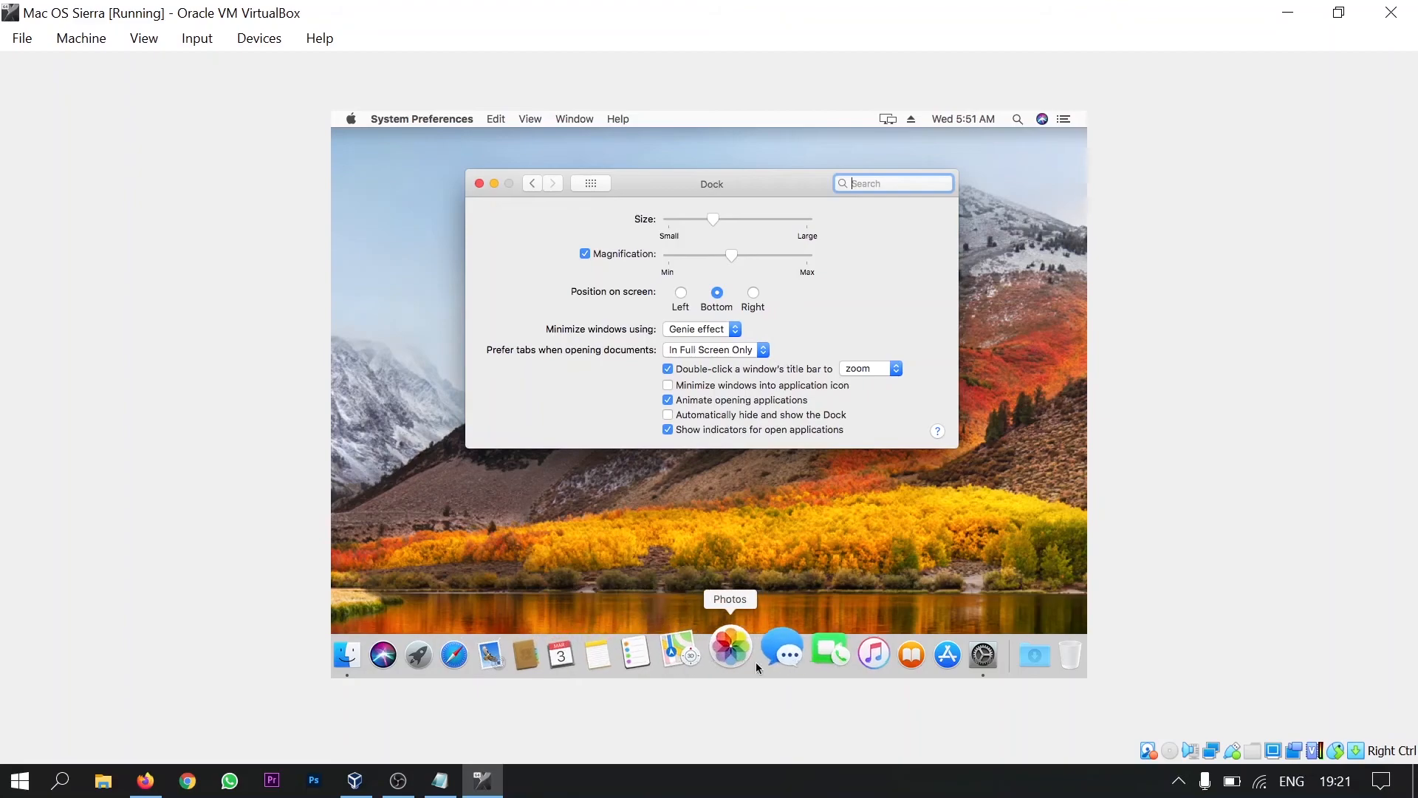
mouse_move(703, 653)
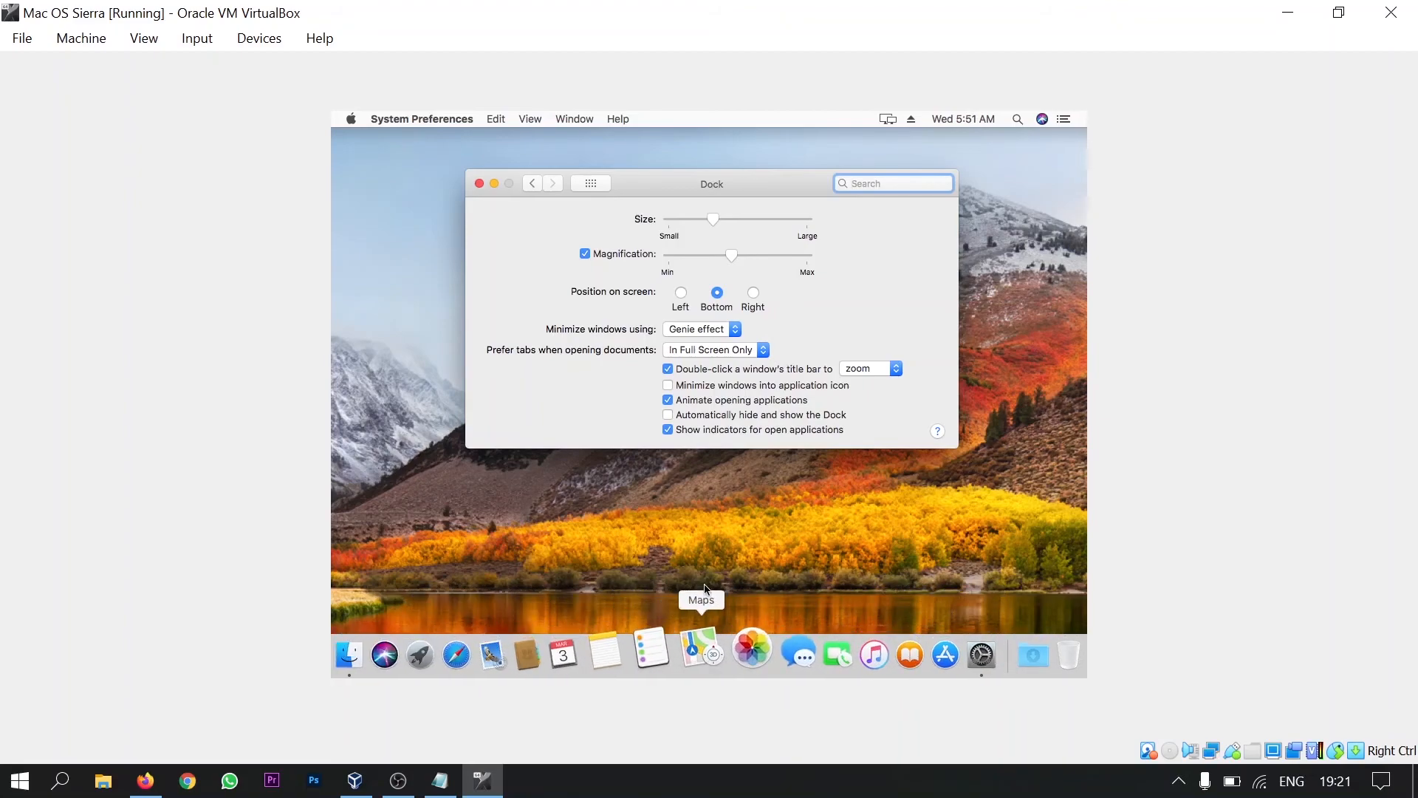
Set the Dock position on screen to Left and close System Preferences
left_click(681, 292)
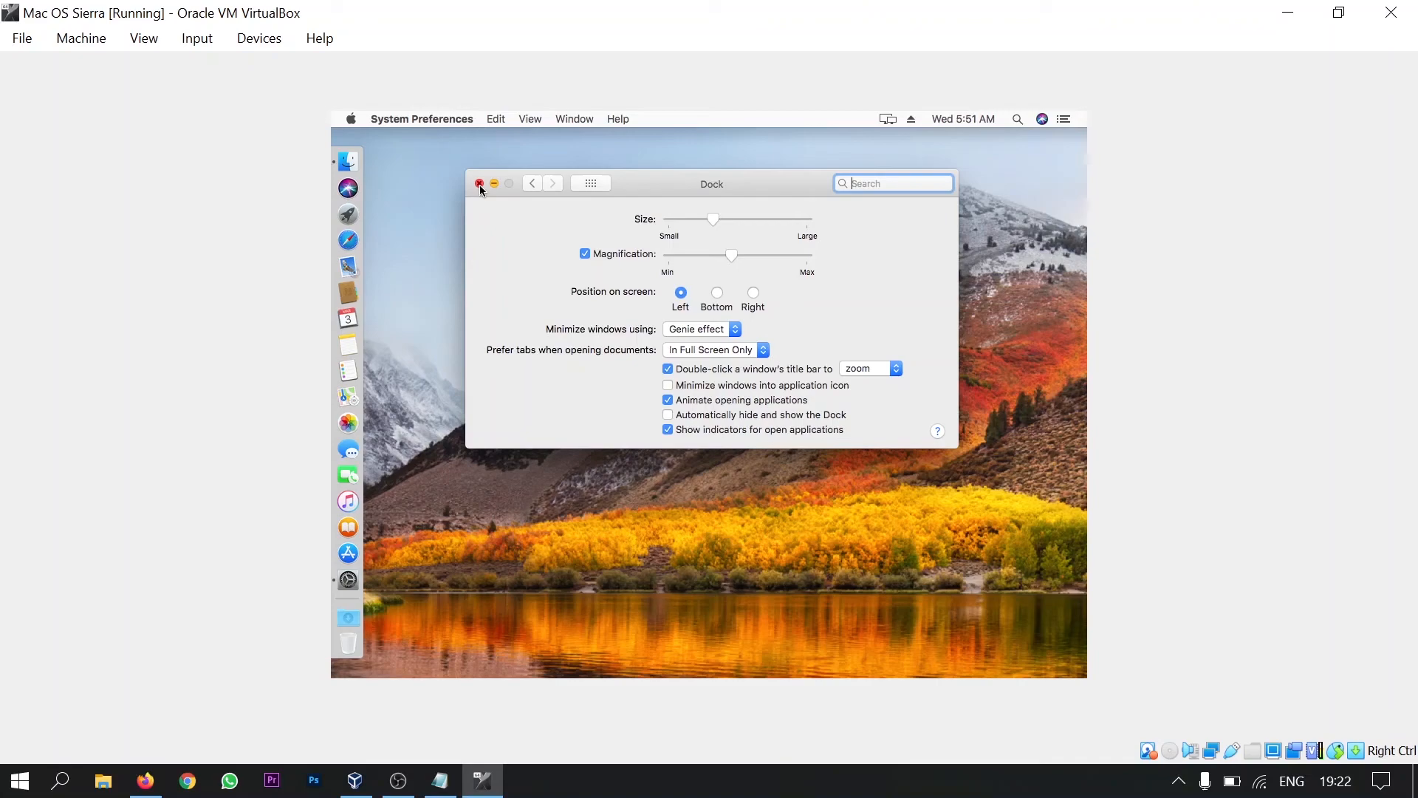
left_click(480, 184)
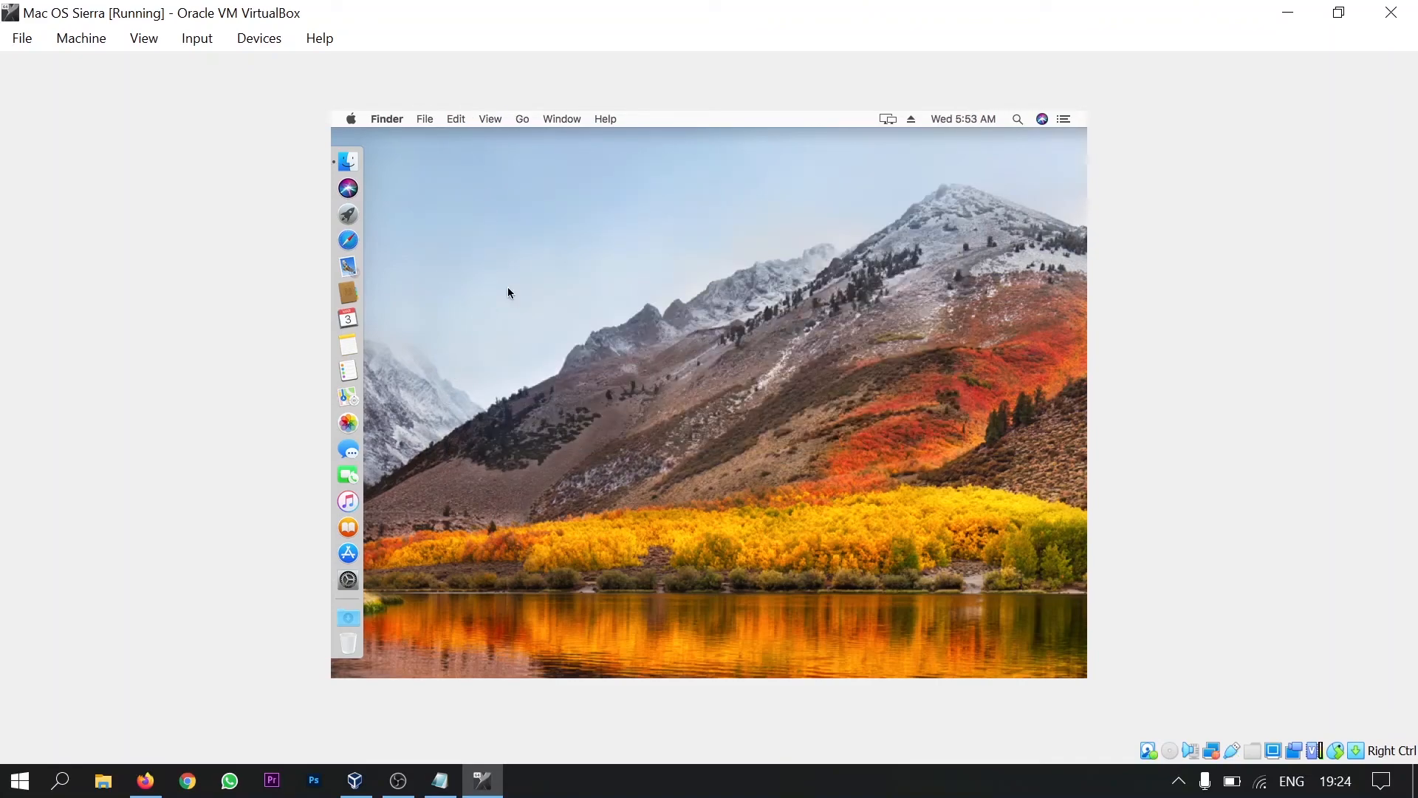
mouse_move(653, 343)
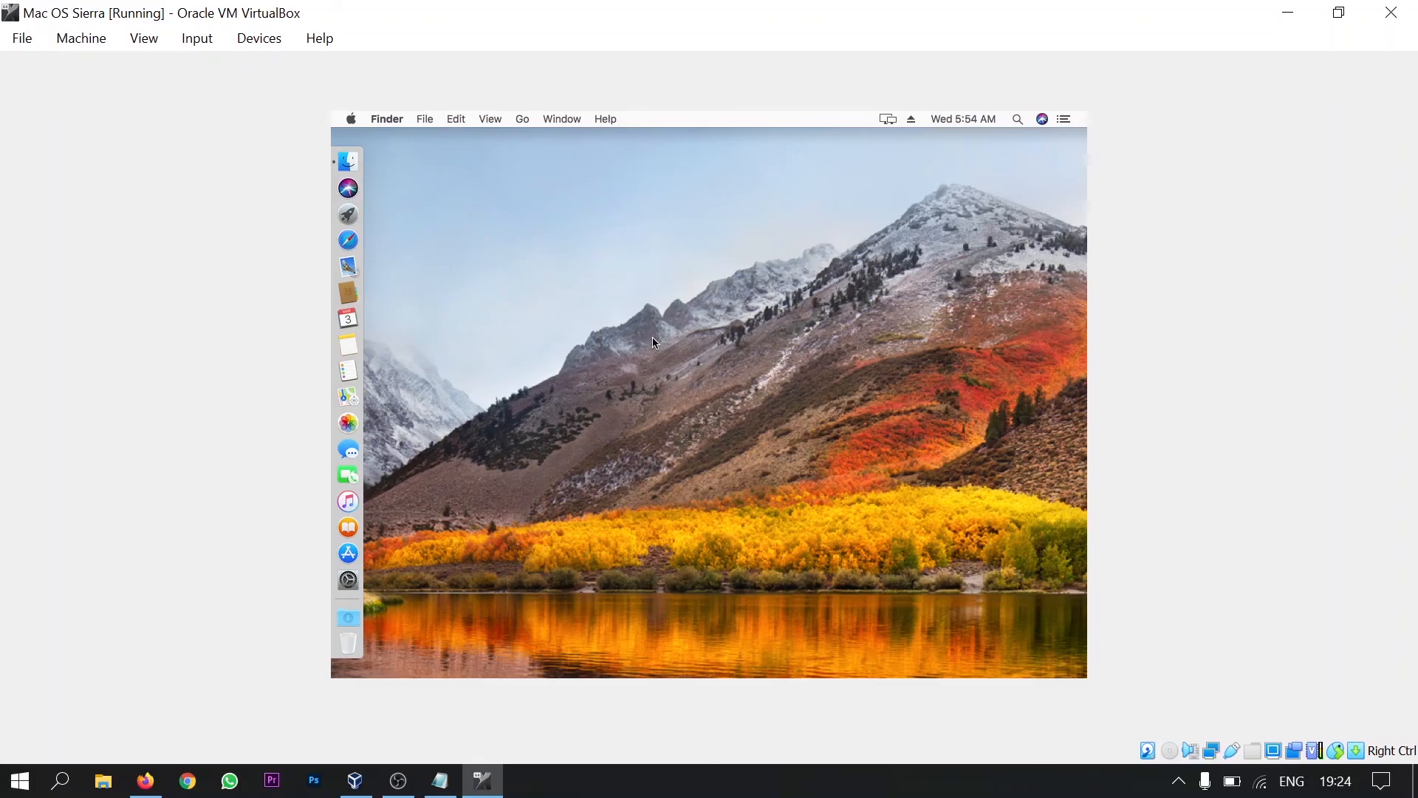
mouse_move(657, 340)
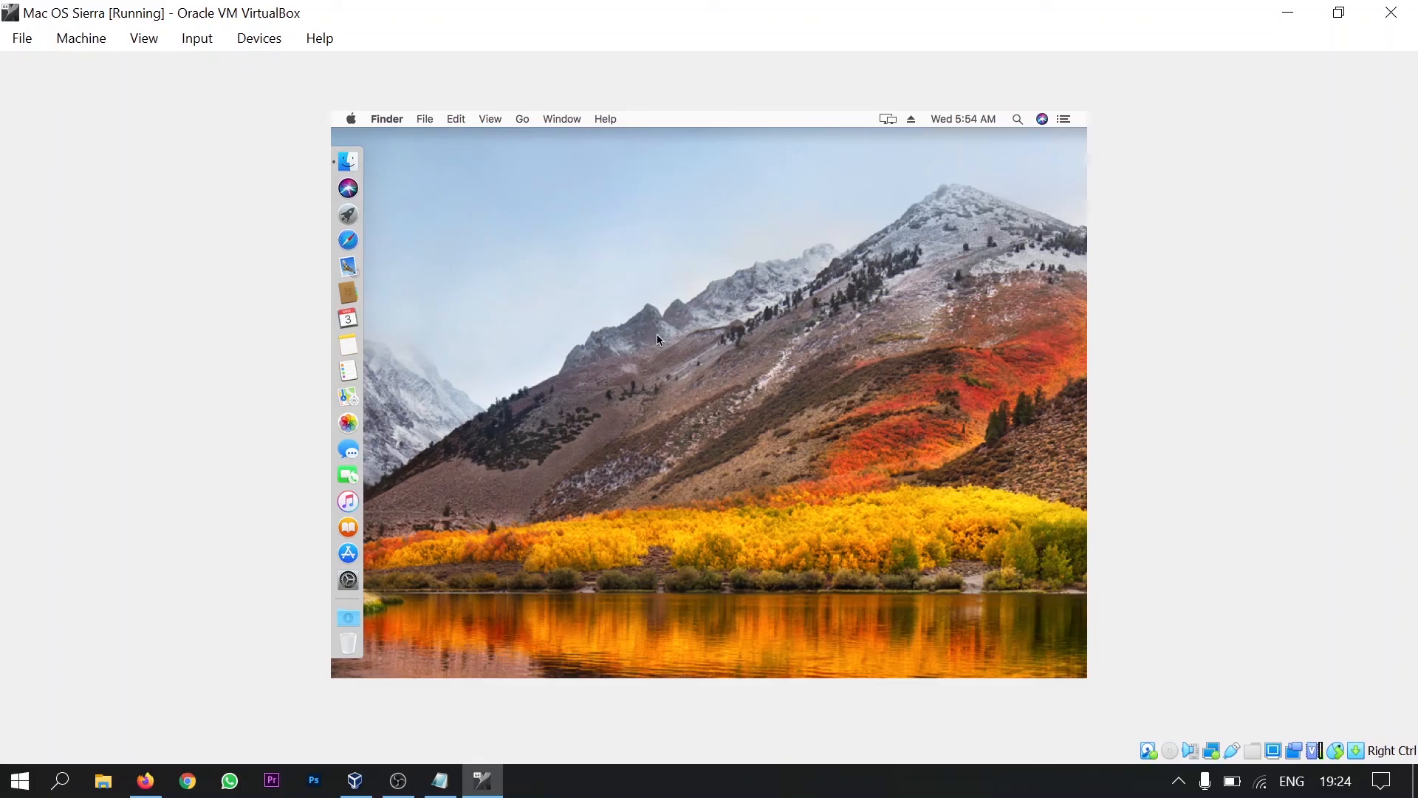